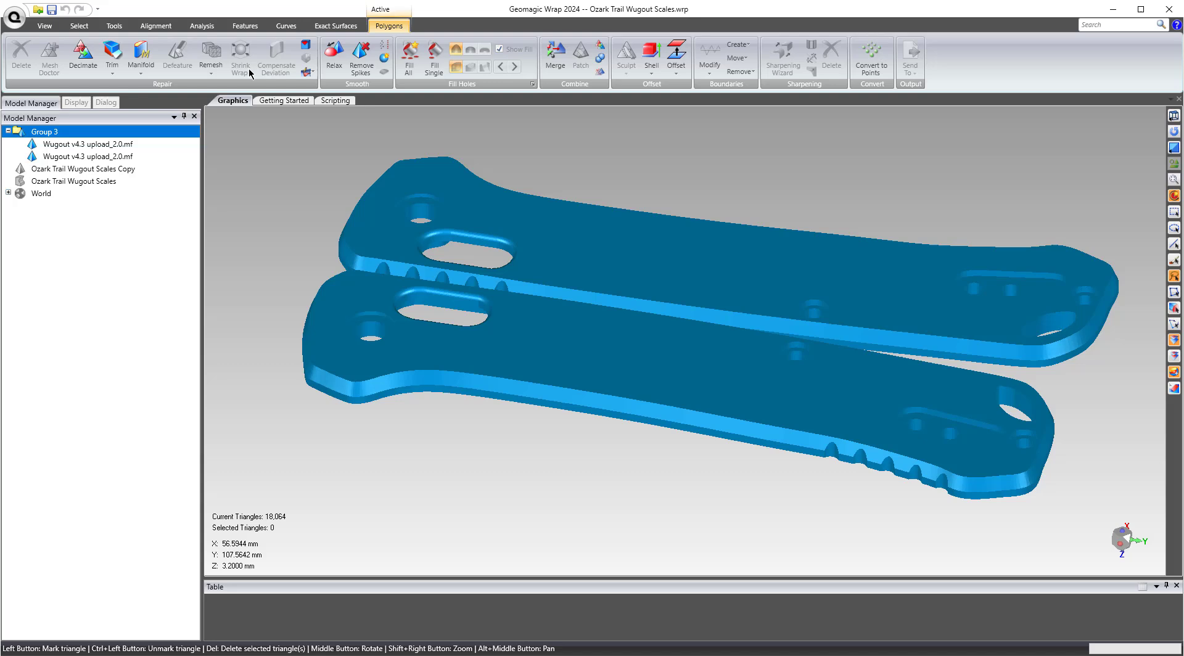
{"action": "mouse_move", "coordinate": [256, 201]}
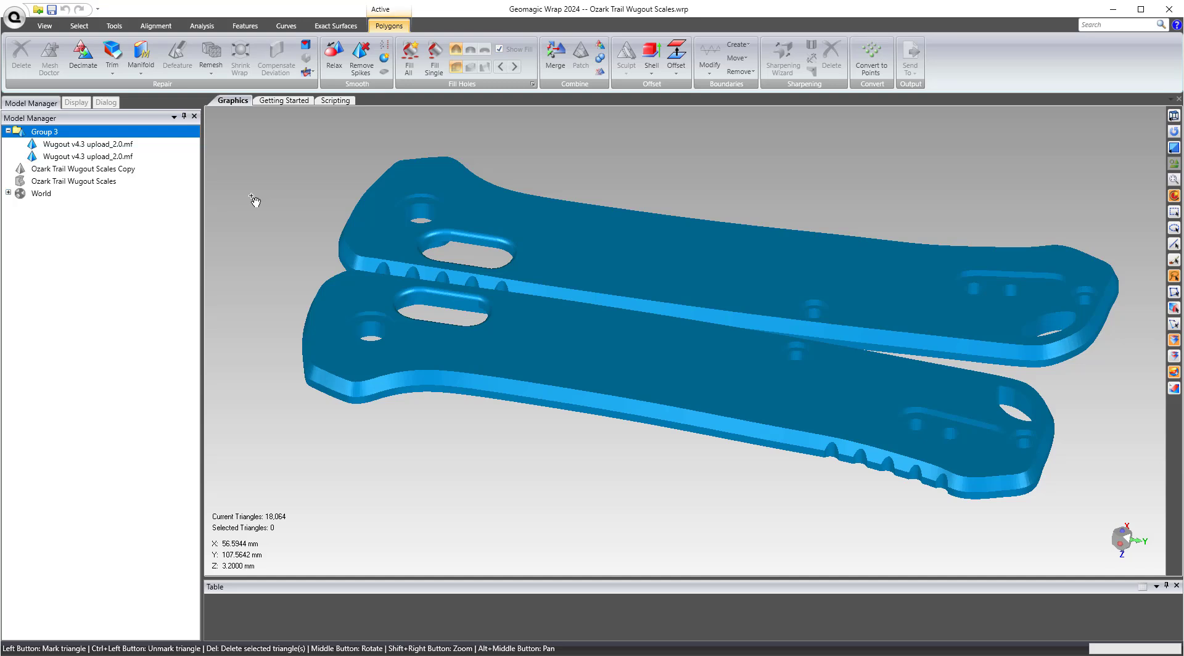
{"action": "mouse_move", "coordinate": [323, 143]}
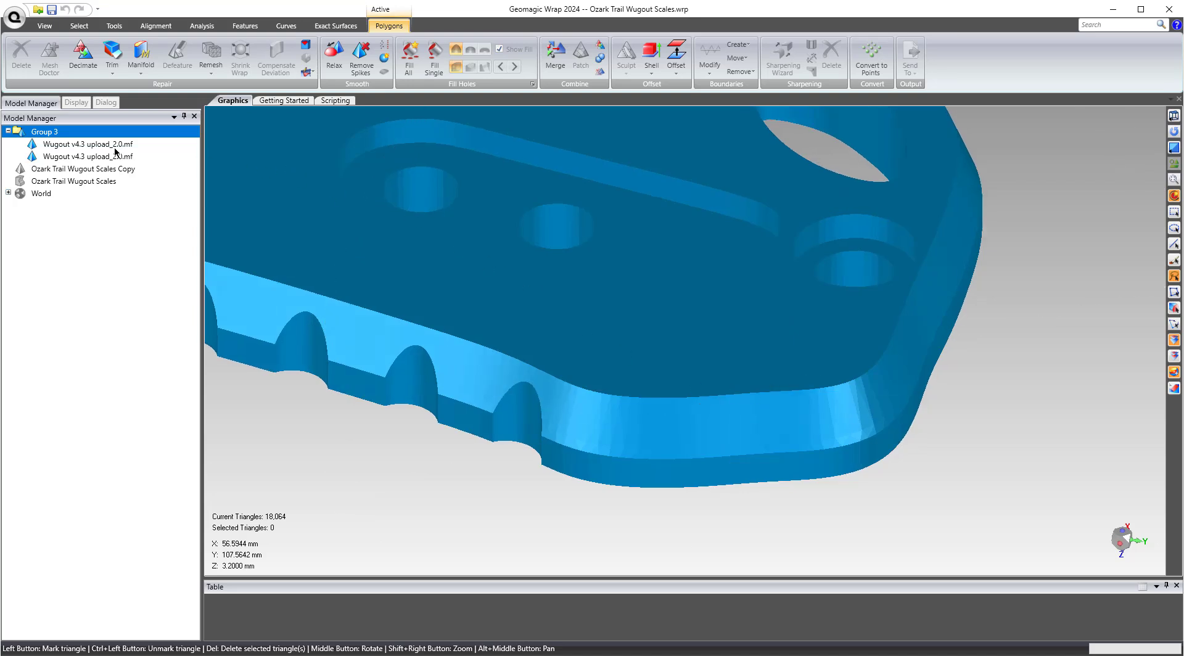
Step: Inspect both existing Wugout meshes with triangle edges shown, then hide the edges
{"action": "left_click", "coordinate": [87, 144]}
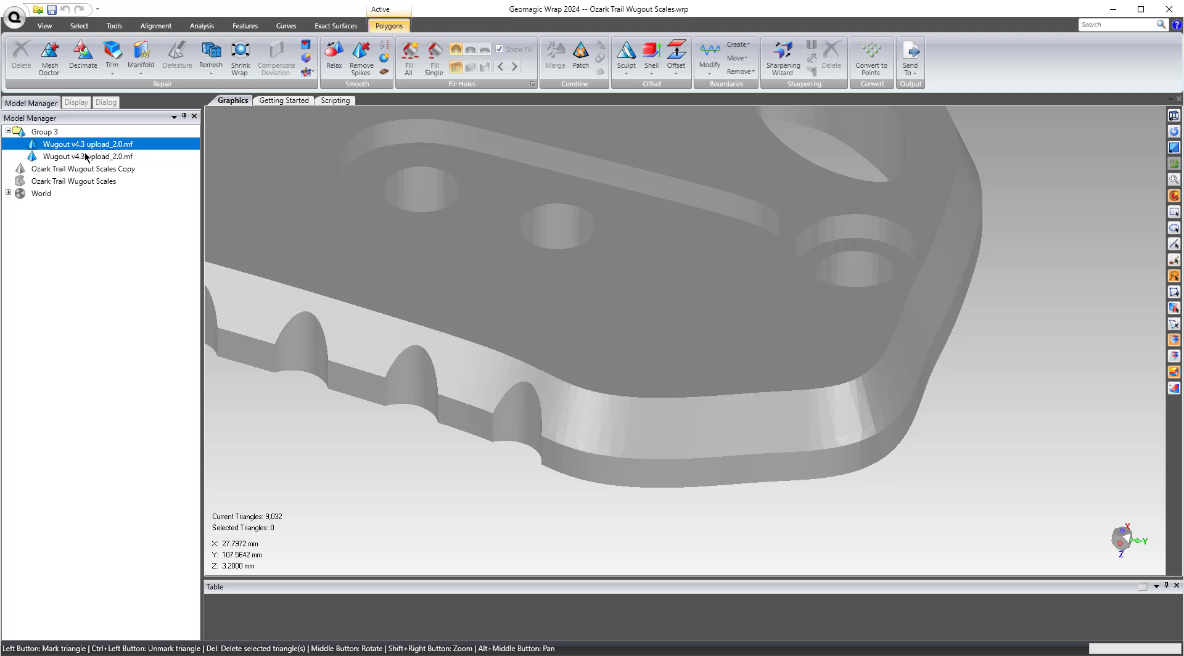
{"action": "left_click", "coordinate": [88, 156]}
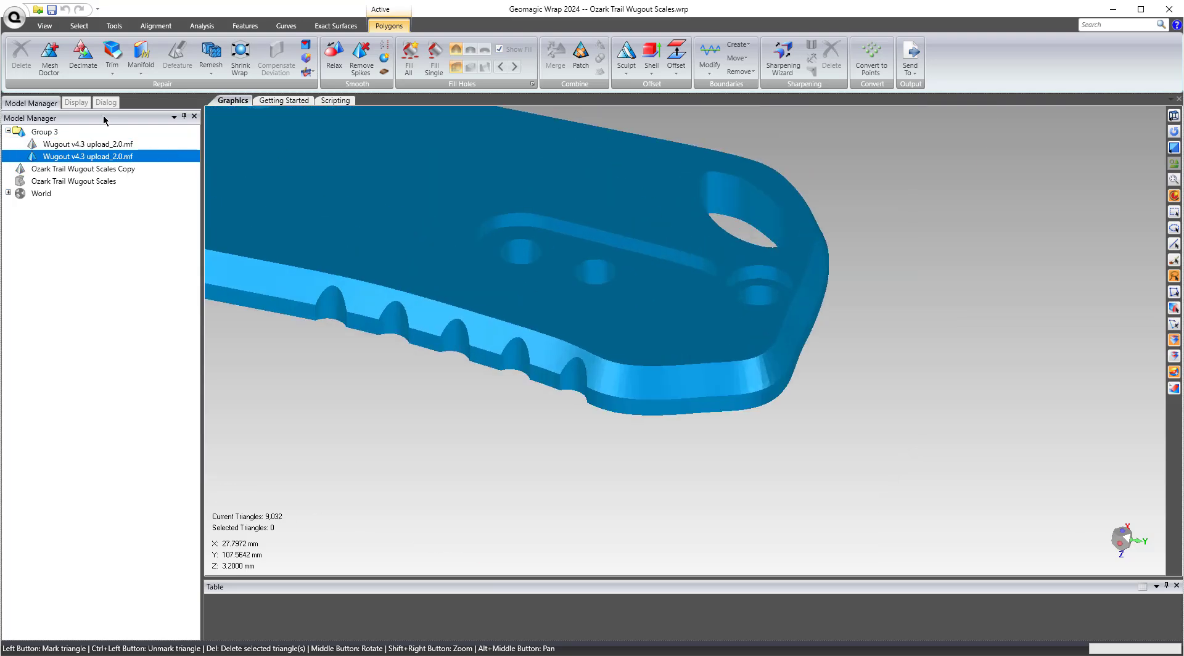
{"action": "left_click", "coordinate": [75, 102]}
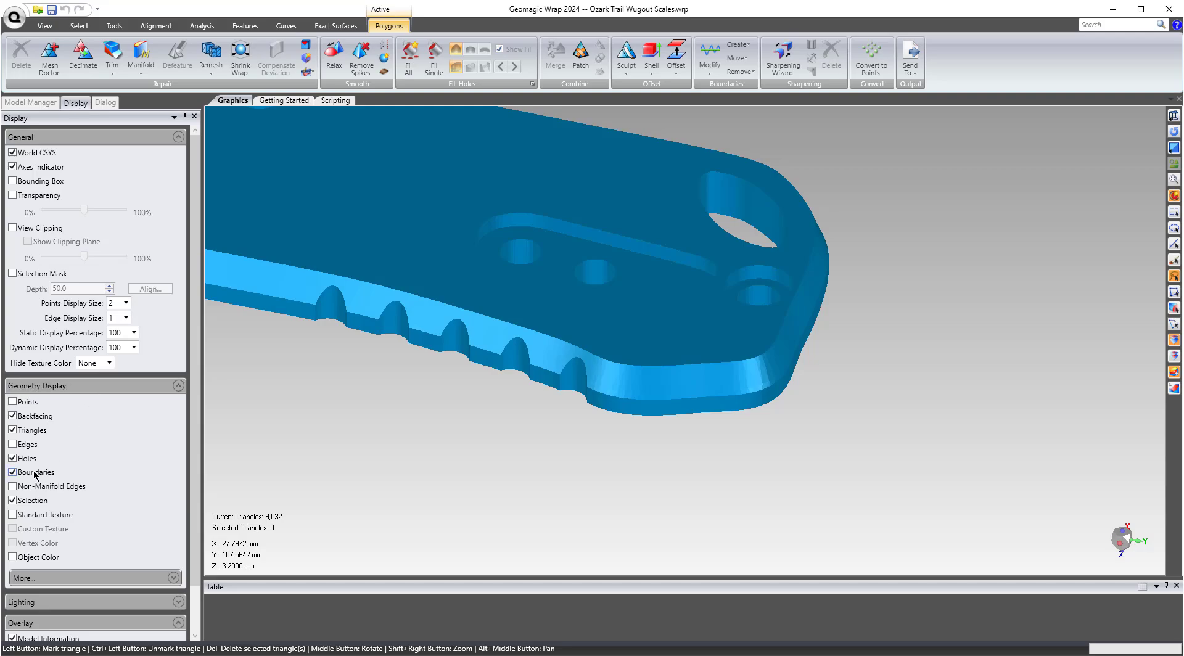
{"action": "left_click", "coordinate": [13, 444]}
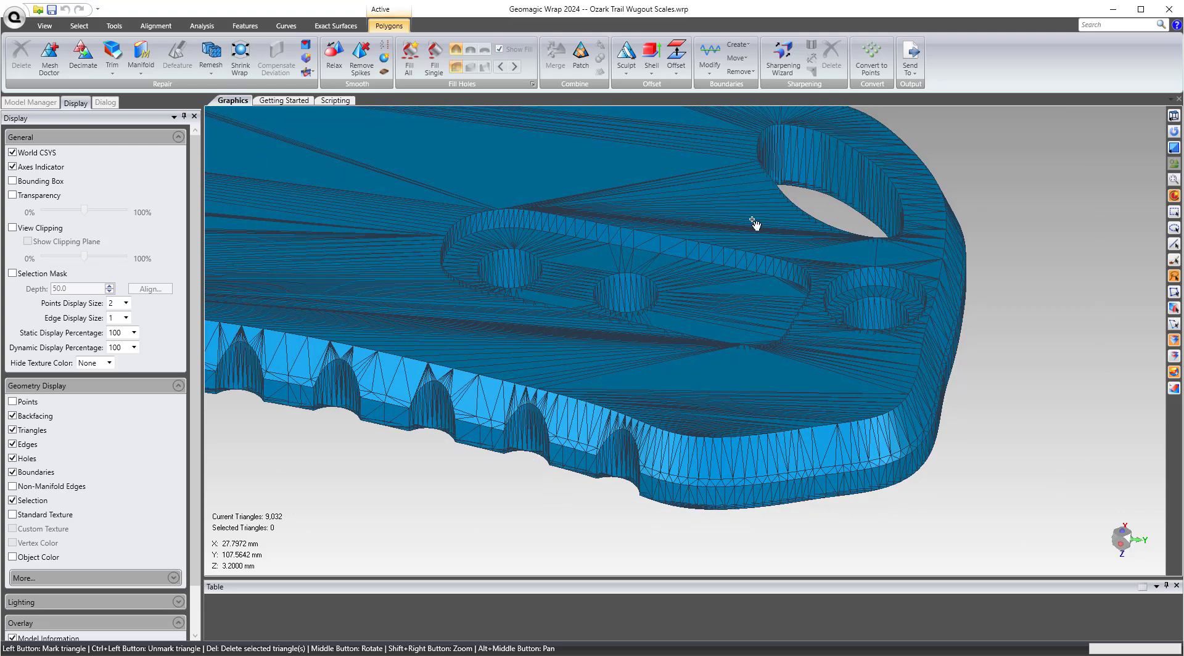
{"action": "mouse_move", "coordinate": [846, 336]}
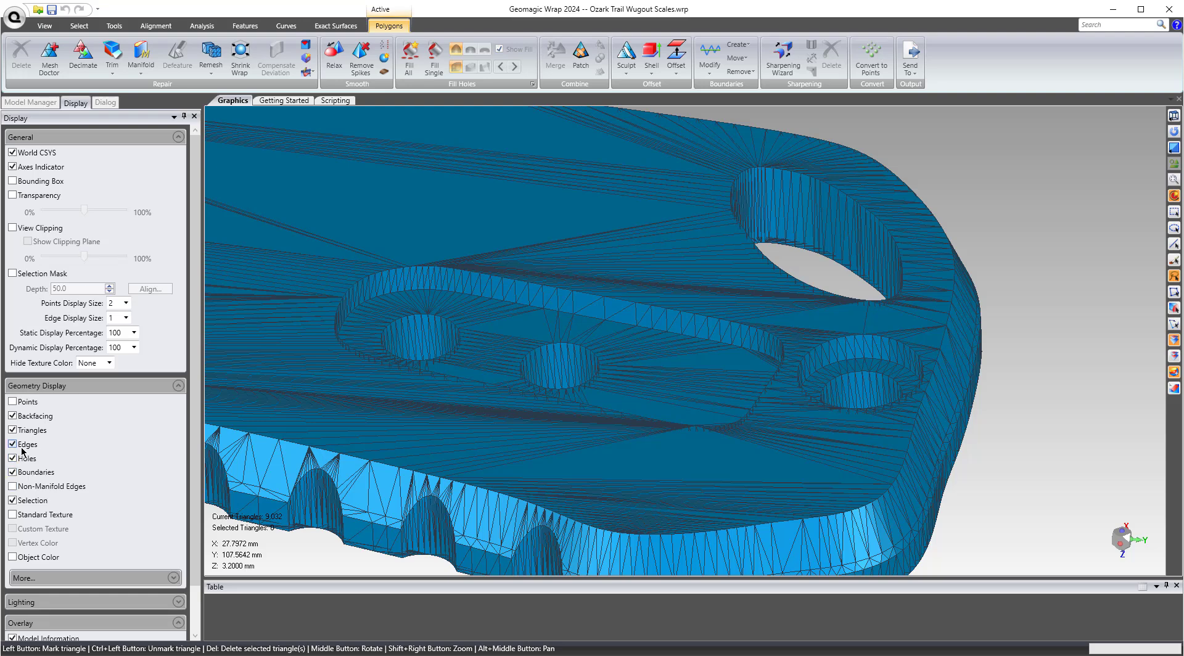
{"action": "left_click", "coordinate": [31, 102]}
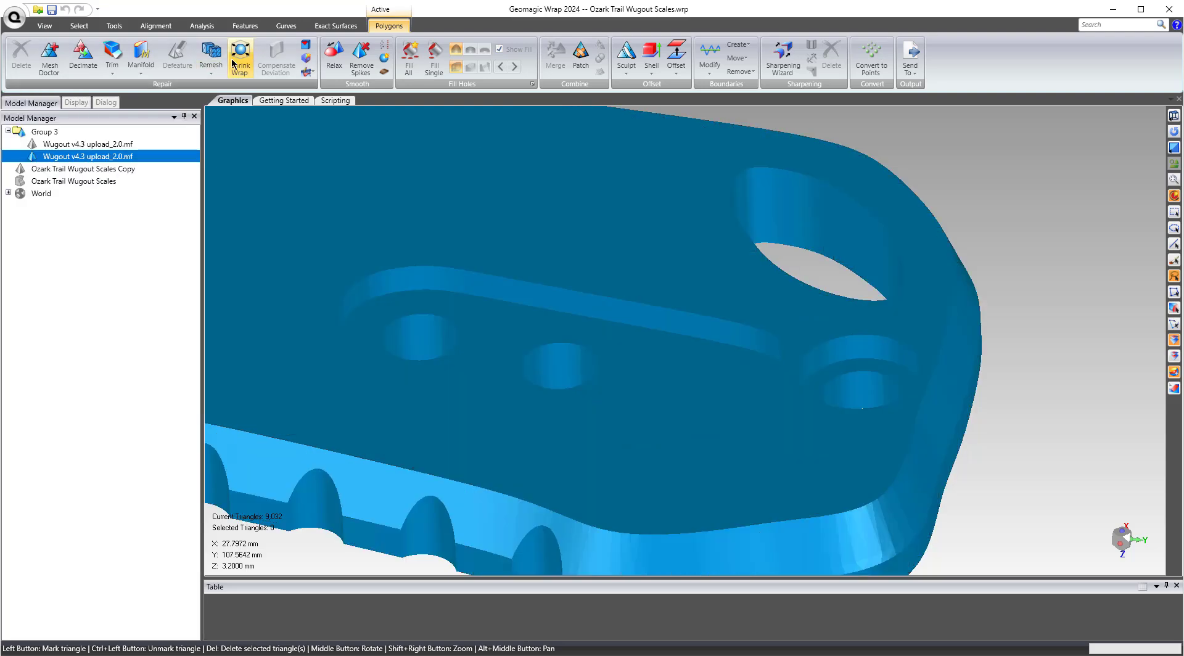
{"action": "left_click", "coordinate": [211, 57]}
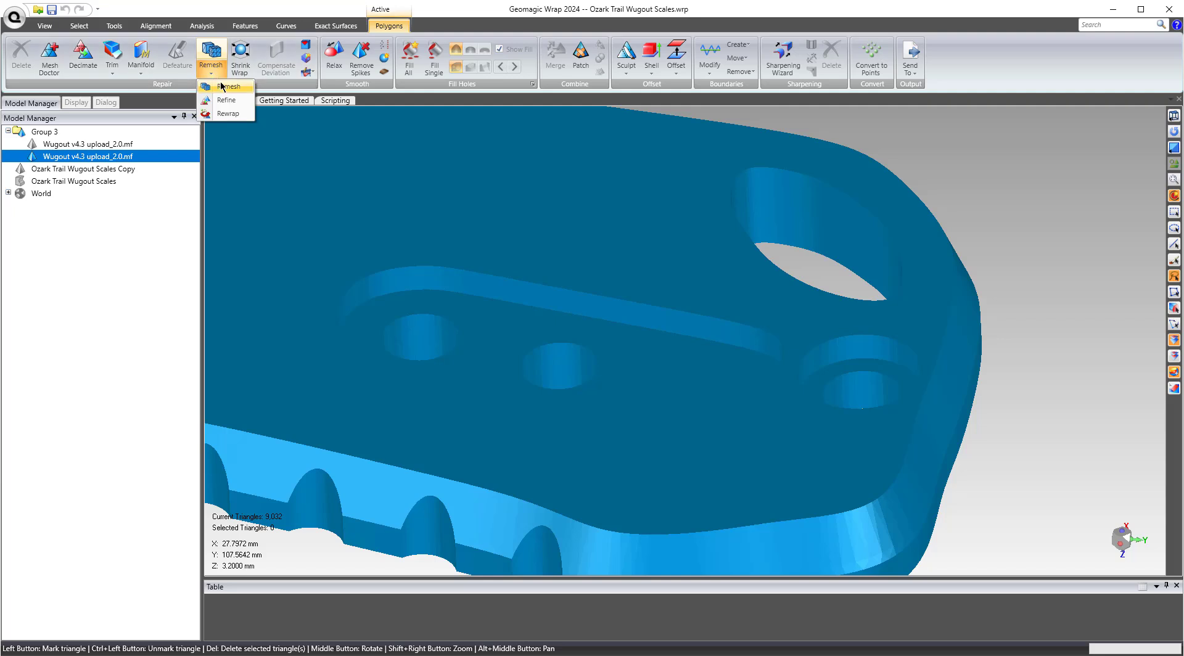
{"action": "mouse_move", "coordinate": [1080, 218]}
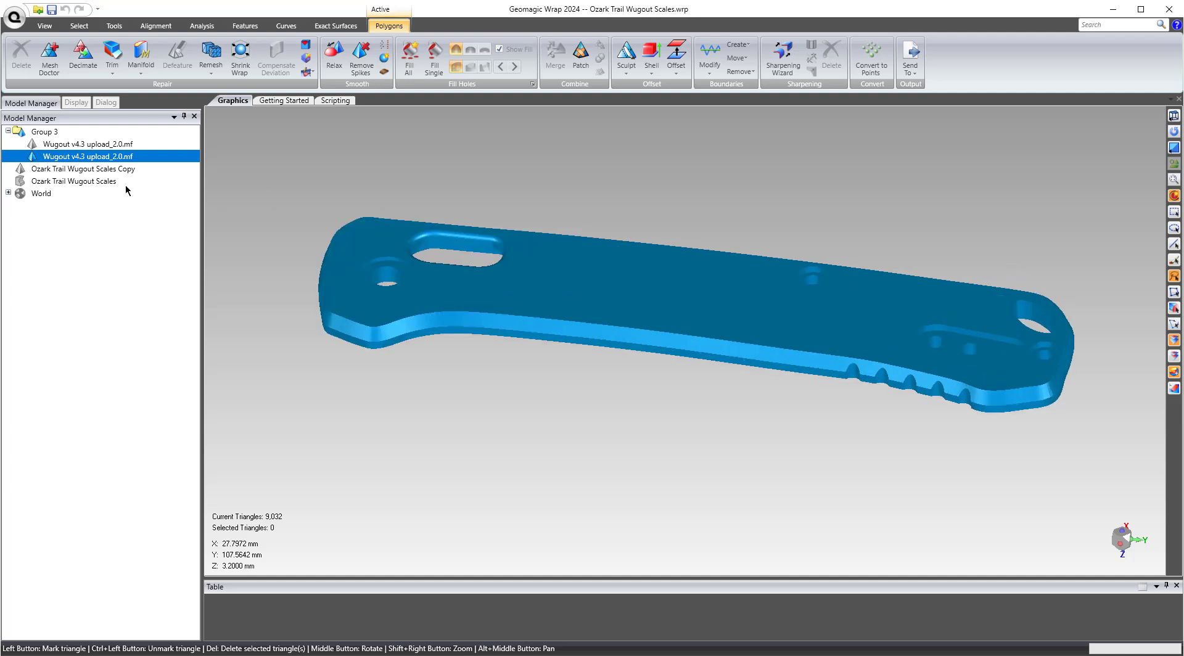
Step: Convert the Ozark Trail Wugout Scales CAD model to polygons and view the mesh edges
{"action": "left_click", "coordinate": [74, 181]}
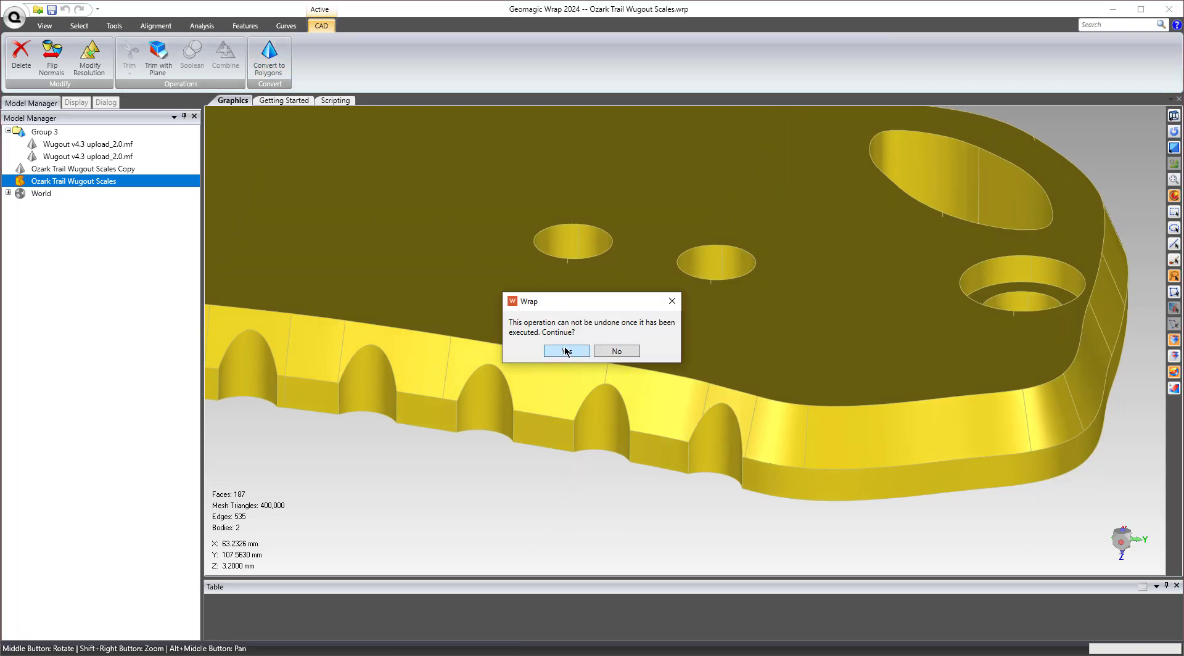
{"action": "left_click", "coordinate": [565, 351]}
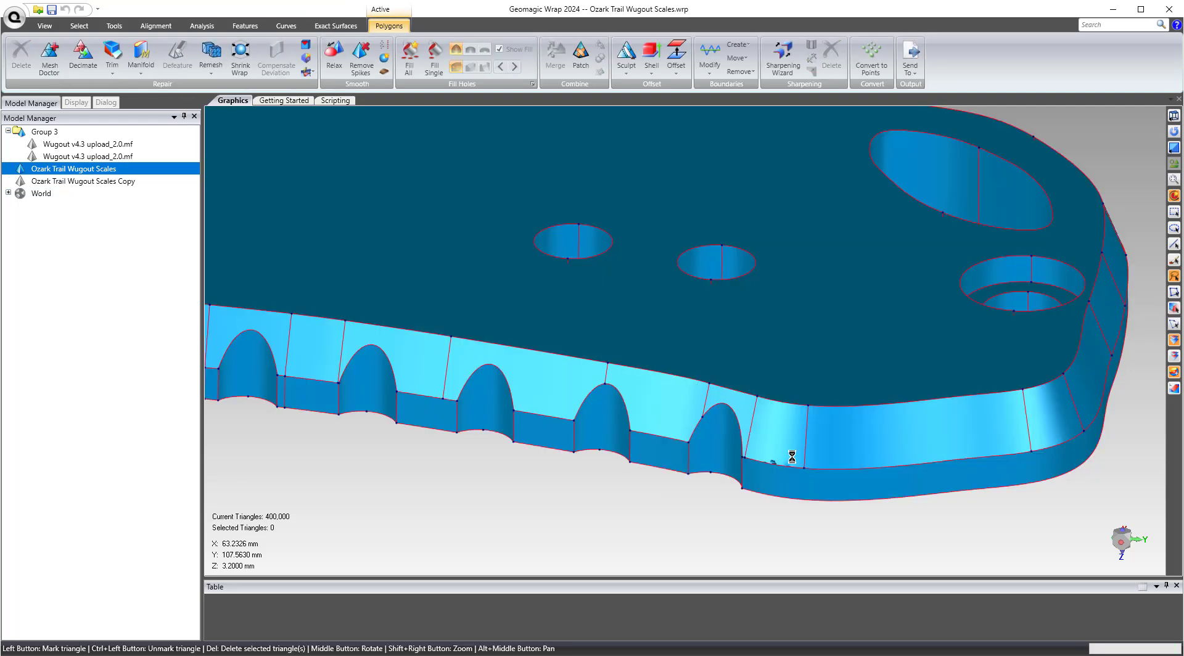
{"action": "left_click", "coordinate": [75, 102]}
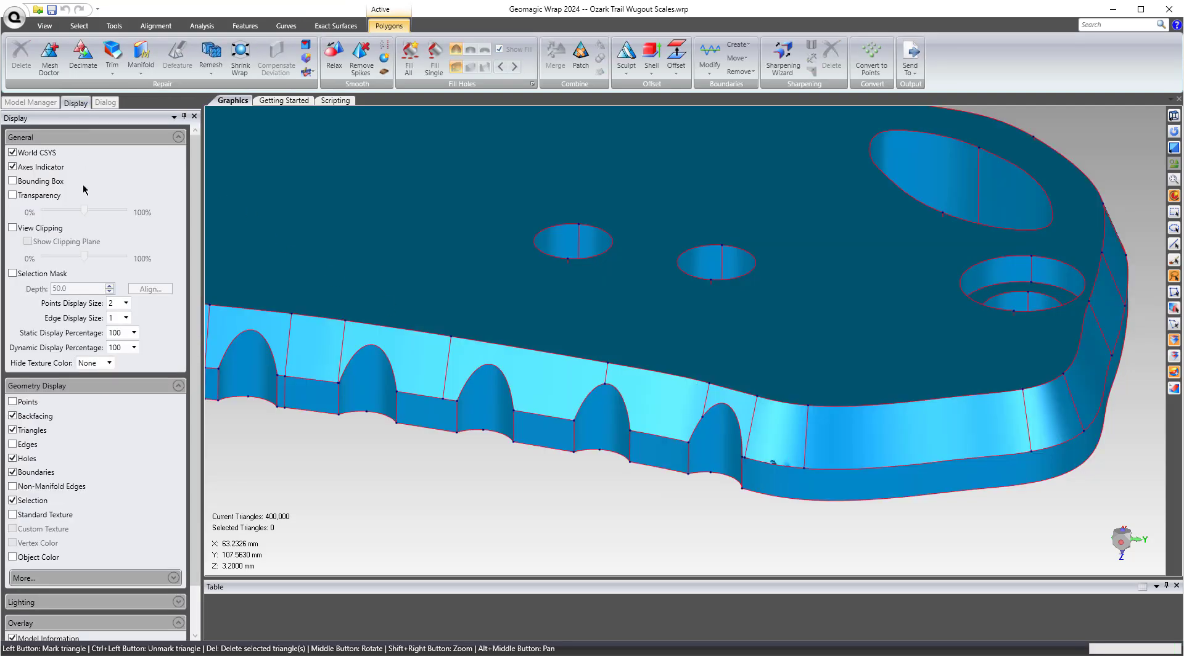
{"action": "left_click", "coordinate": [14, 444]}
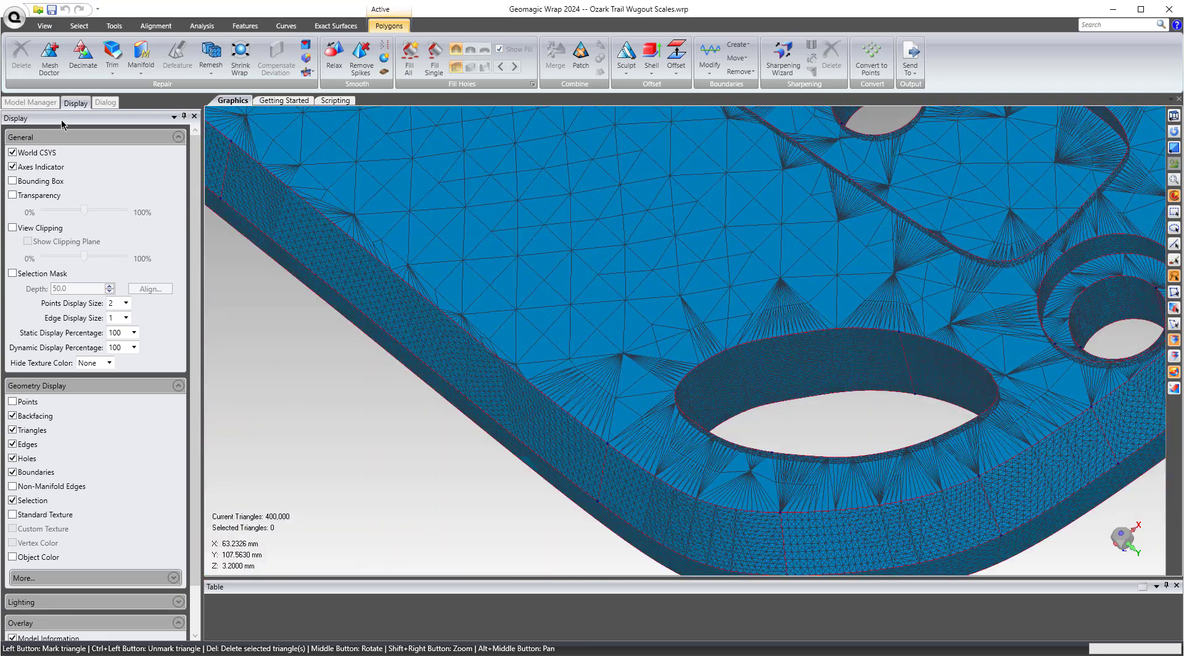
{"action": "left_click", "coordinate": [30, 101]}
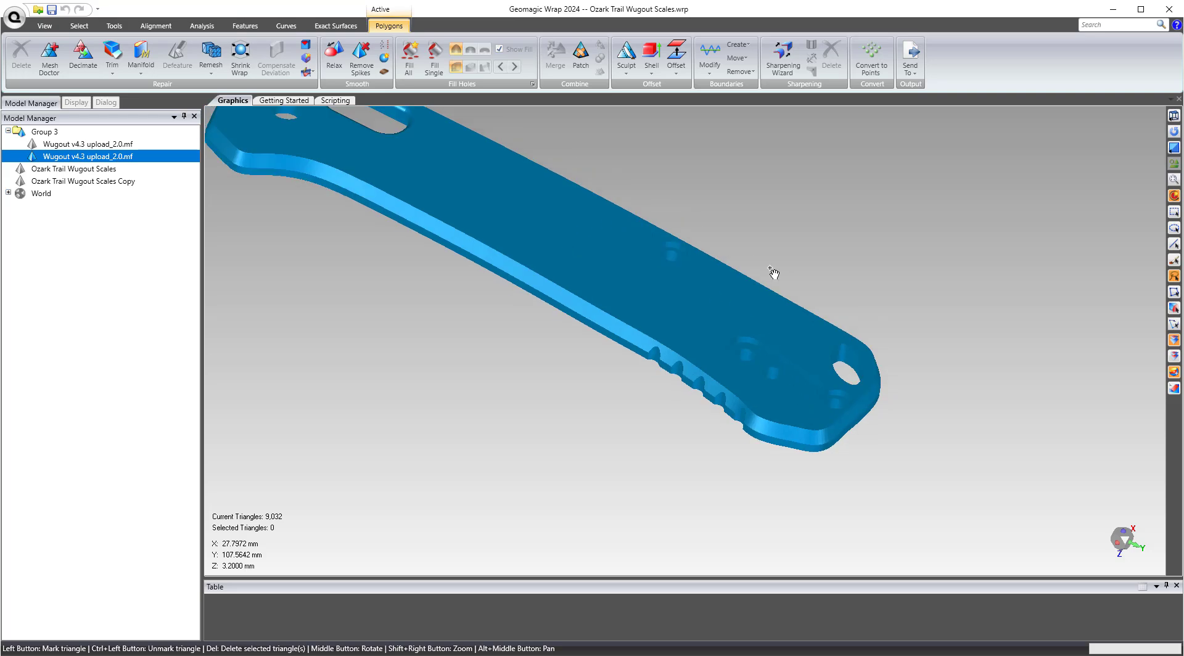
Step: Start remeshing the Wugout mesh with 0.1 mm target edge length, keeping boundaries
{"action": "left_click", "coordinate": [211, 57]}
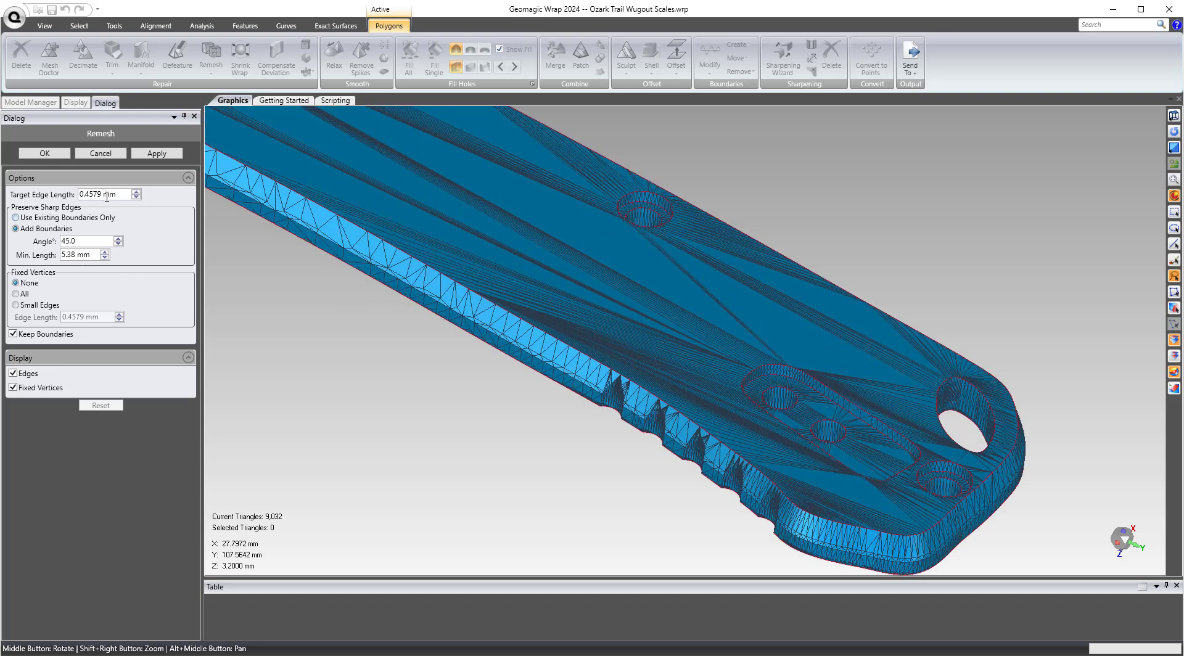
{"action": "triple_click", "coordinate": [106, 195]}
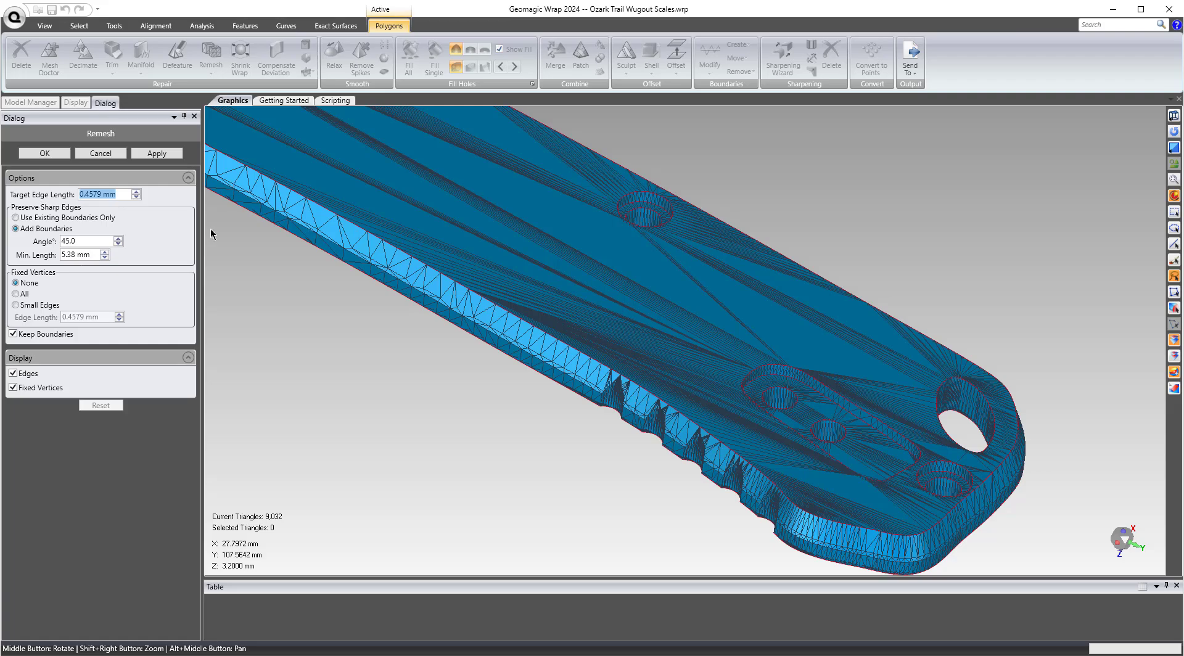
{"action": "scroll", "scroll_direction": "up", "scroll_amount": 3}
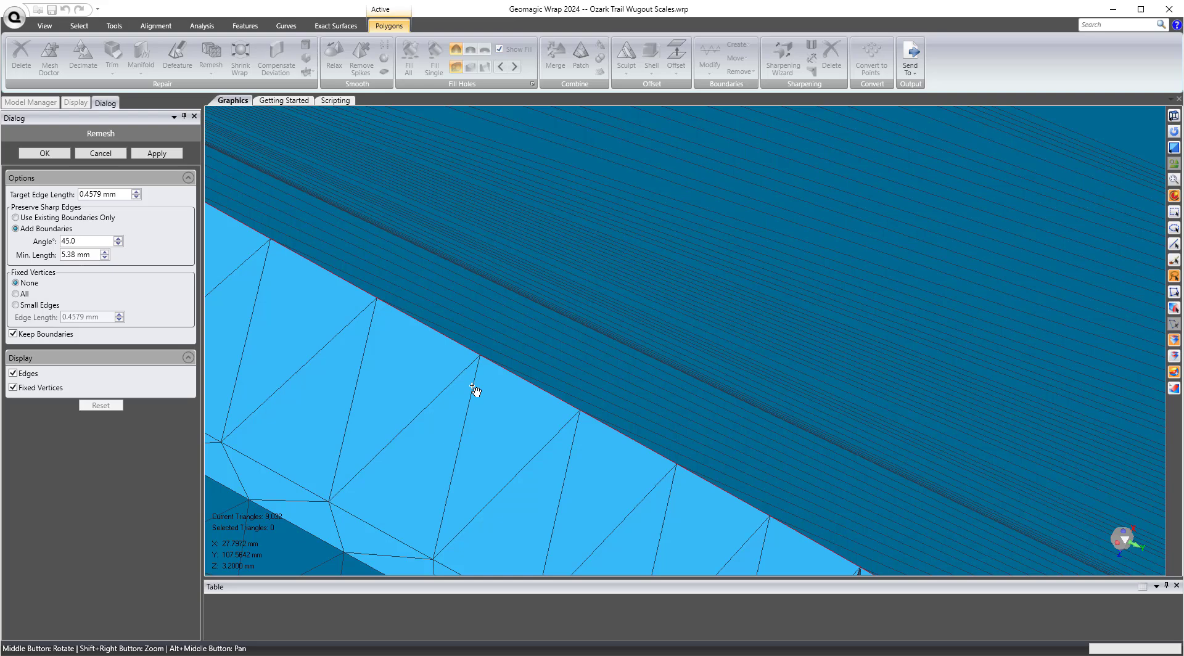
{"action": "mouse_move", "coordinate": [474, 374]}
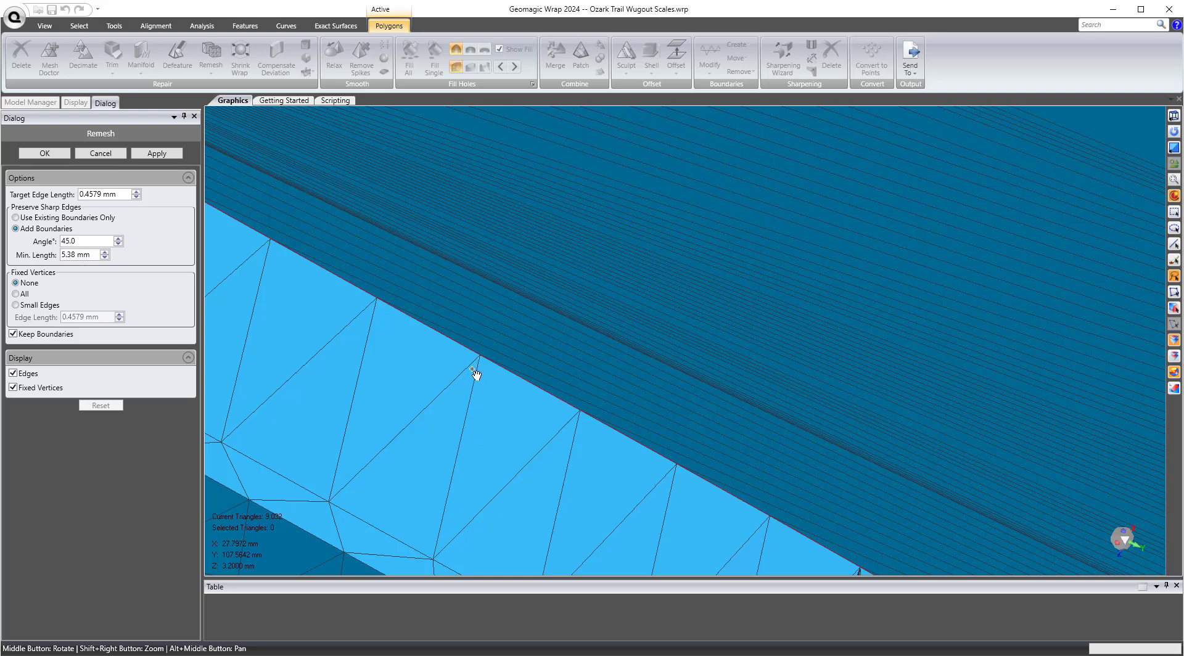
{"action": "left_click", "coordinate": [106, 195]}
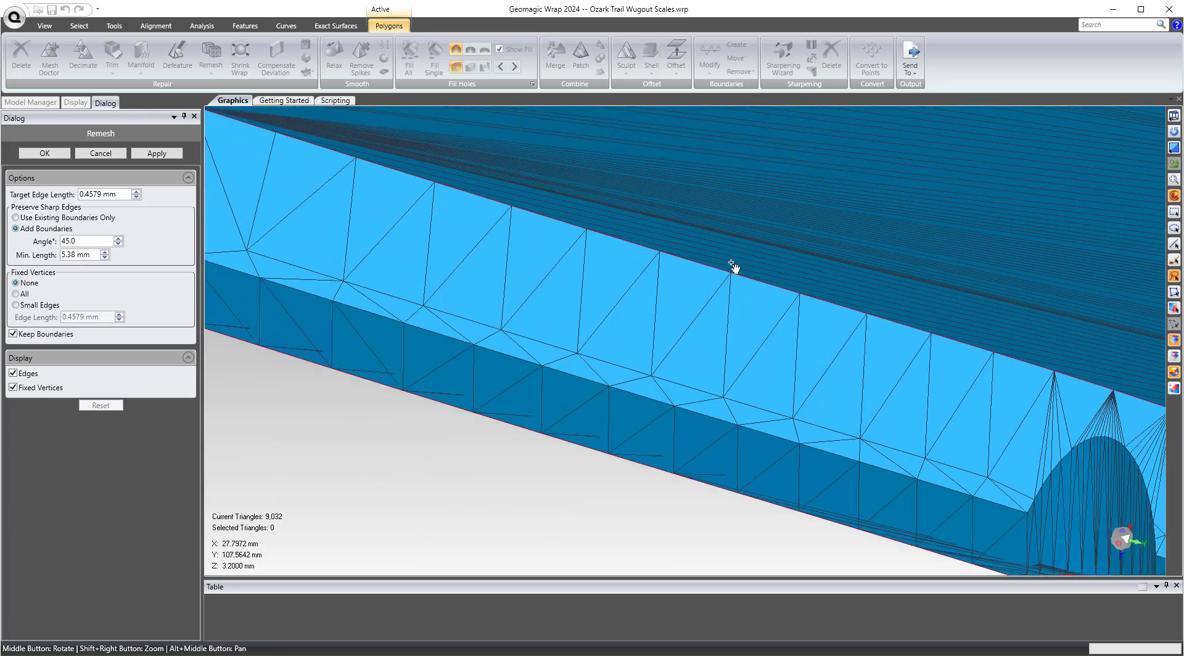
{"action": "triple_click", "coordinate": [106, 194]}
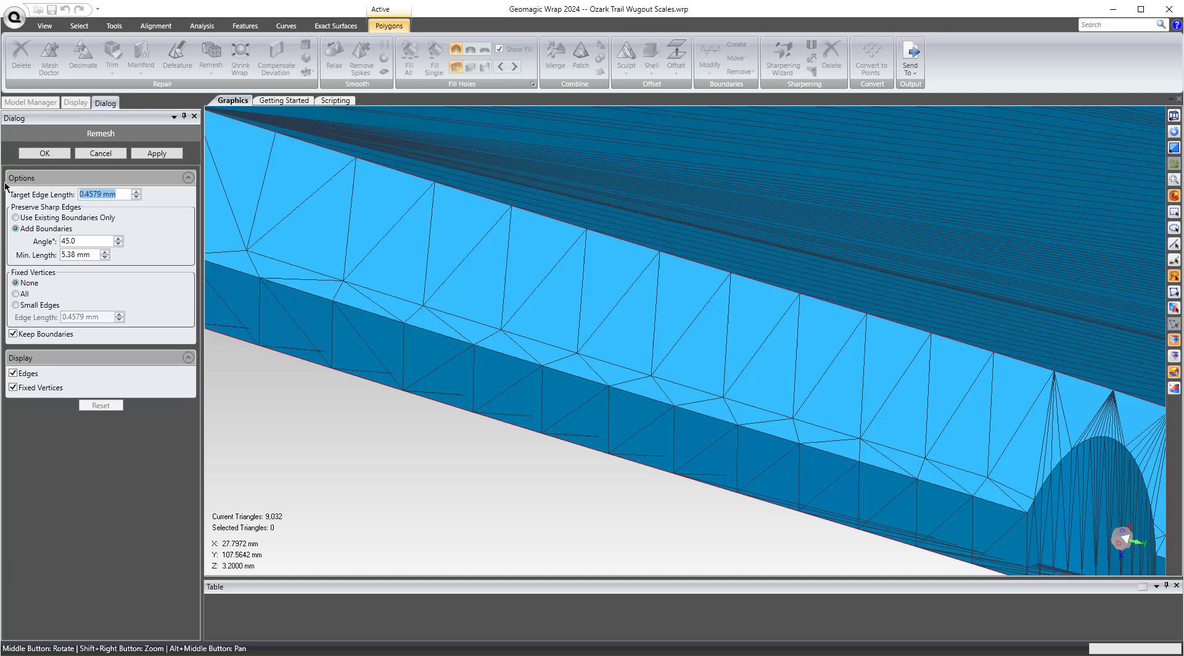
{"action": "triple_click", "coordinate": [104, 195]}
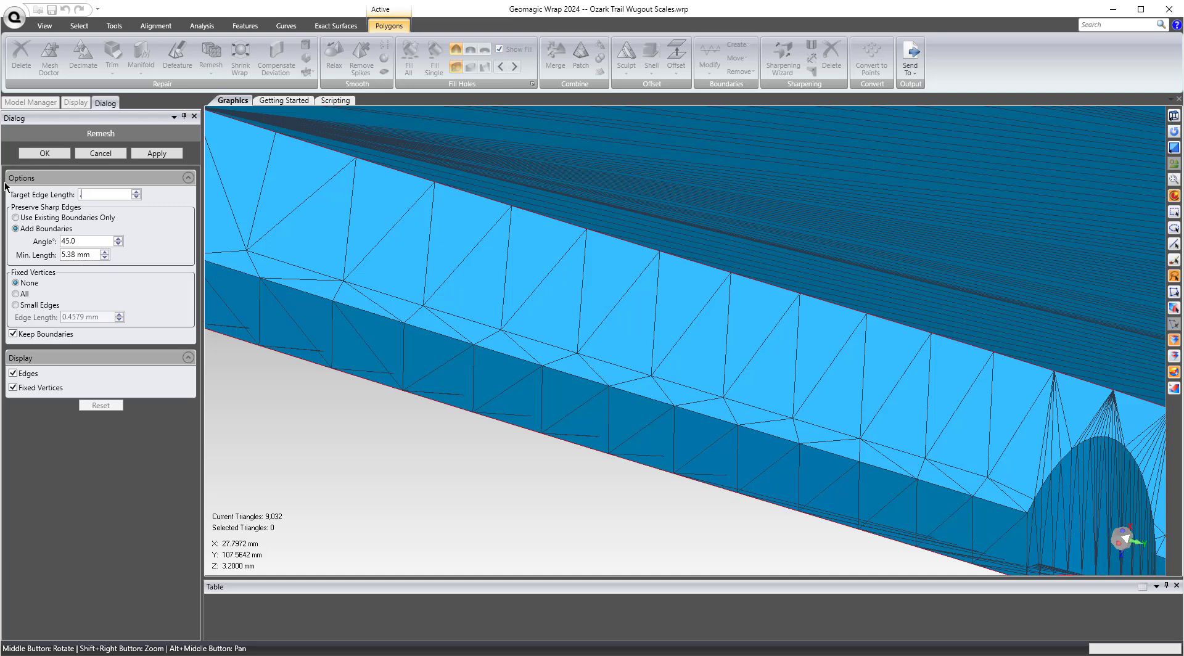
{"action": "type", "text": "0.1 mm"}
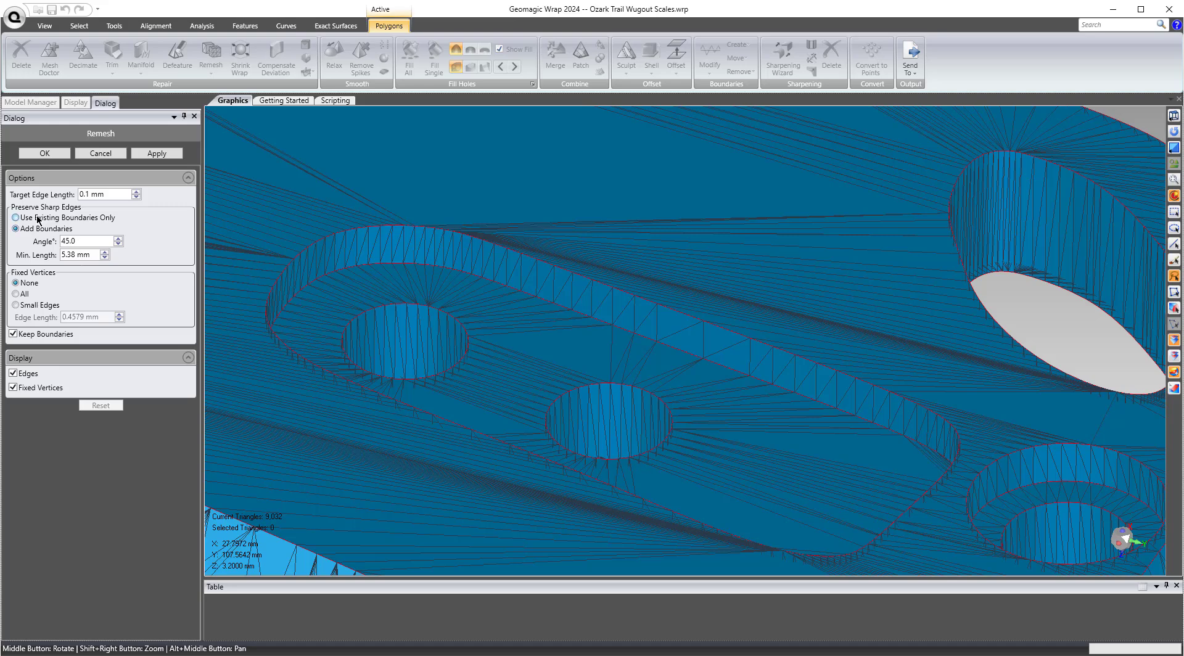
{"action": "left_click", "coordinate": [14, 218]}
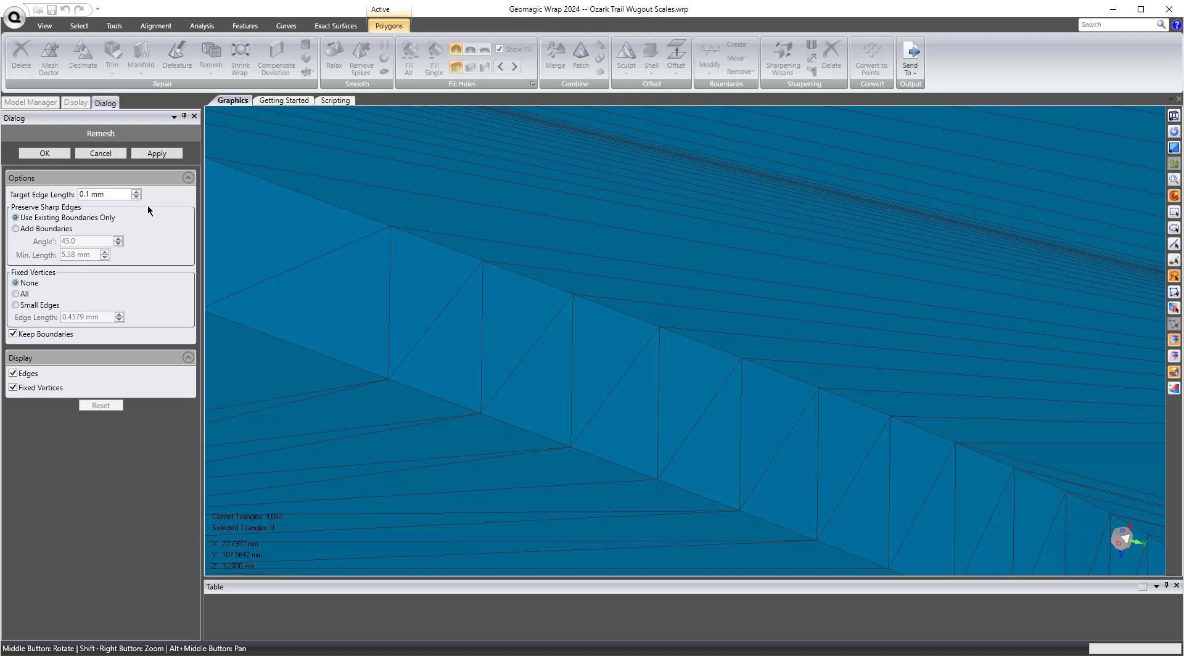
{"action": "mouse_move", "coordinate": [93, 216]}
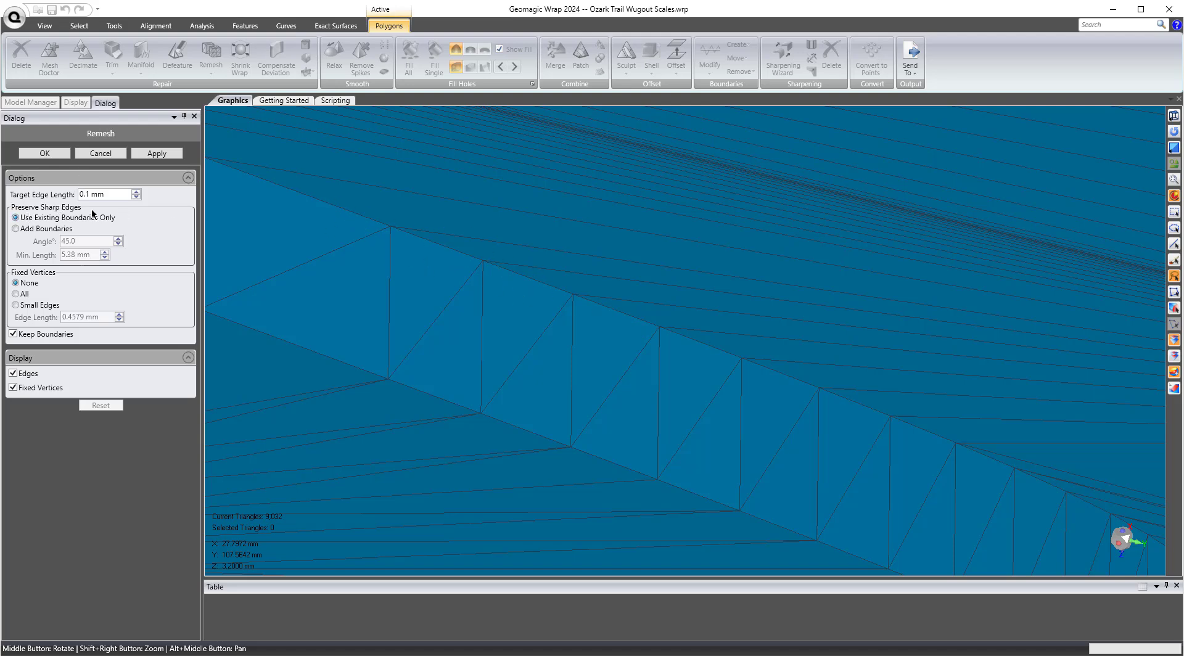
{"action": "mouse_move", "coordinate": [532, 268]}
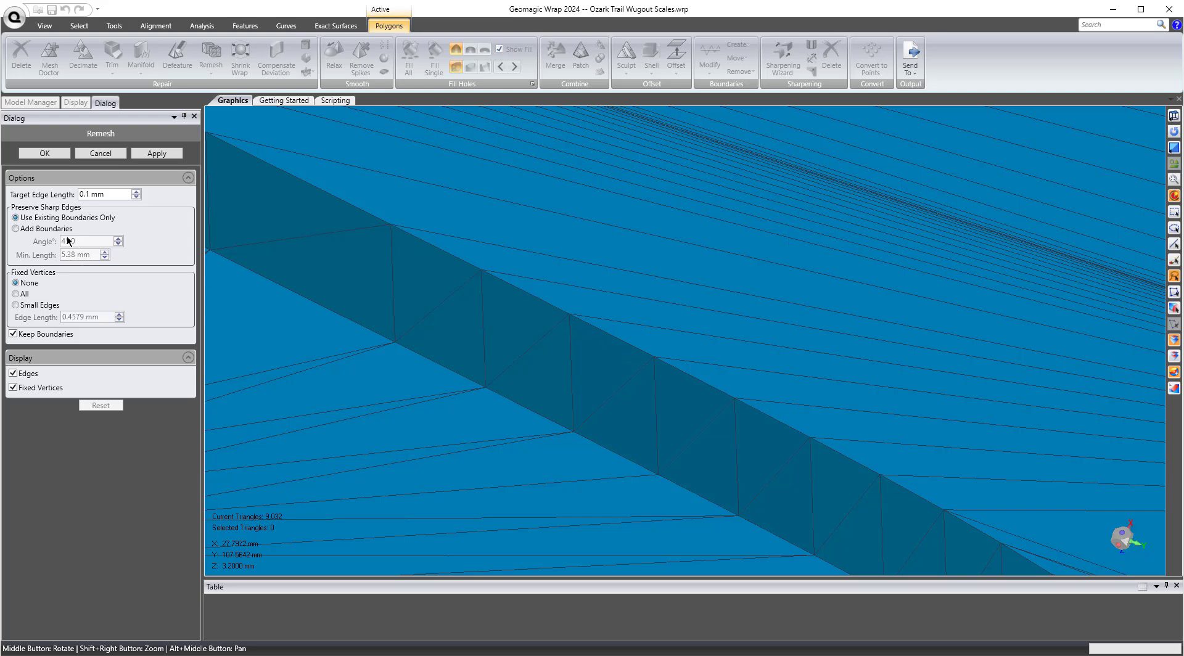
{"action": "left_click", "coordinate": [15, 228]}
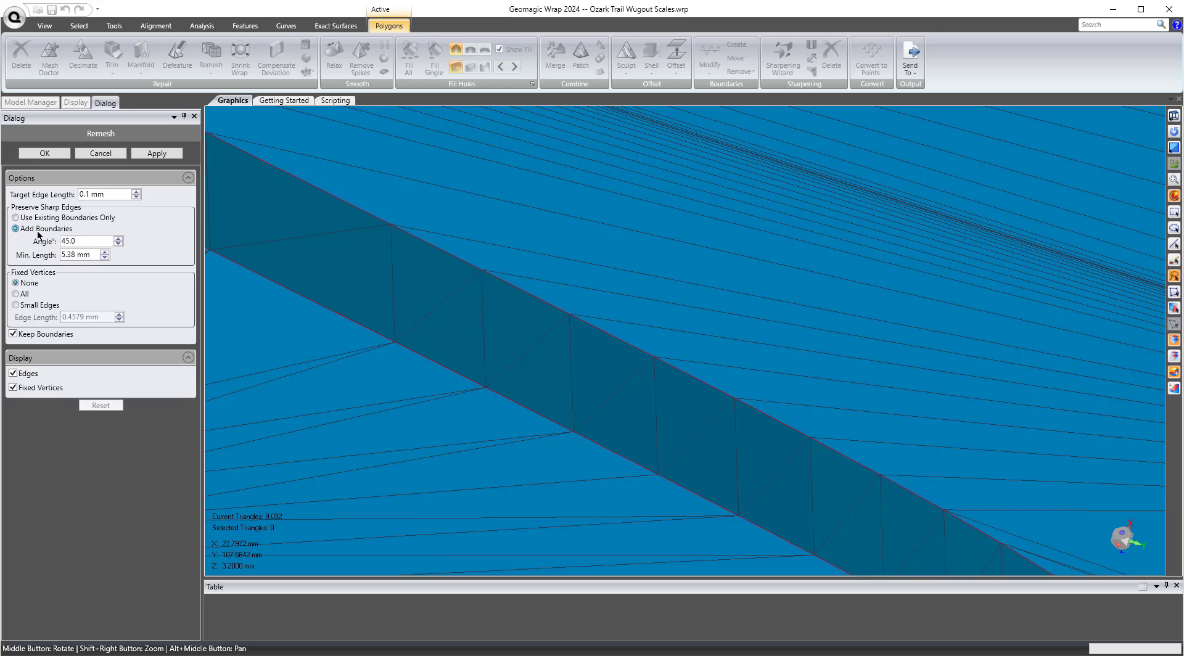
{"action": "left_click", "coordinate": [84, 241]}
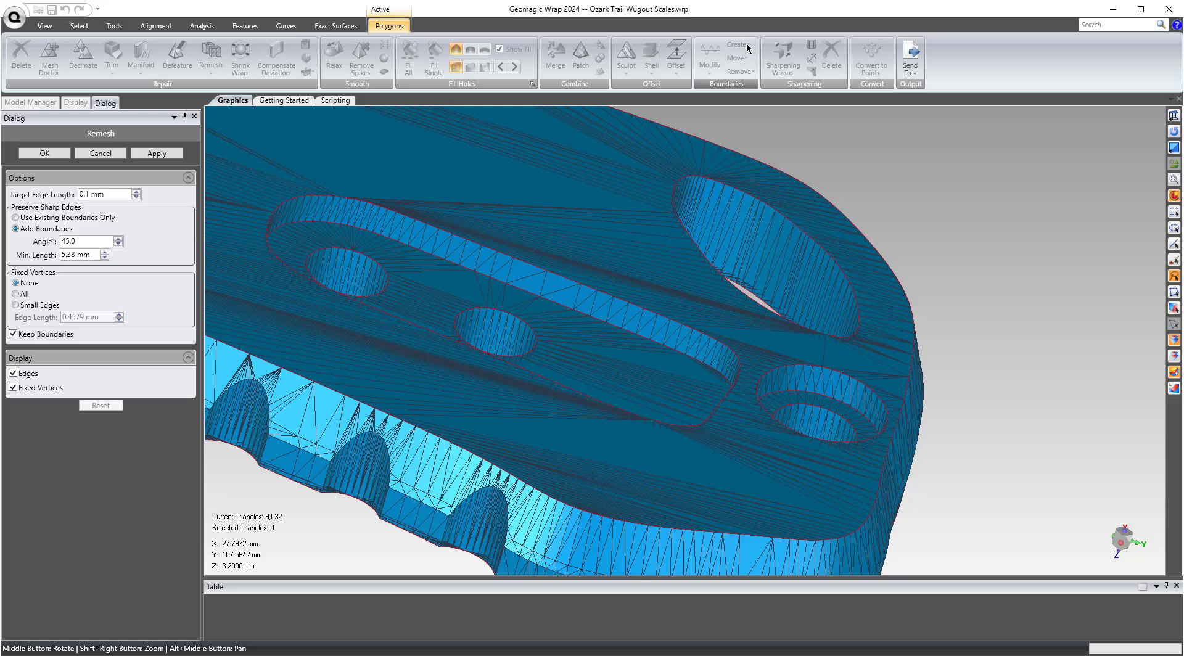
{"action": "mouse_move", "coordinate": [737, 45]}
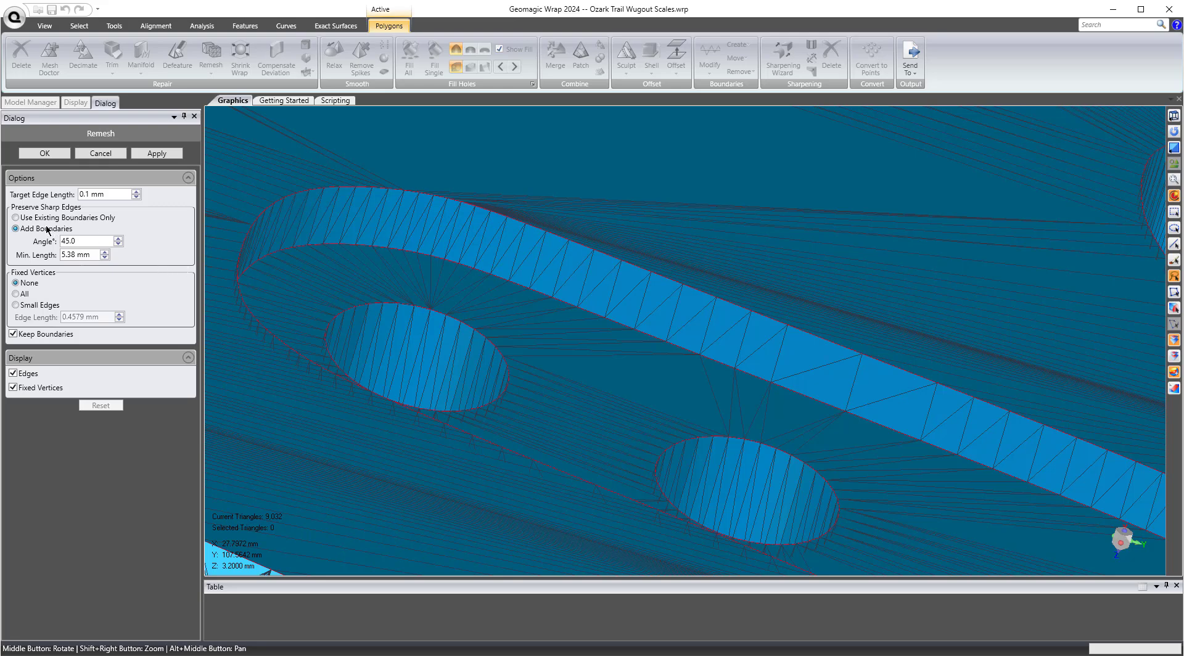
{"action": "mouse_move", "coordinate": [727, 309]}
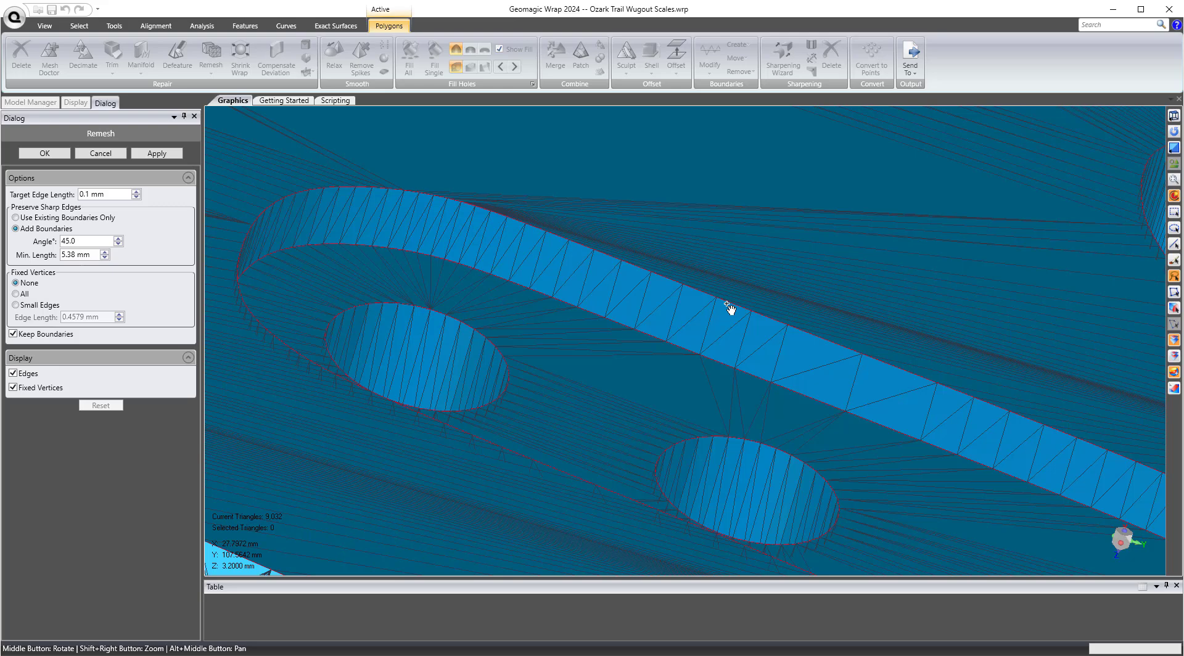
{"action": "mouse_move", "coordinate": [370, 189]}
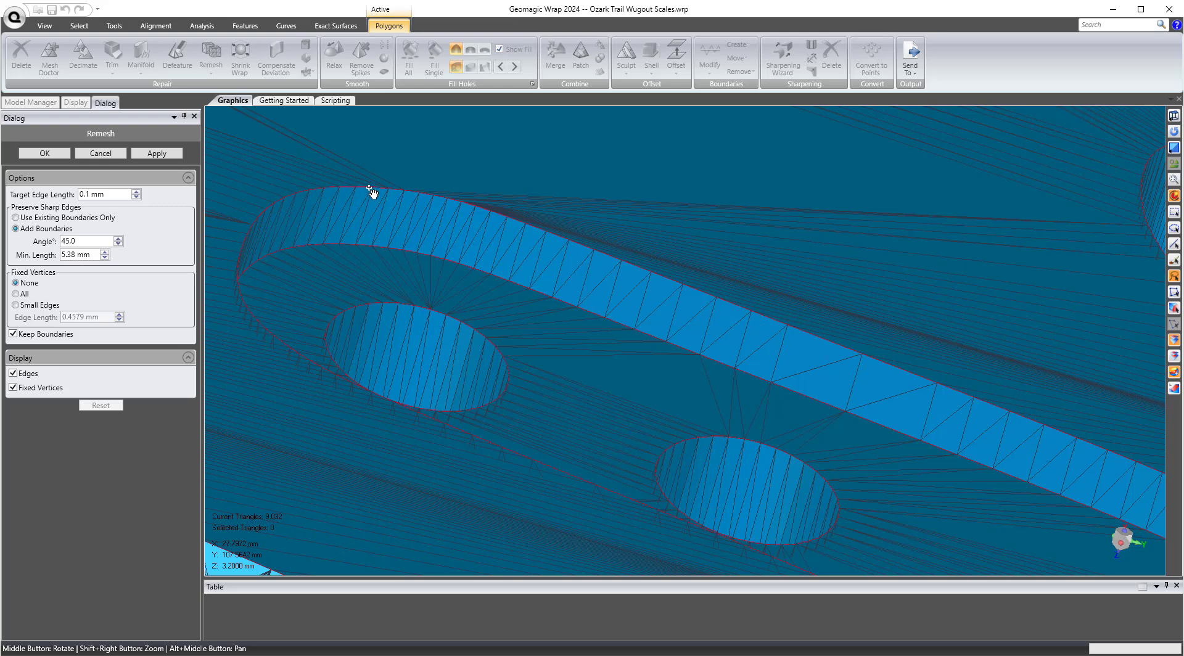
{"action": "mouse_move", "coordinate": [111, 258]}
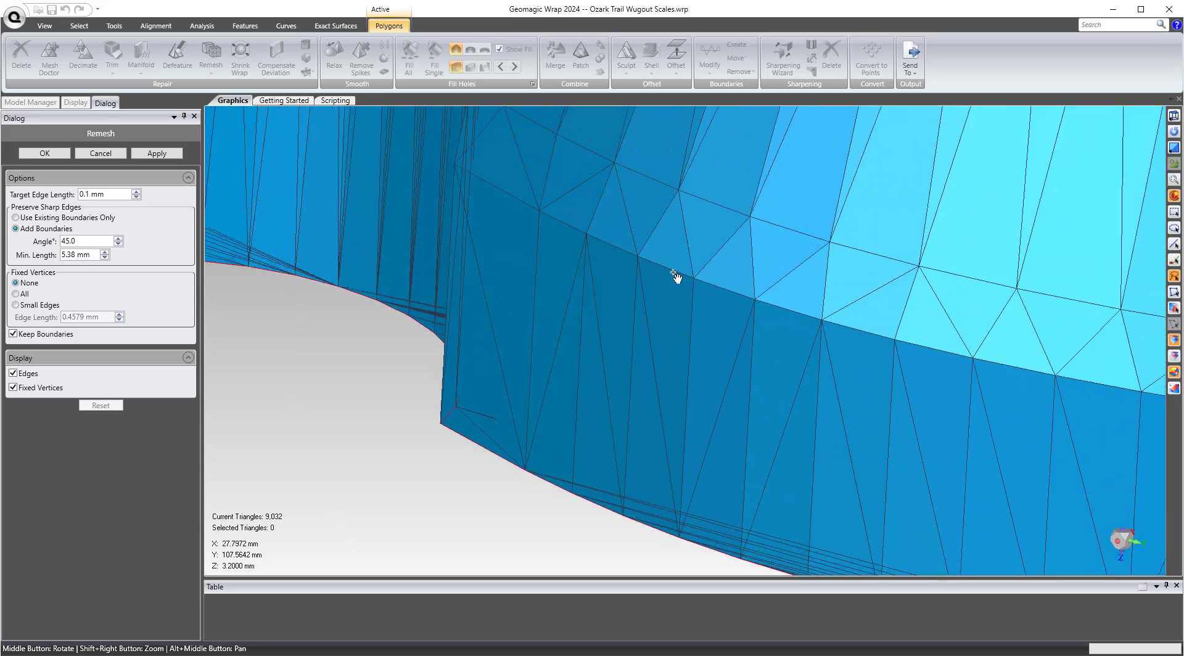
{"action": "mouse_move", "coordinate": [671, 274]}
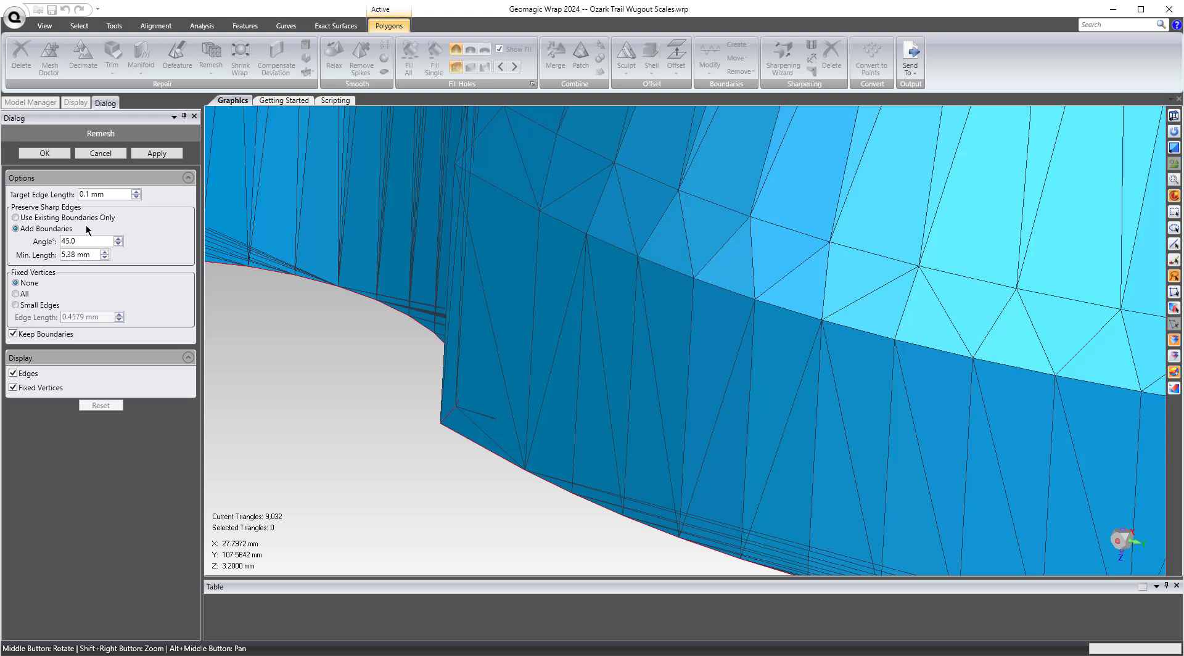
Step: Retype the remesh sharp-edge angle several times, settling on 8° instead of 45°
{"action": "triple_click", "coordinate": [88, 242]}
{"action": "type", "text": "5"}
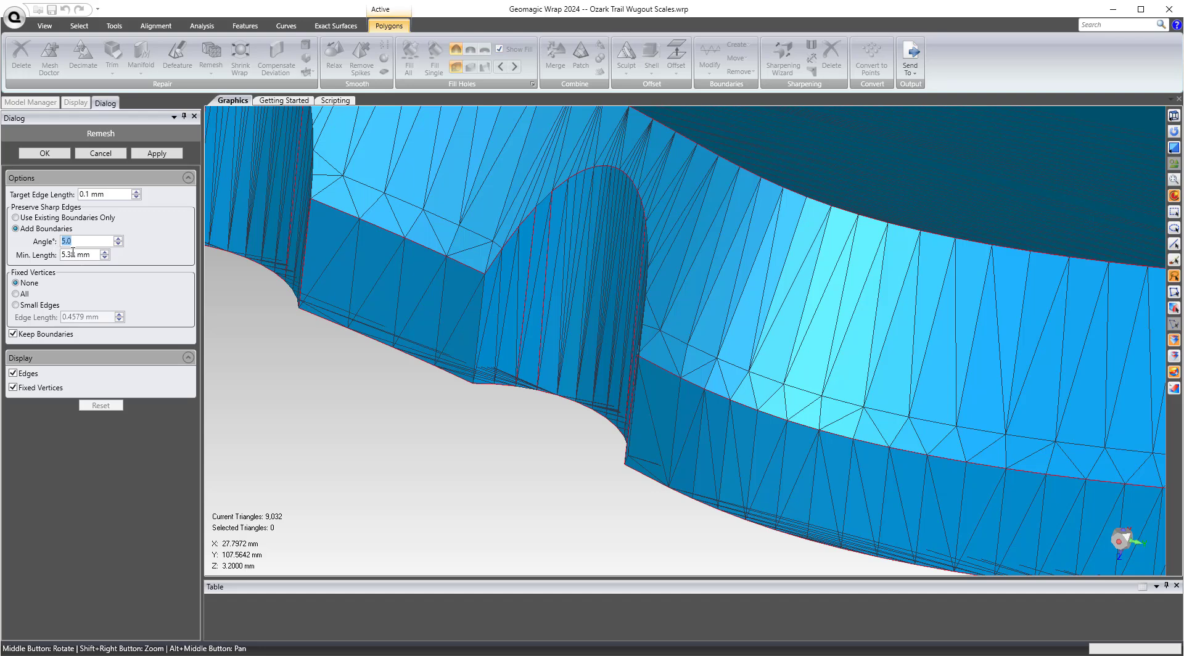
{"action": "mouse_move", "coordinate": [80, 255]}
{"action": "type", "text": "10"}
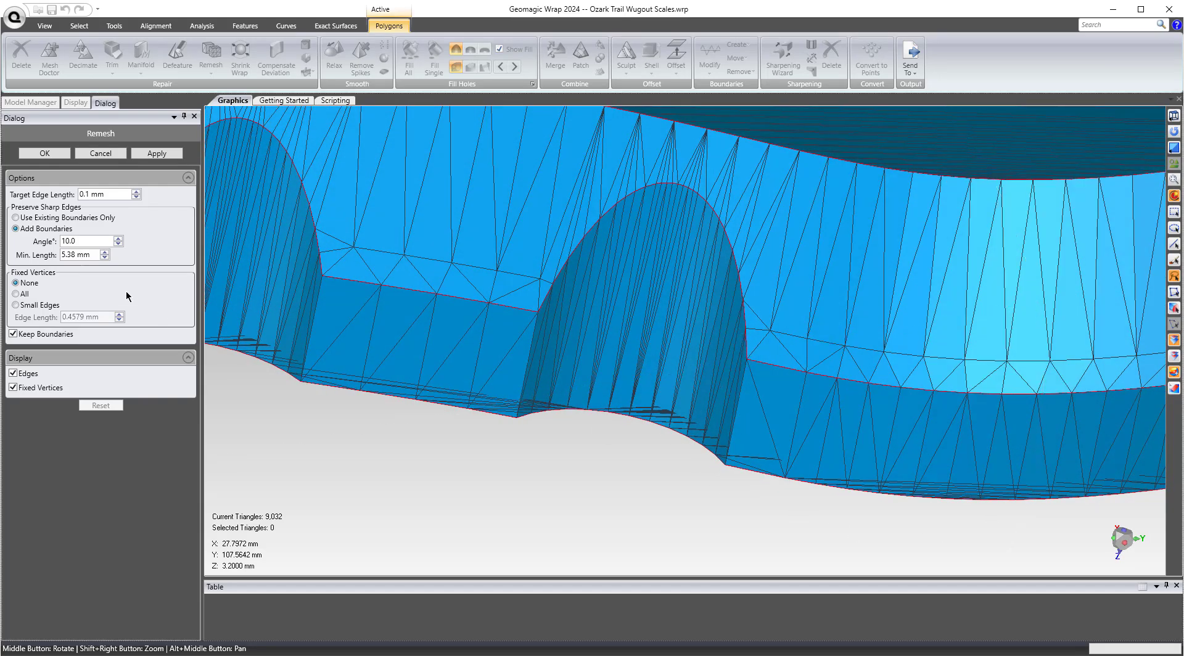
{"action": "triple_click", "coordinate": [84, 241]}
{"action": "type", "text": "5"}
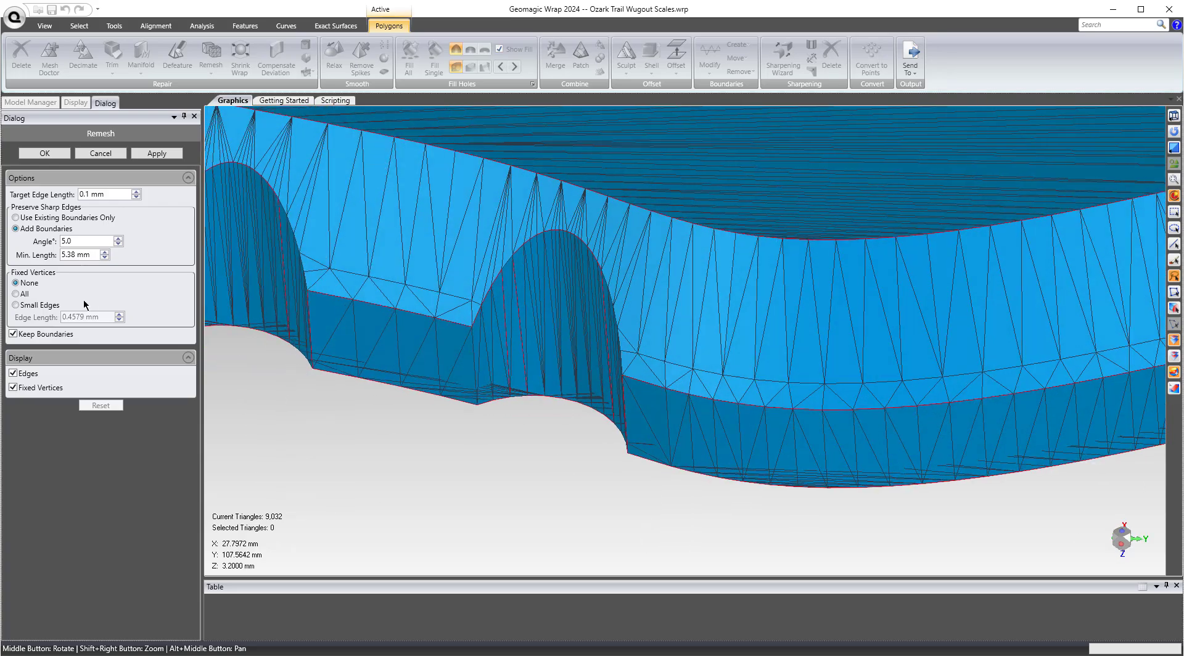
{"action": "triple_click", "coordinate": [80, 242]}
{"action": "type", "text": "8"}
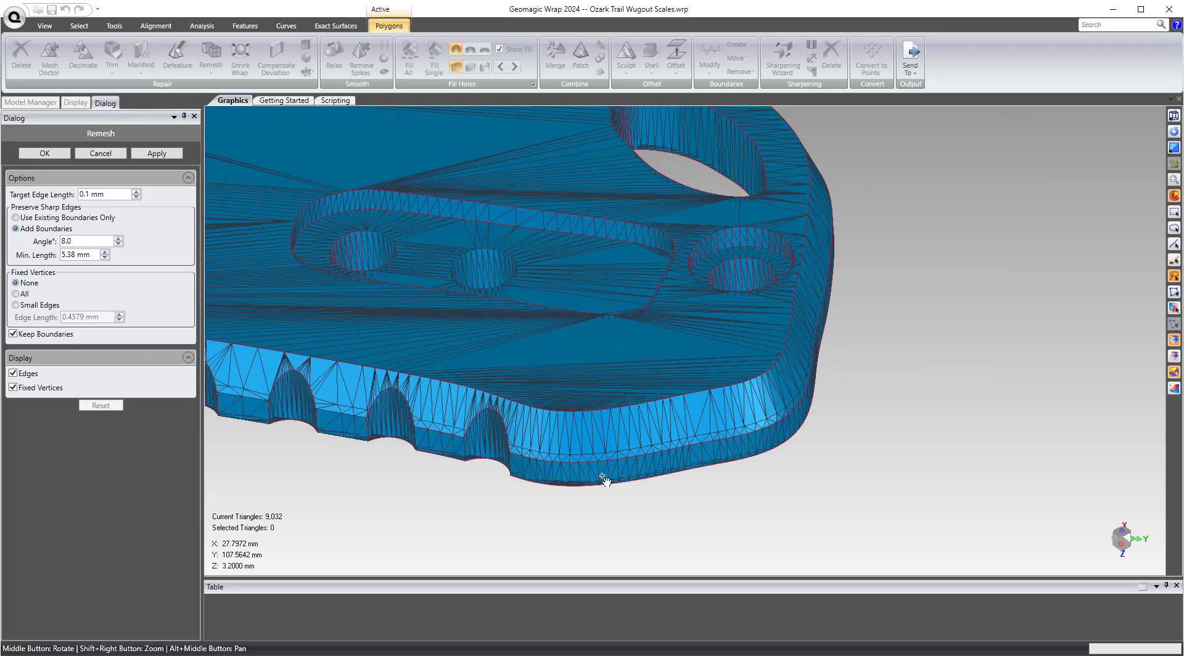
{"action": "mouse_move", "coordinate": [814, 339]}
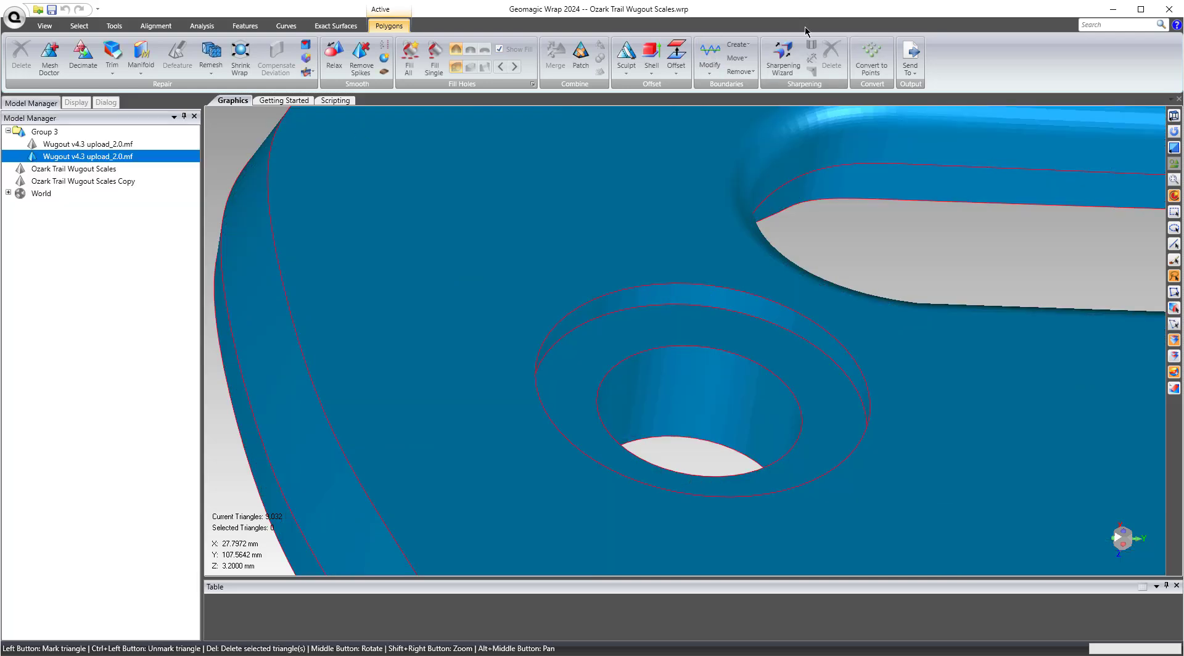
Step: Leave the remesh unapplied and choose Boundary By Crease Angle creation
{"action": "left_click", "coordinate": [737, 44]}
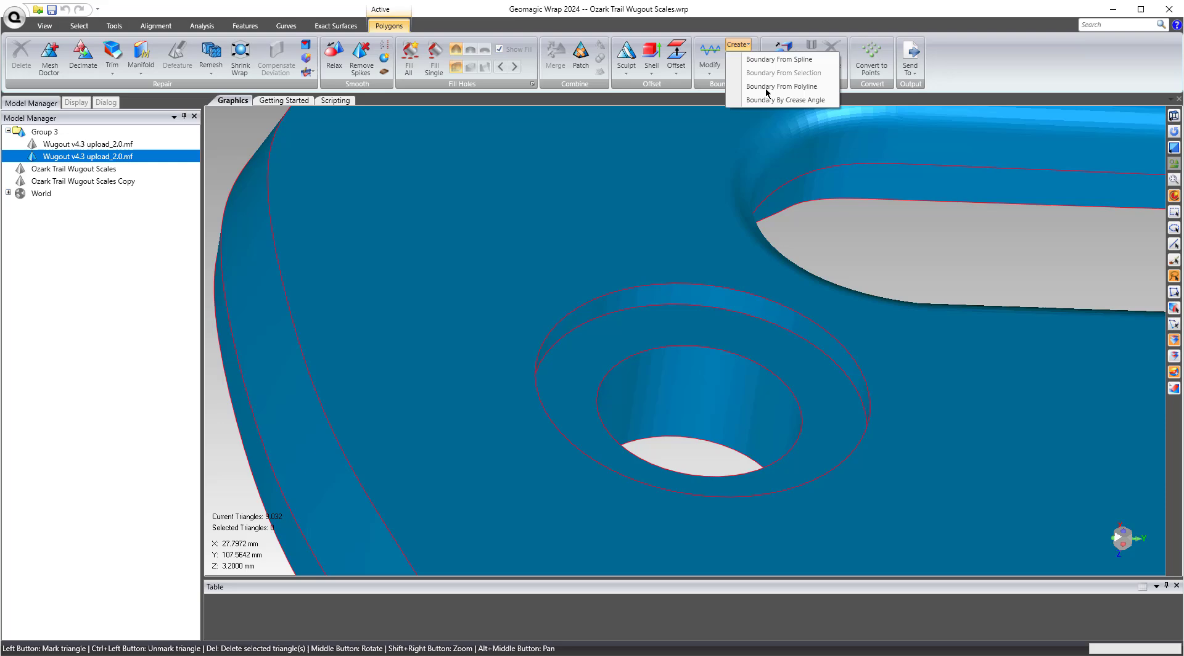
{"action": "left_click", "coordinate": [785, 100]}
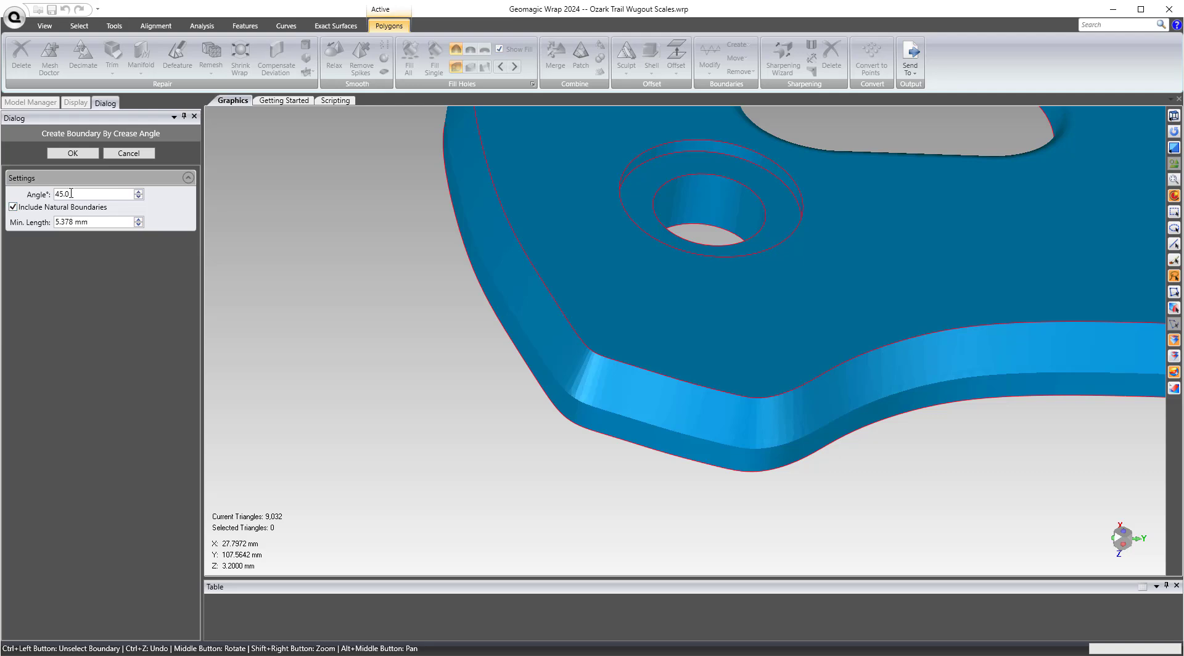
Step: Set the crease boundary angle to 15° and minimum boundary length to 1.5 mm
{"action": "triple_click", "coordinate": [94, 194]}
{"action": "type", "text": "10"}
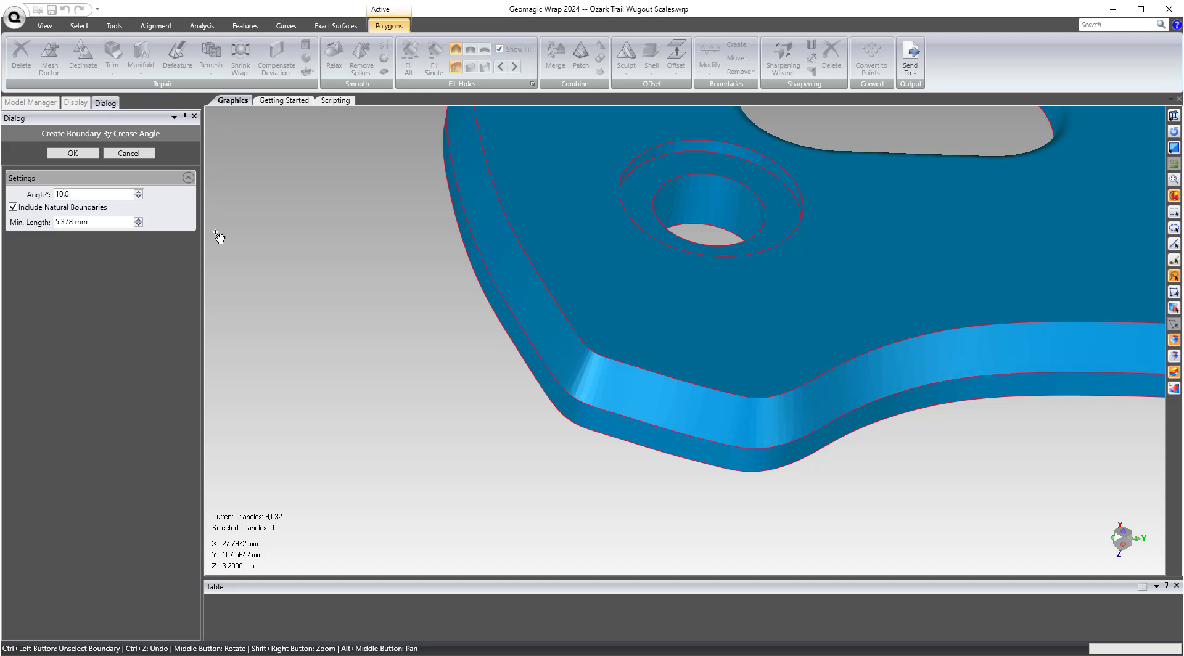
{"action": "mouse_move", "coordinate": [666, 441]}
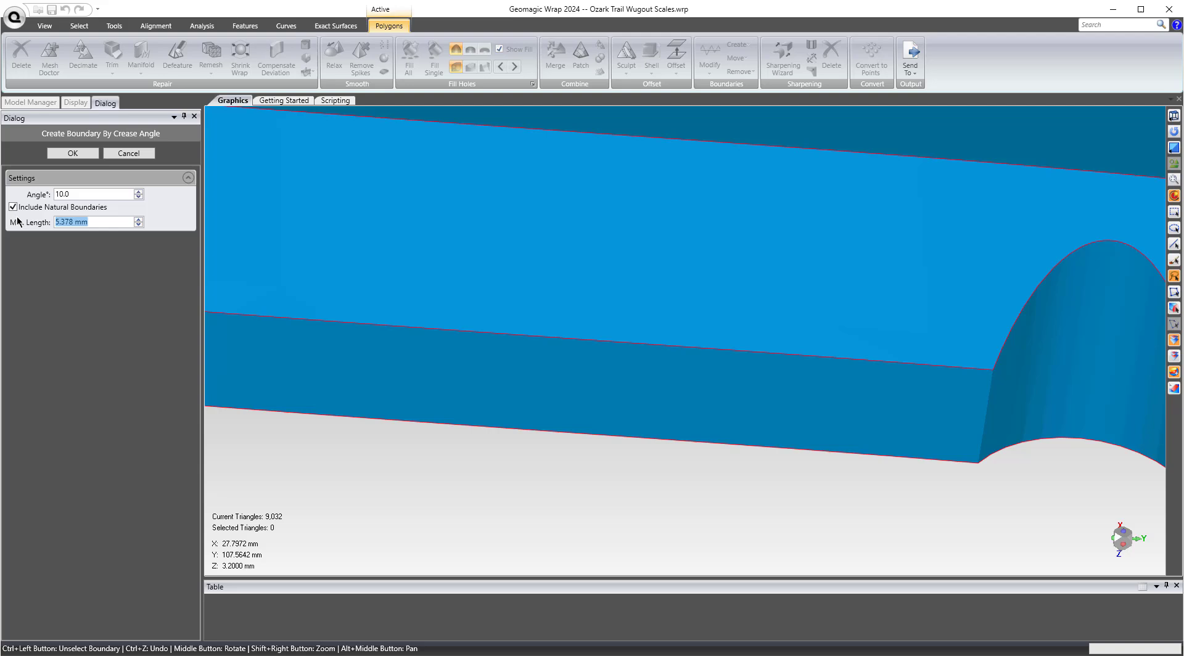
{"action": "type", "text": "3.0 mm"}
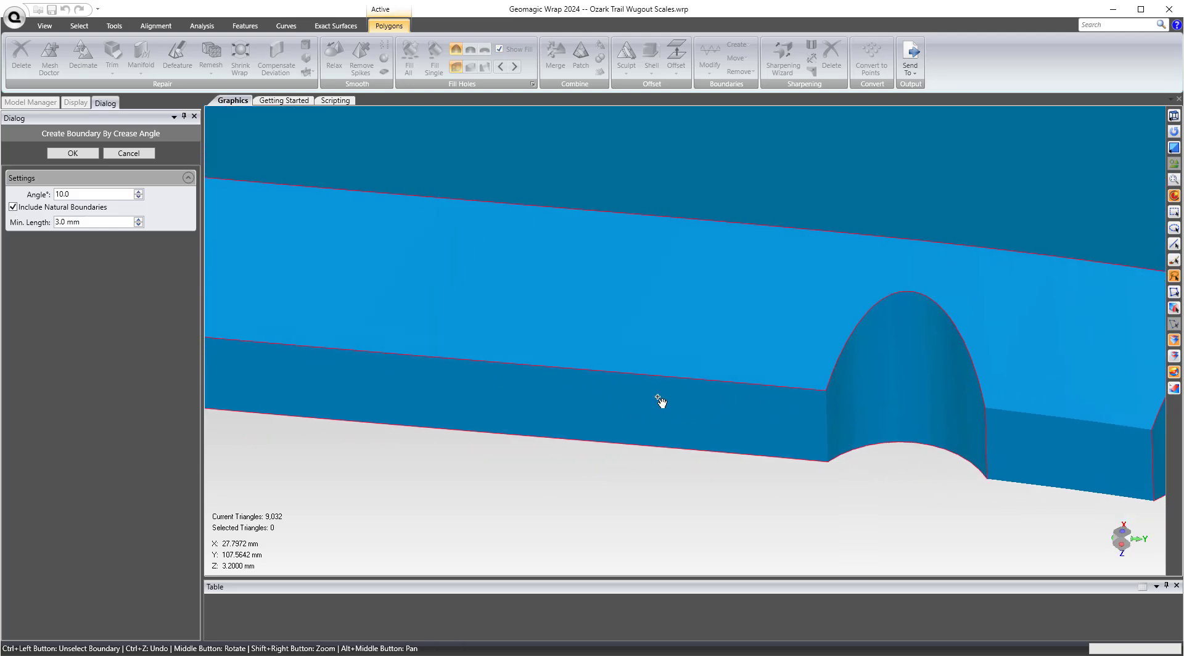
{"action": "triple_click", "coordinate": [83, 221]}
{"action": "type", "text": "1"}
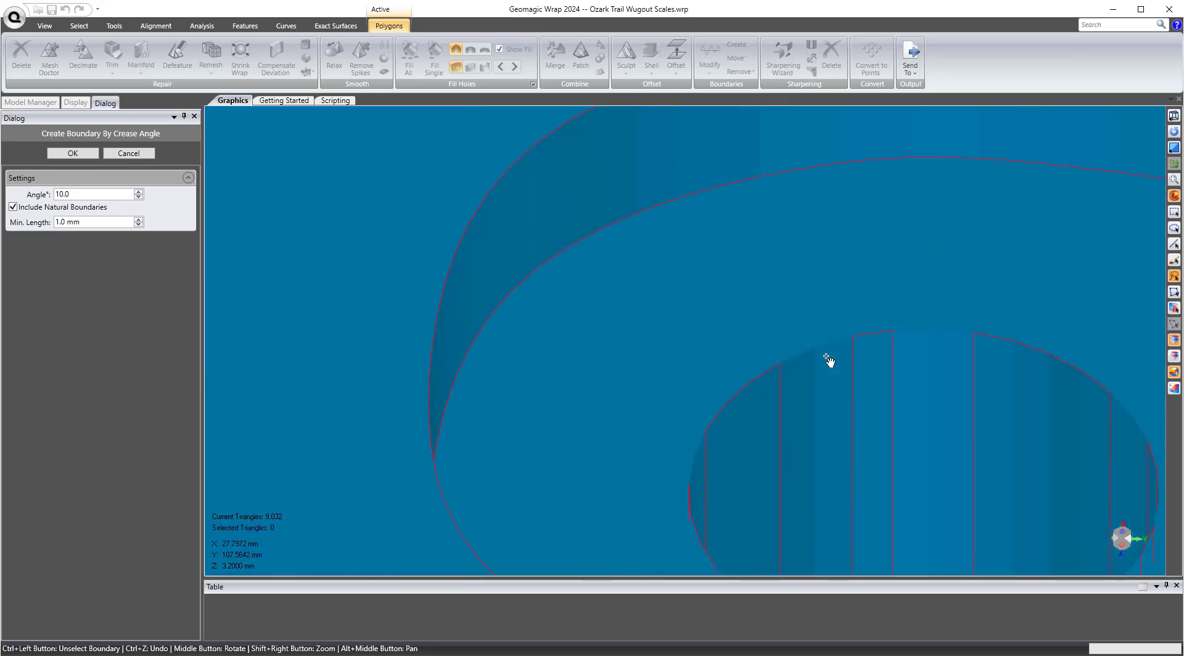
{"action": "triple_click", "coordinate": [91, 222]}
{"action": "type", "text": "0.5"}
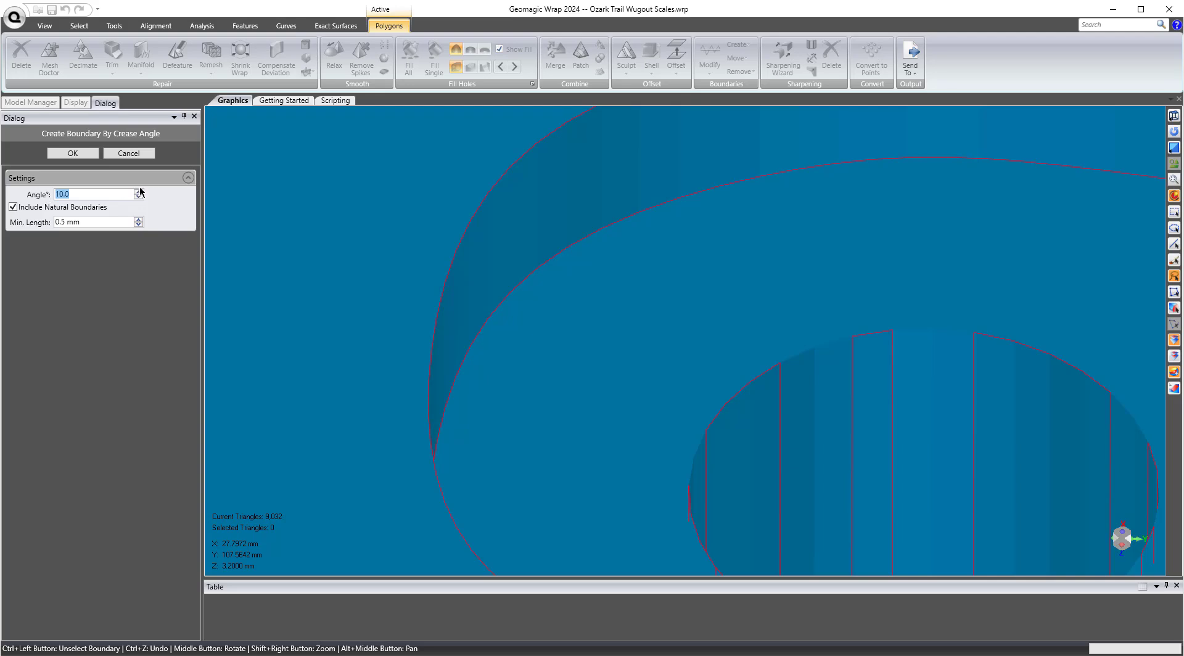
{"action": "left_click", "coordinate": [138, 191]}
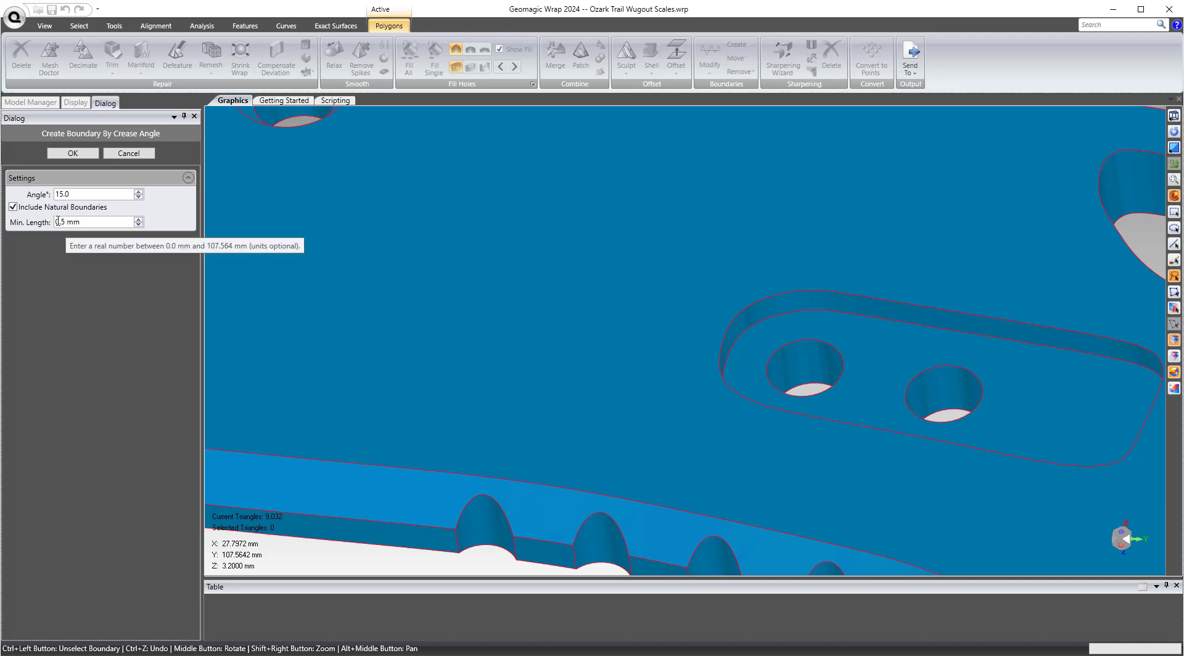
{"action": "mouse_move", "coordinate": [814, 346]}
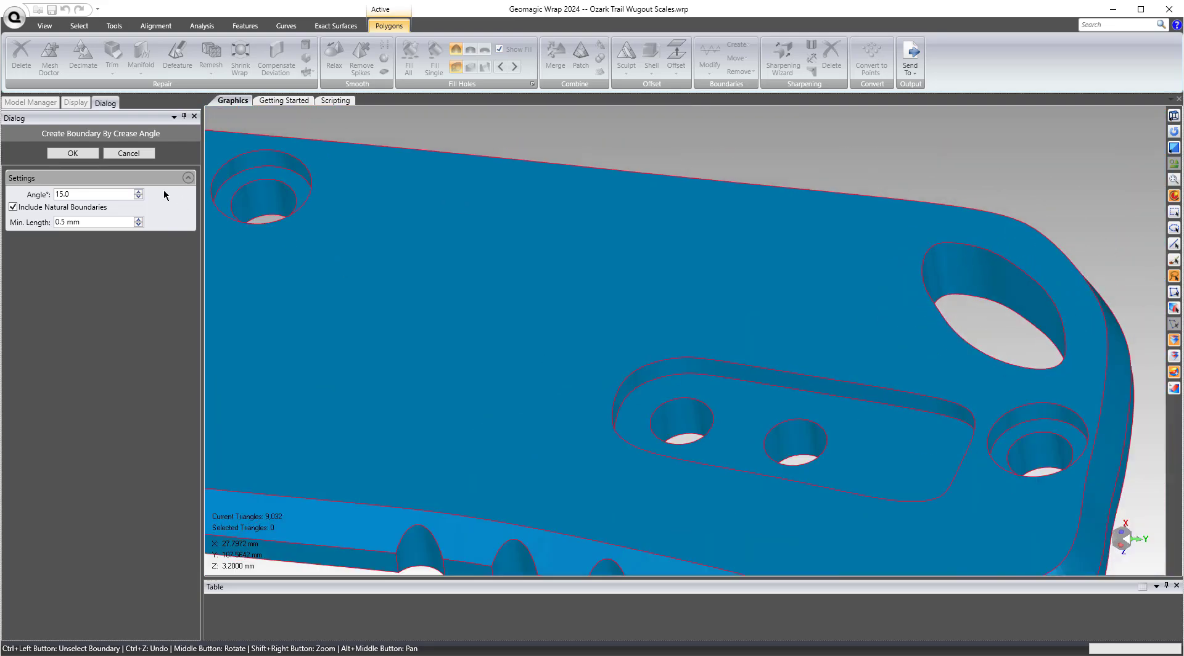
{"action": "mouse_move", "coordinate": [688, 78]}
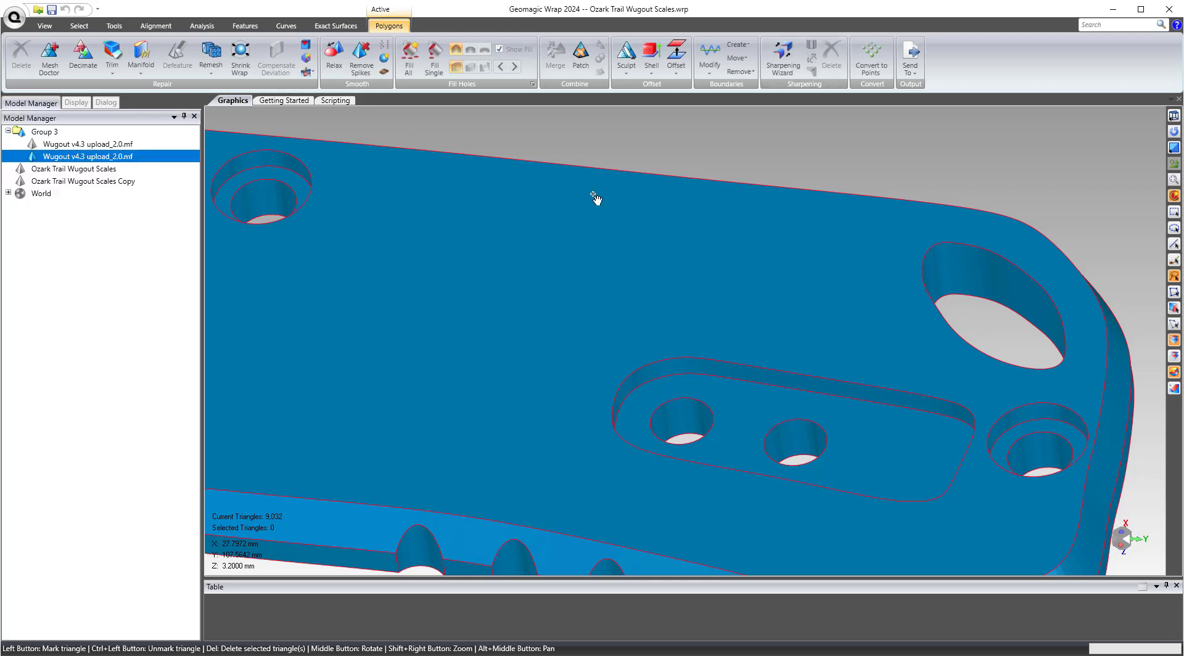
{"action": "mouse_move", "coordinate": [761, 48]}
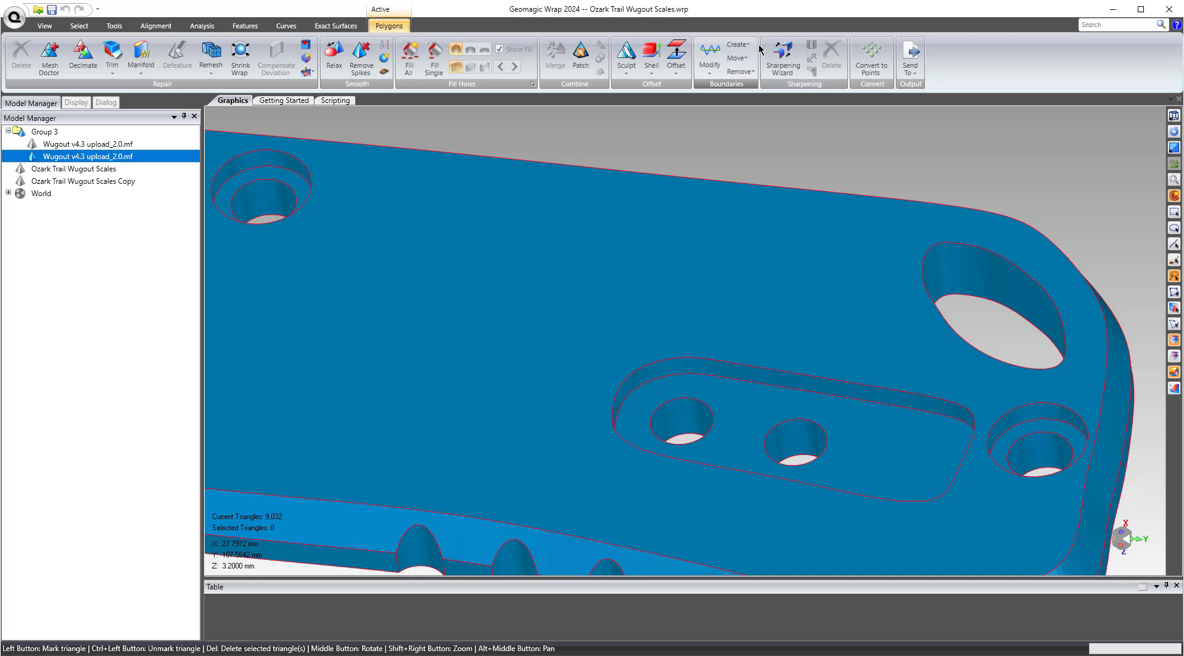
{"action": "left_click", "coordinate": [737, 45]}
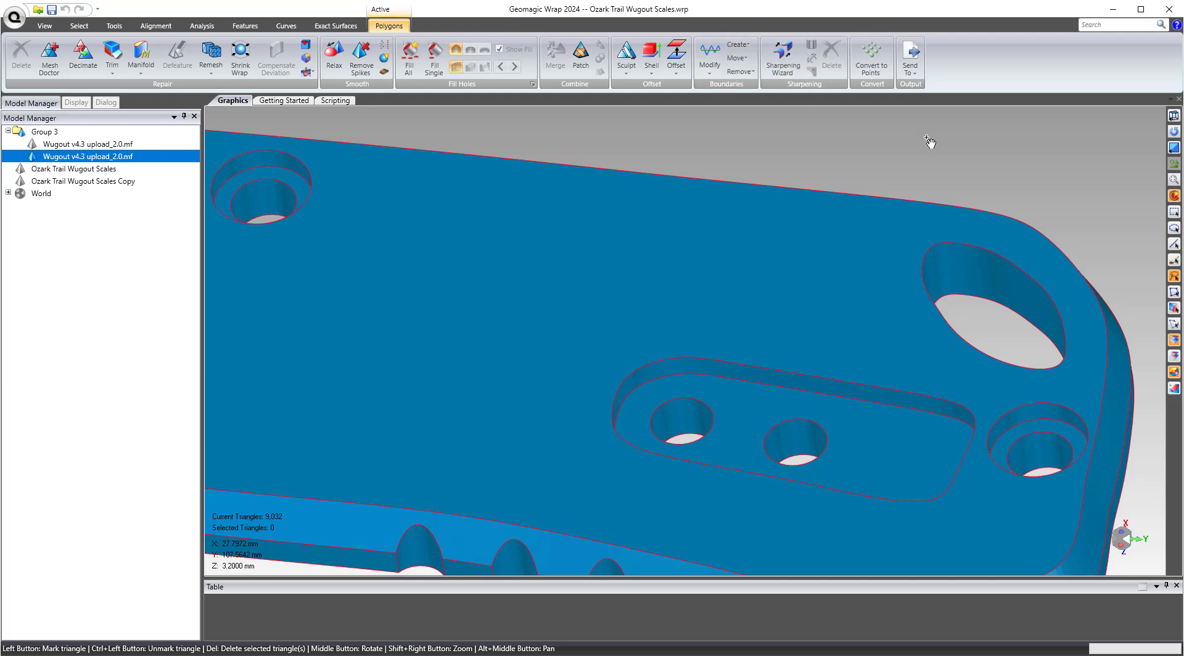
{"action": "mouse_move", "coordinate": [720, 127]}
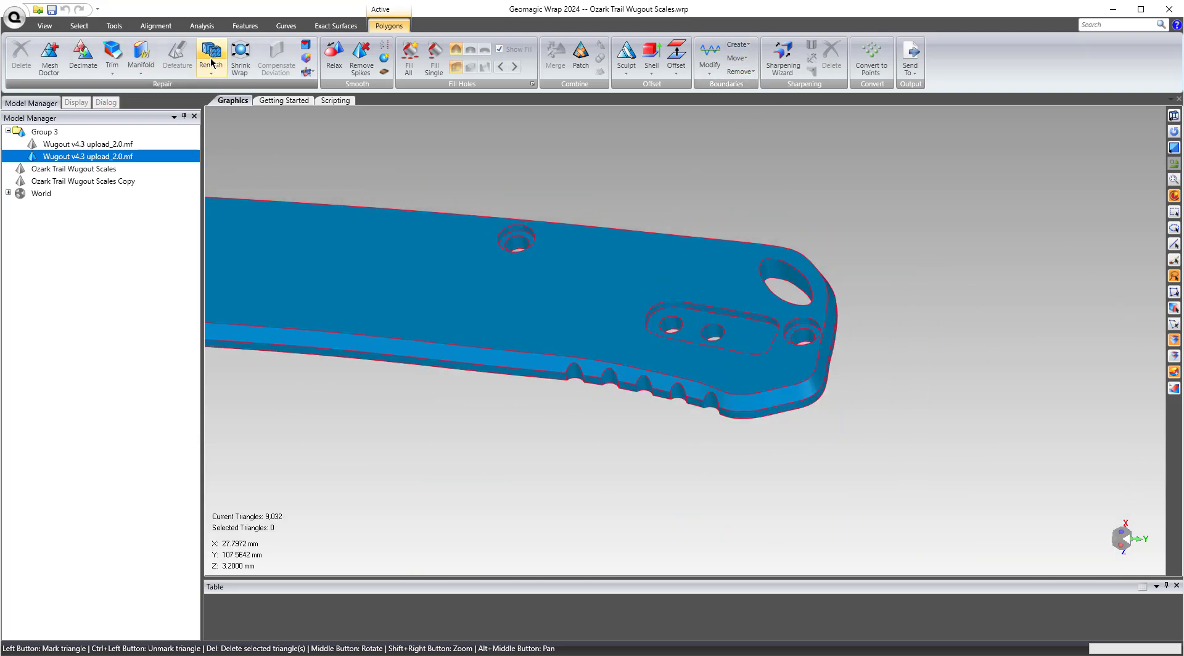
{"action": "left_click", "coordinate": [210, 57]}
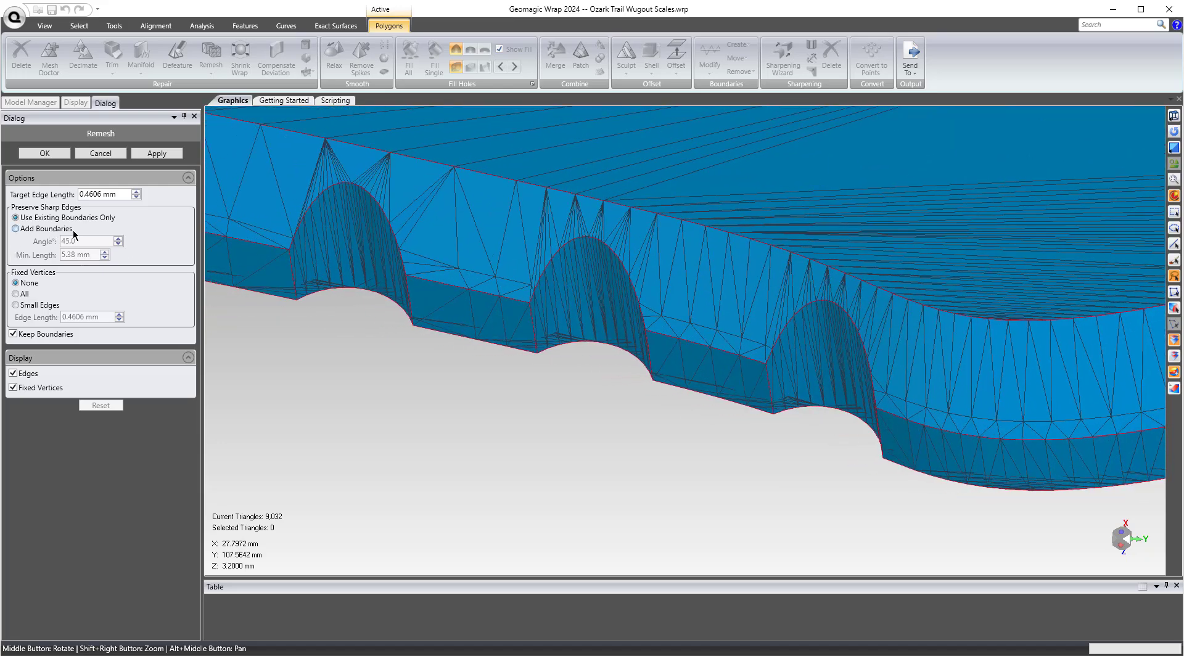
{"action": "mouse_move", "coordinate": [911, 325]}
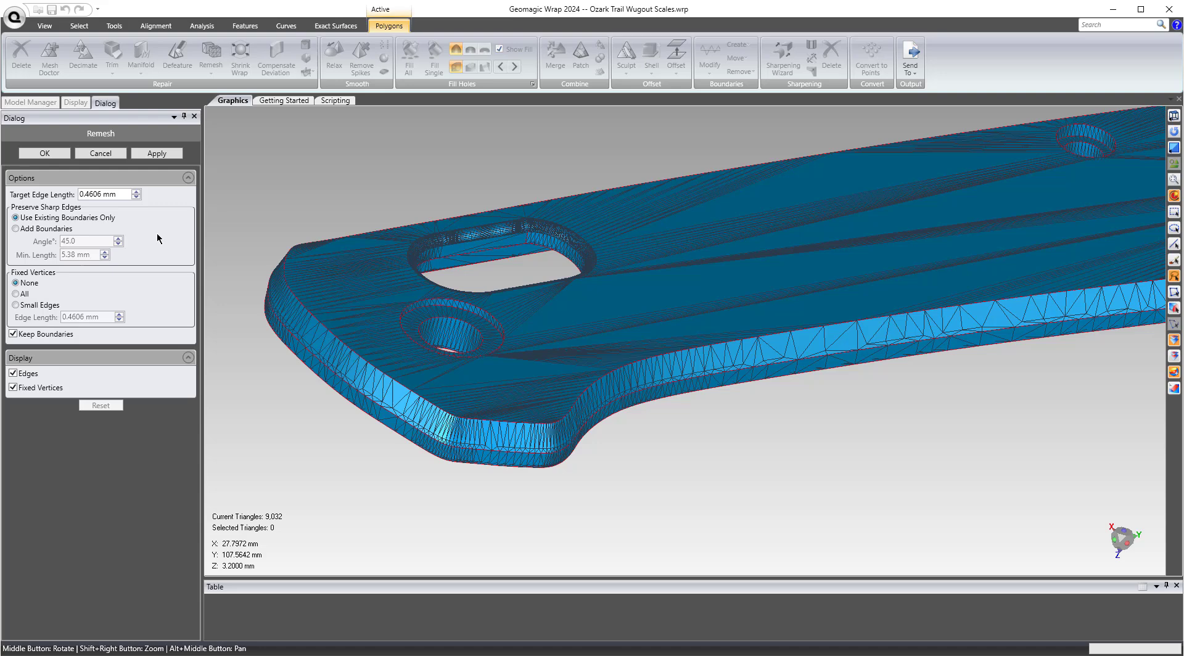
Step: Apply a 0.2 mm edge-length remesh, growing the scale to 373,180 triangles
{"action": "triple_click", "coordinate": [105, 194]}
{"action": "type", "text": "0.2"}
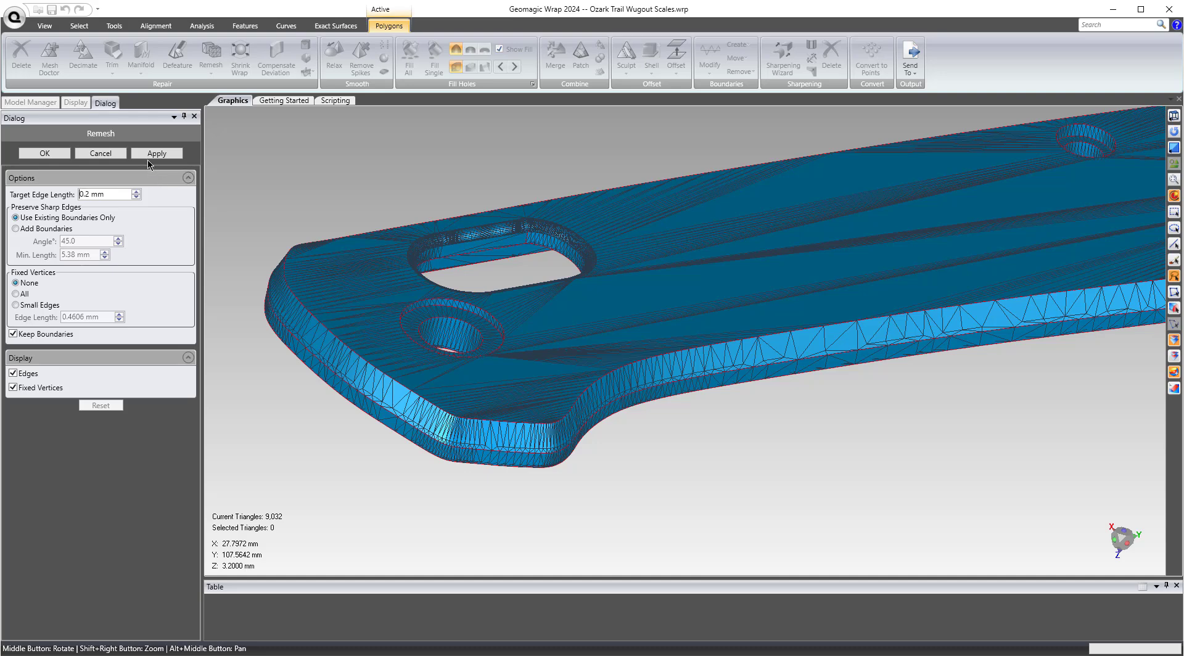
{"action": "left_click", "coordinate": [156, 153]}
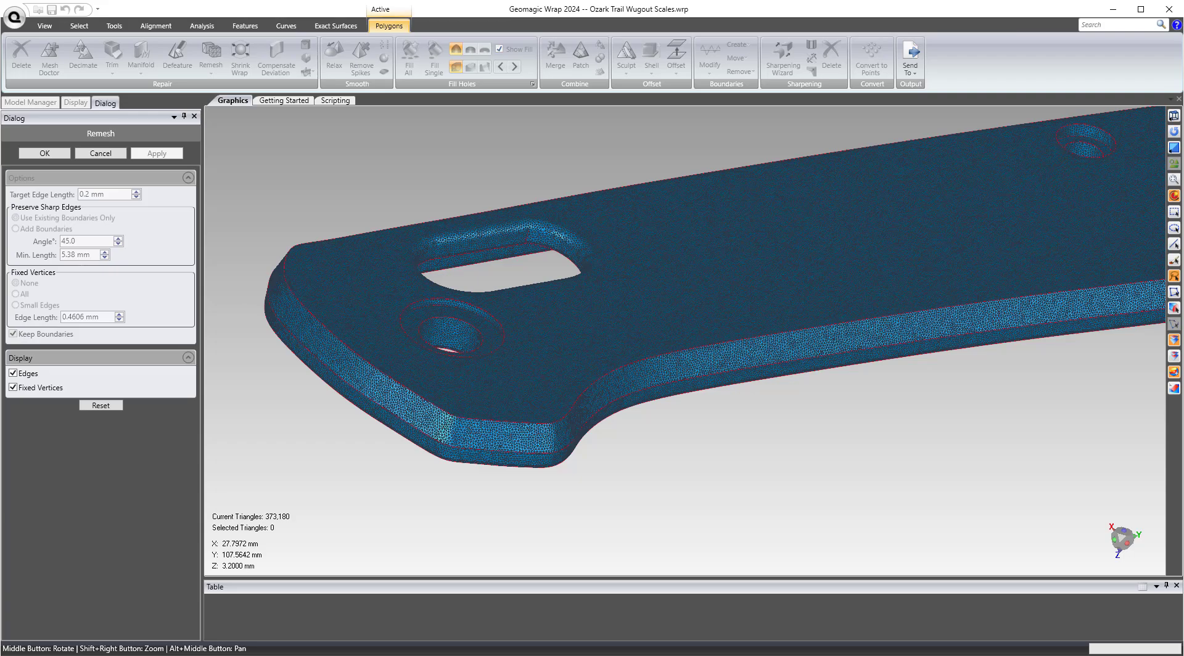
{"action": "mouse_move", "coordinate": [512, 390]}
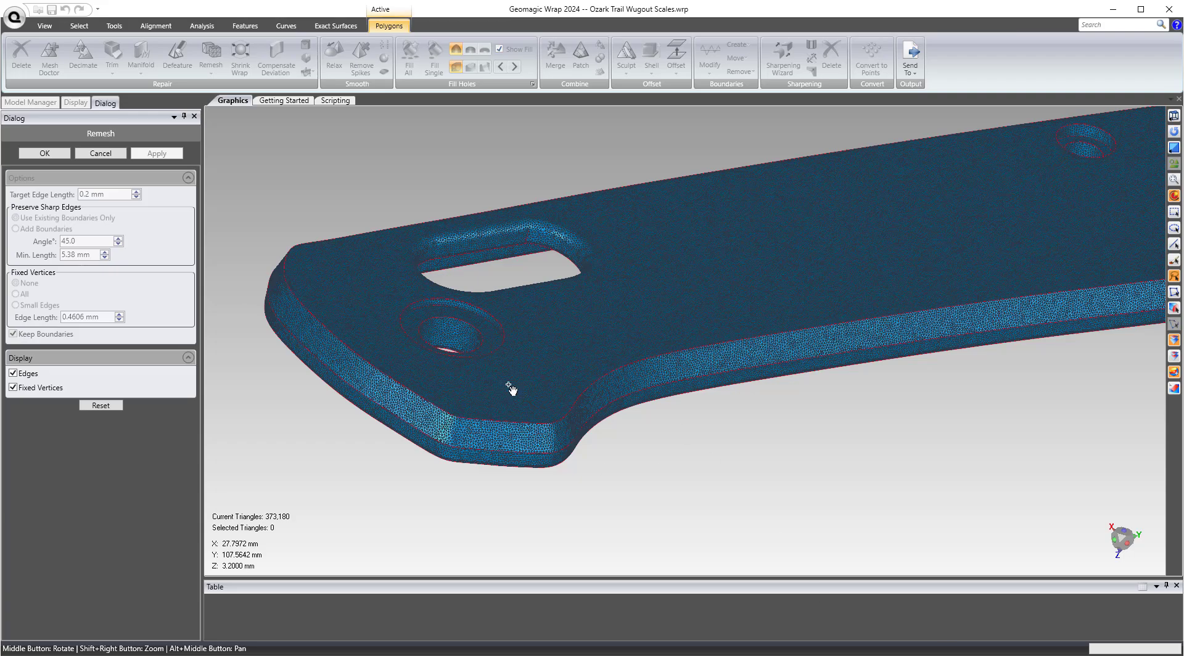
{"action": "scroll", "scroll_direction": "down", "scroll_amount": 3}
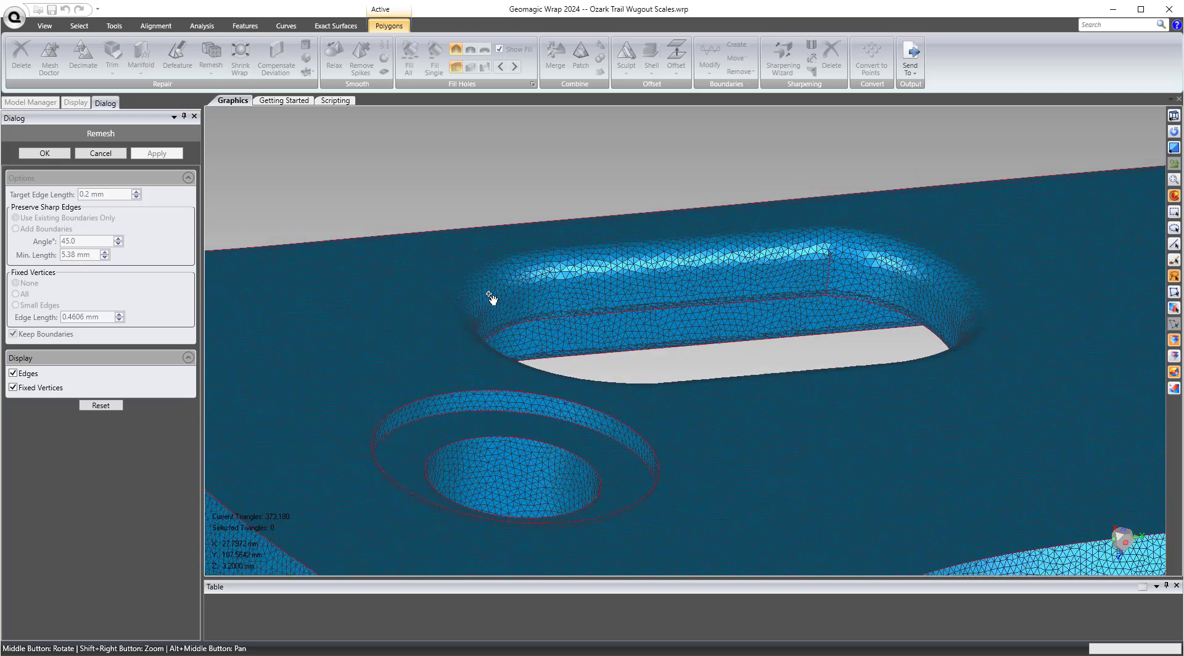
{"action": "mouse_move", "coordinate": [585, 278]}
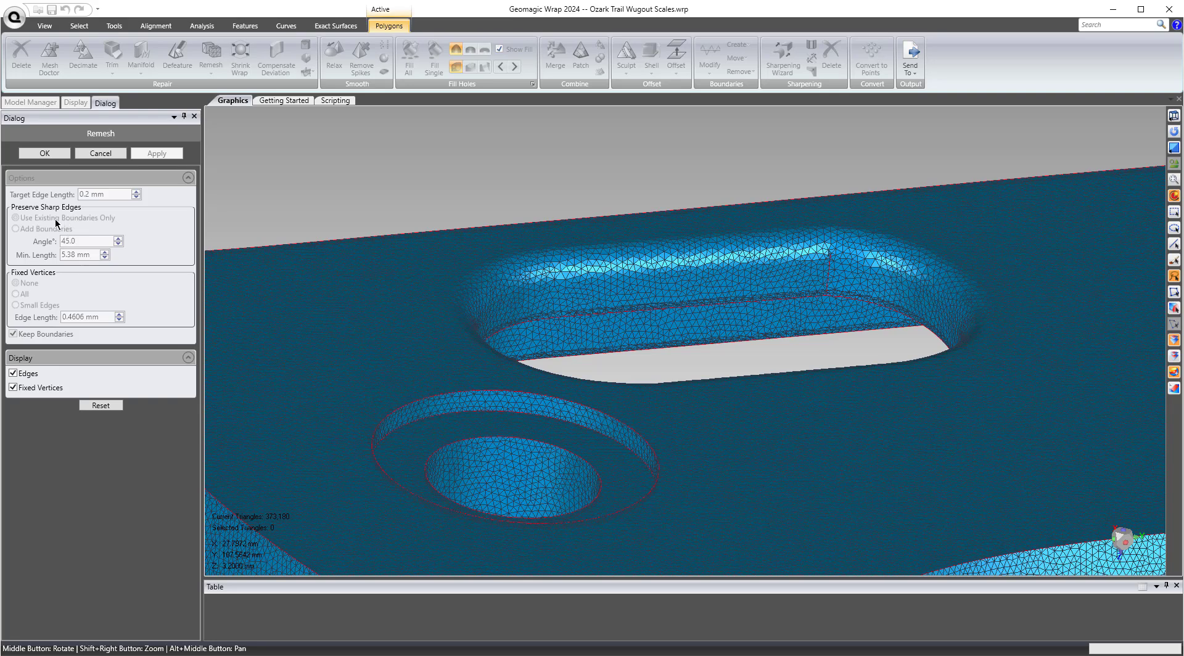
Step: Reset, then apply and accept a 0.095 mm remesh giving 1,644,438 triangles
{"action": "left_click", "coordinate": [156, 152]}
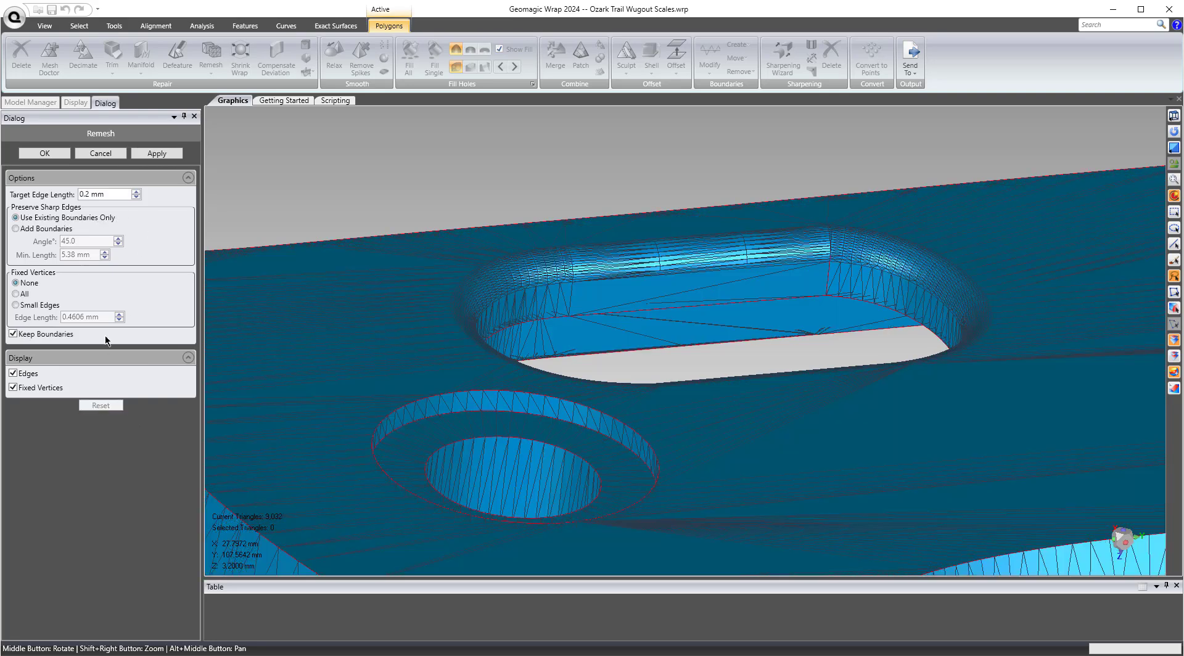
{"action": "triple_click", "coordinate": [103, 194]}
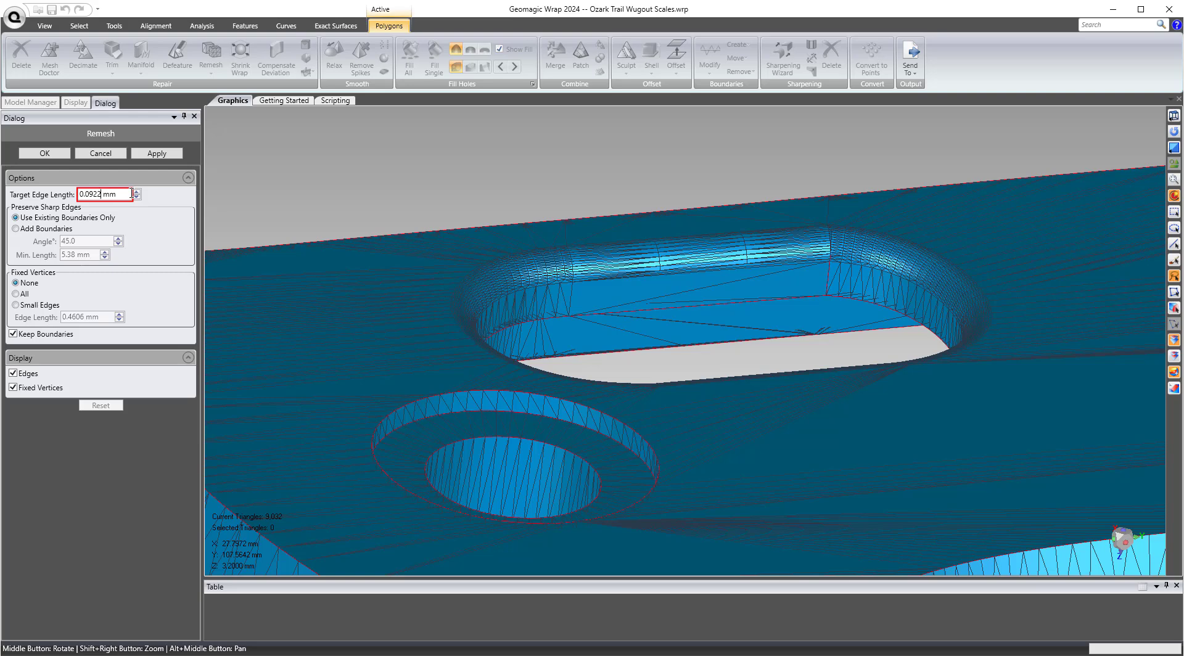
{"action": "type", "text": "0.09"}
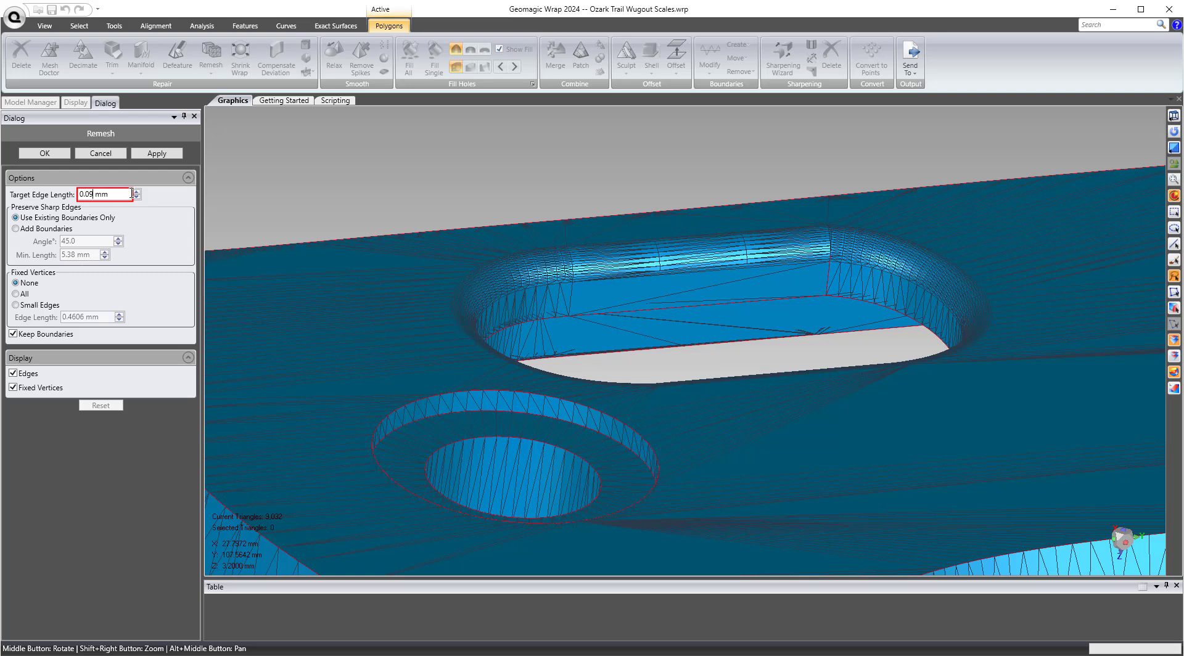
{"action": "left_click", "coordinate": [156, 154]}
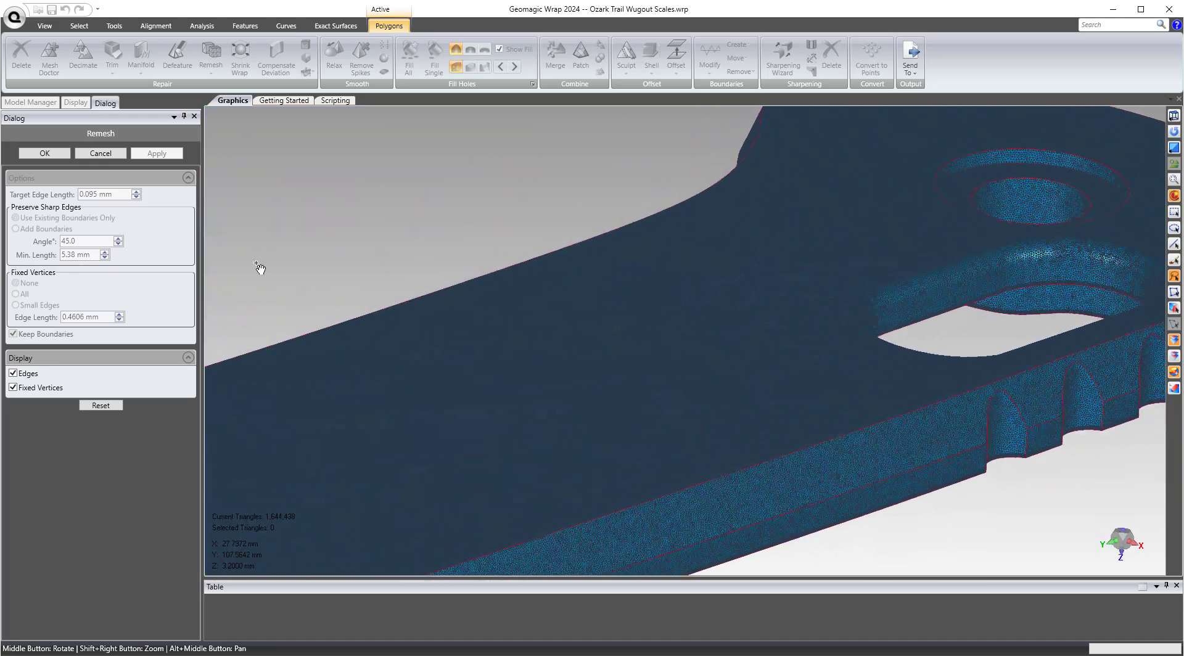
{"action": "left_click", "coordinate": [30, 102]}
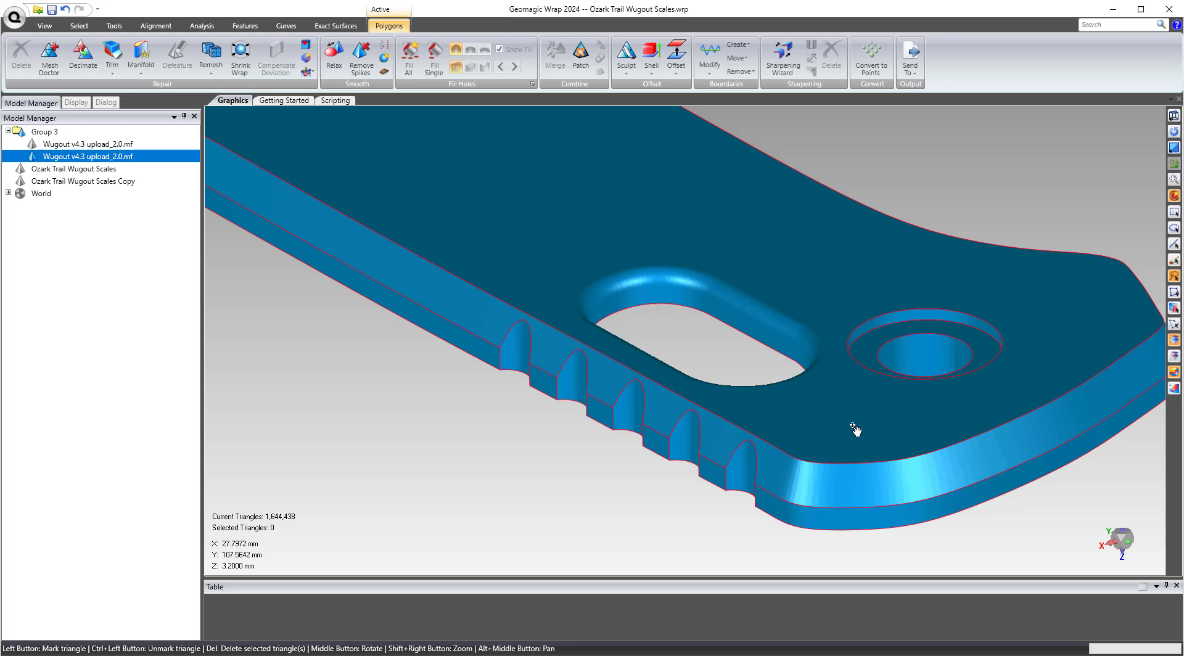
{"action": "mouse_move", "coordinate": [850, 434]}
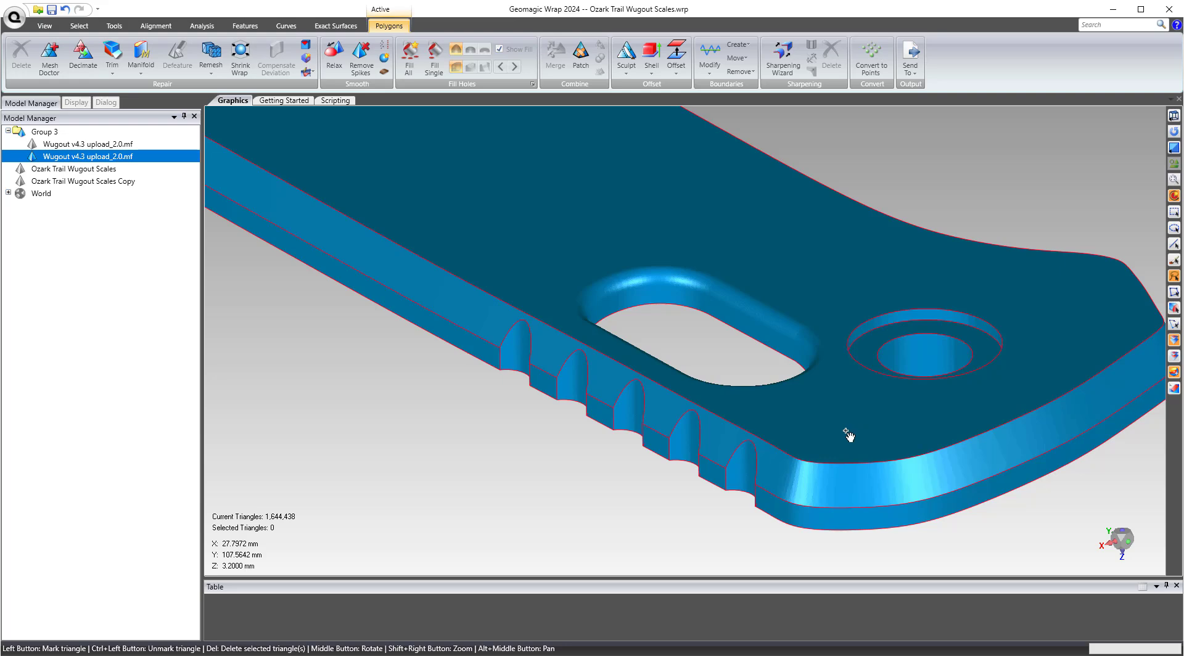
{"action": "mouse_move", "coordinate": [869, 498]}
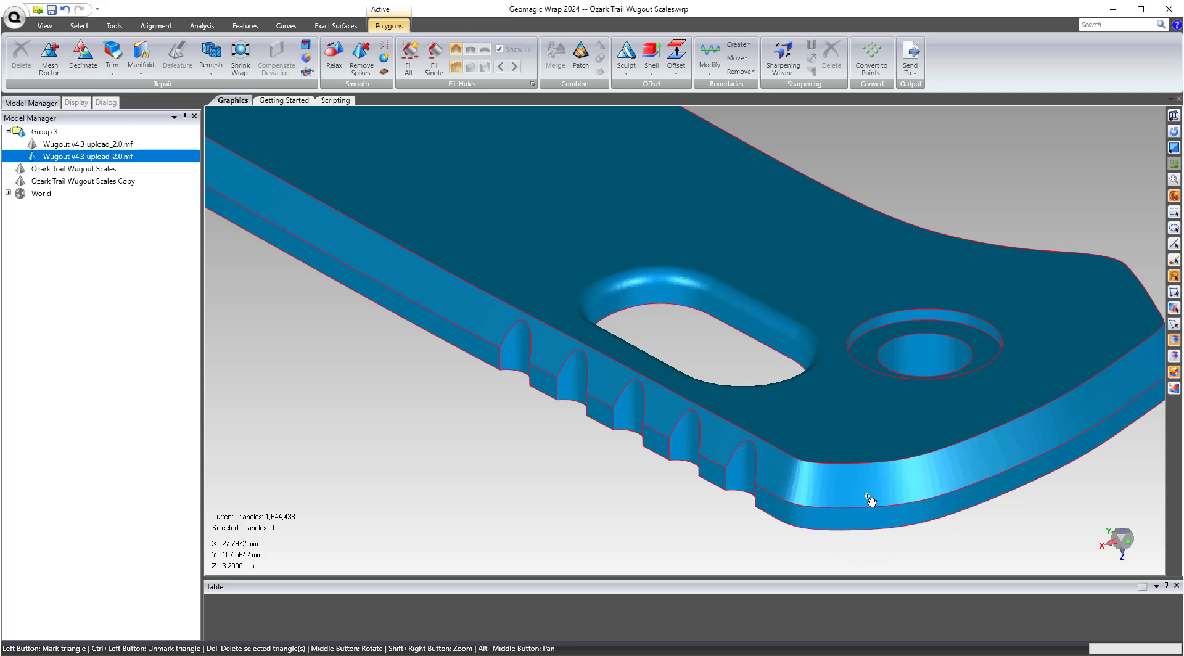
Step: Reload the Ozark Trail Wugout Scales CAD model with 187 faces and 2 bodies
{"action": "left_click", "coordinate": [74, 206]}
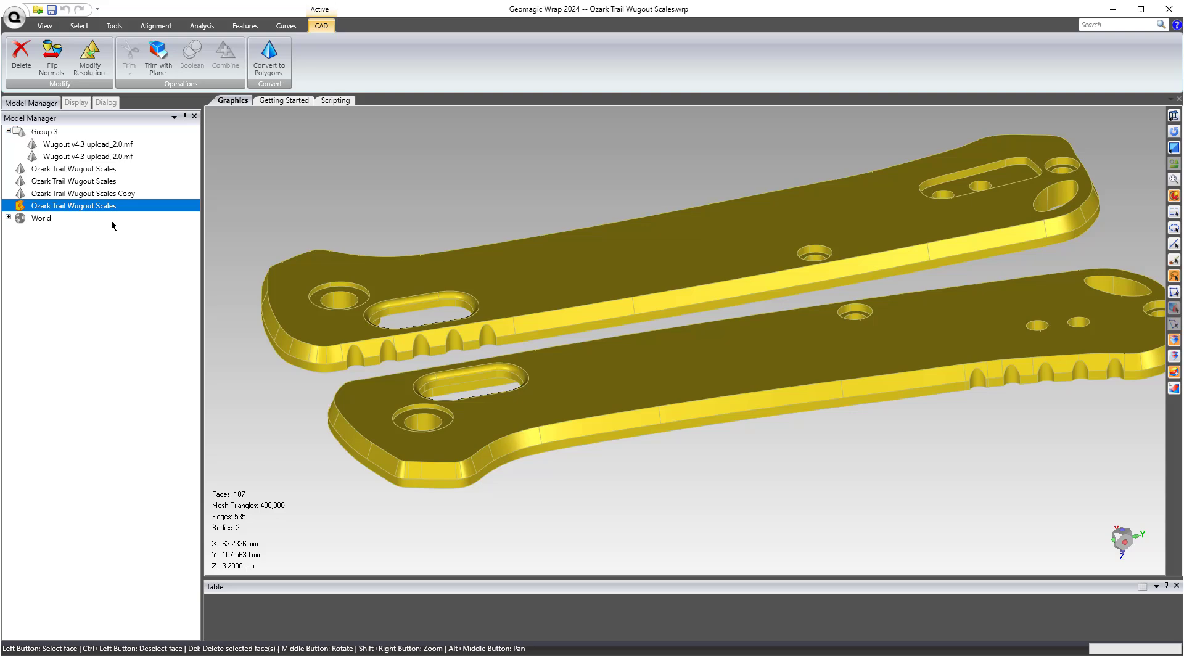
{"action": "mouse_move", "coordinate": [468, 474]}
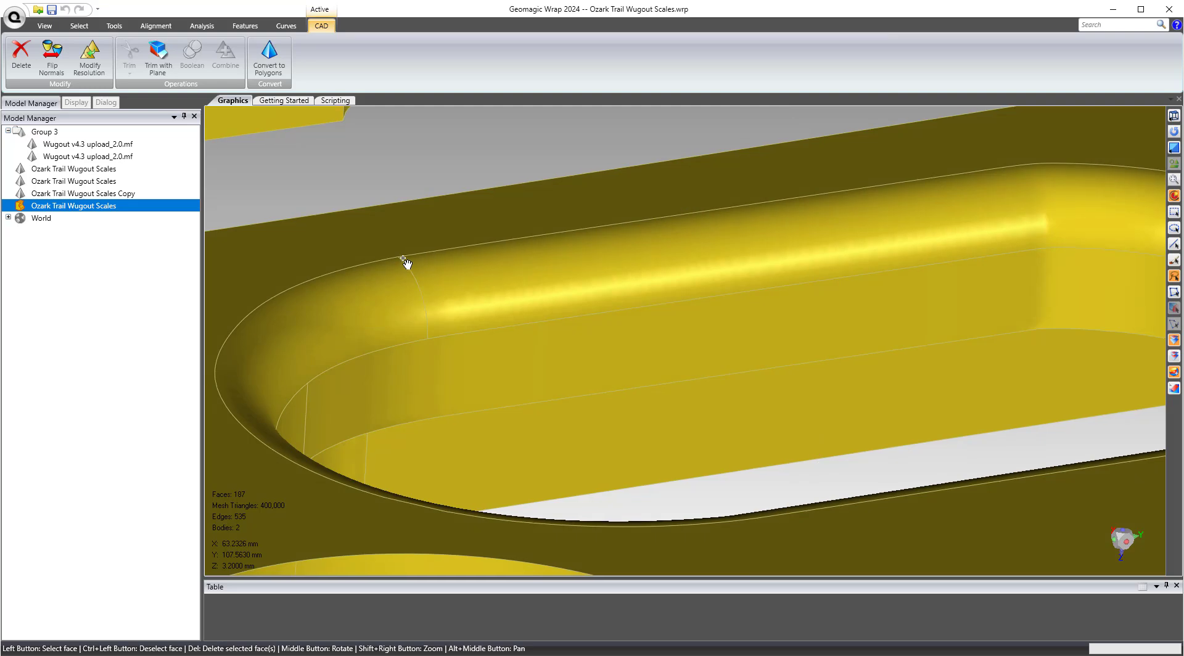
{"action": "mouse_move", "coordinate": [430, 276]}
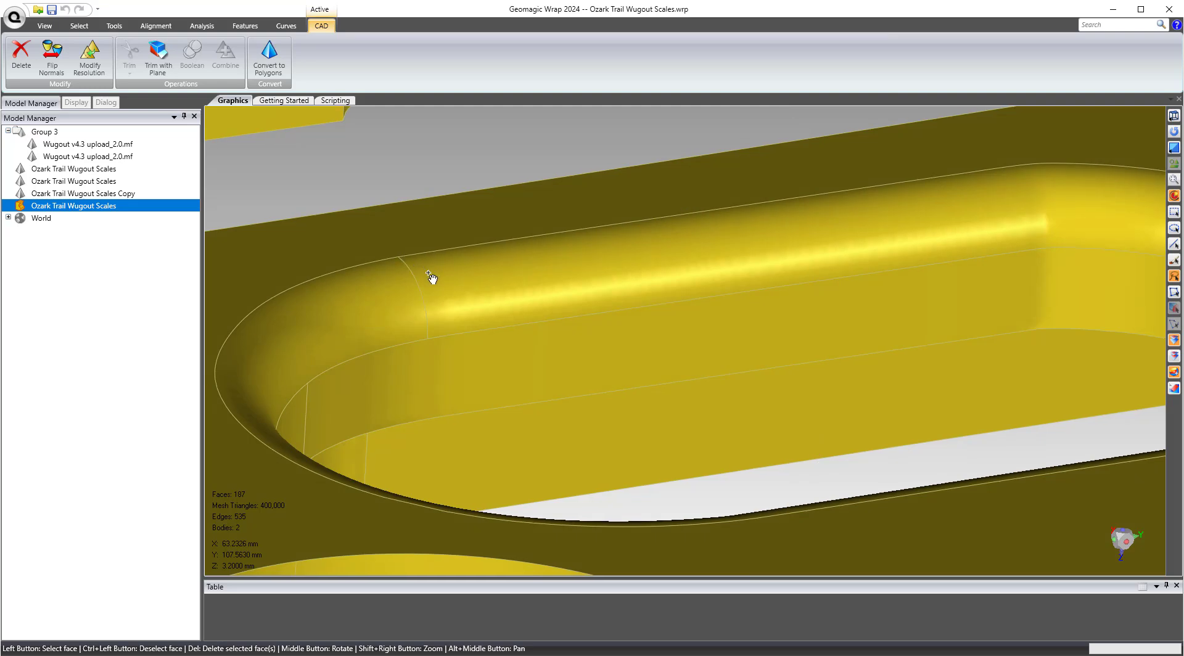
{"action": "mouse_move", "coordinate": [442, 260]}
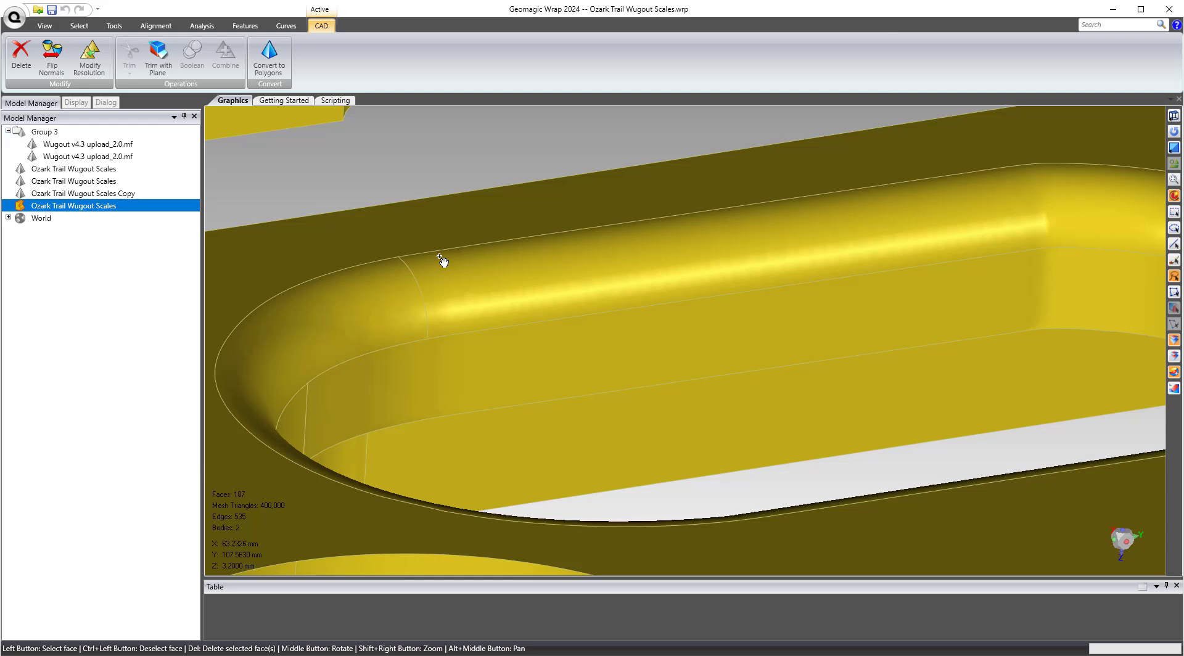
{"action": "mouse_move", "coordinate": [327, 317]}
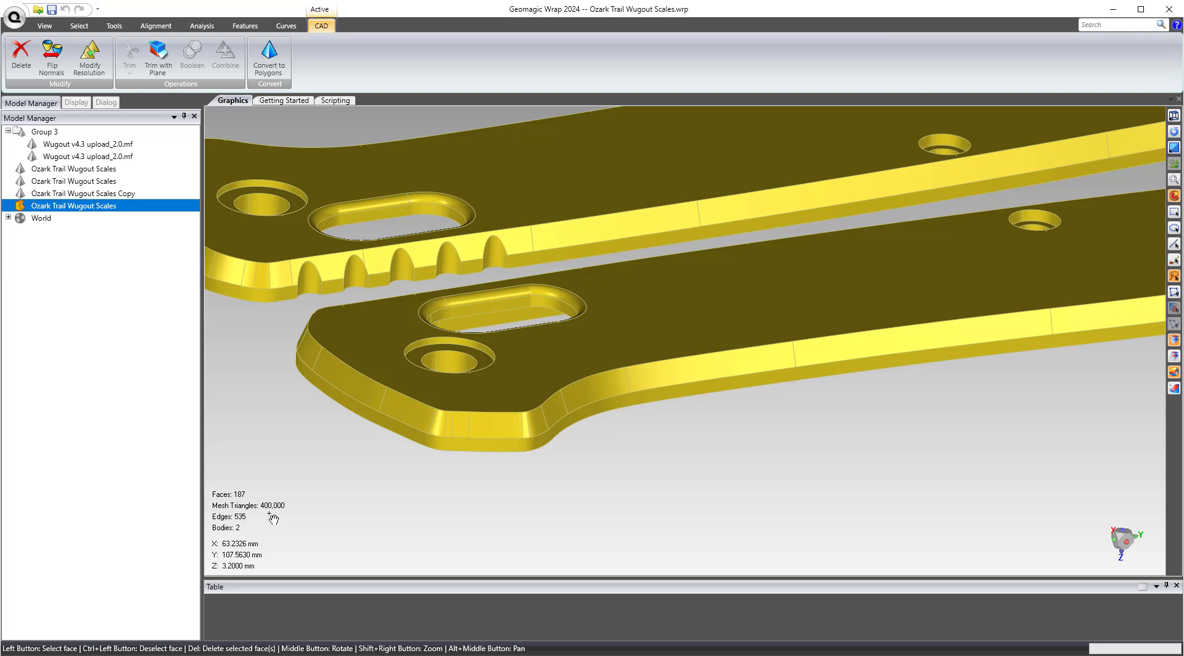
{"action": "mouse_move", "coordinate": [364, 359]}
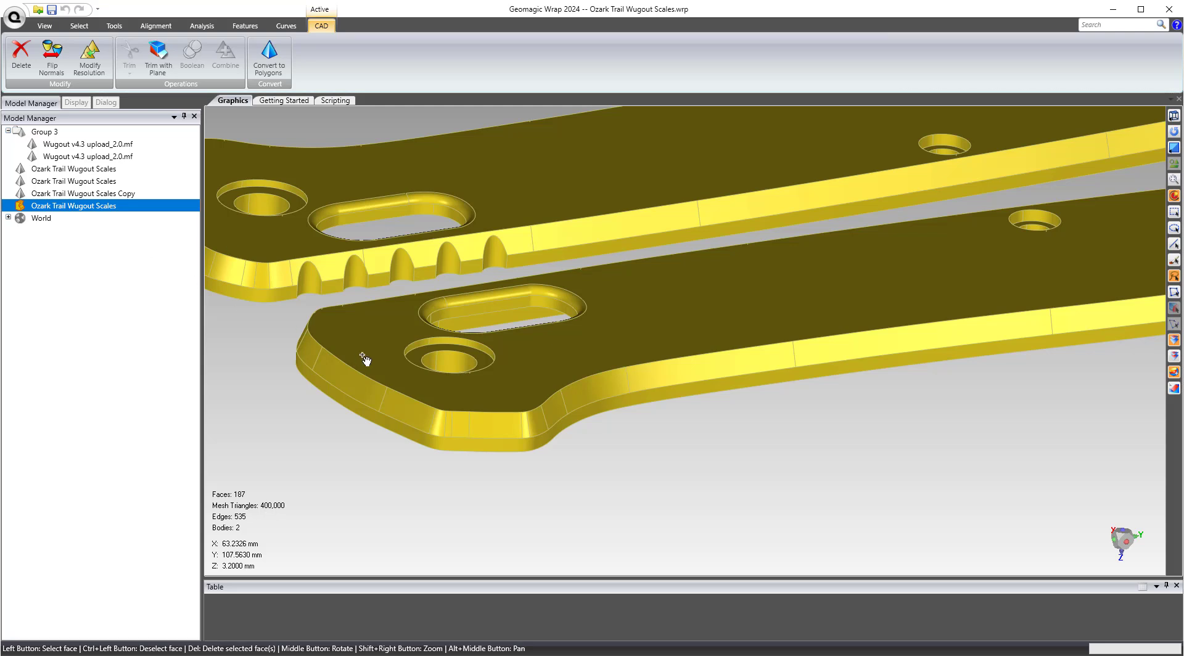
Step: Set CAD import limits to 0.25 mm max edge length and 1,000,000 max triangles
{"action": "left_click", "coordinate": [14, 17]}
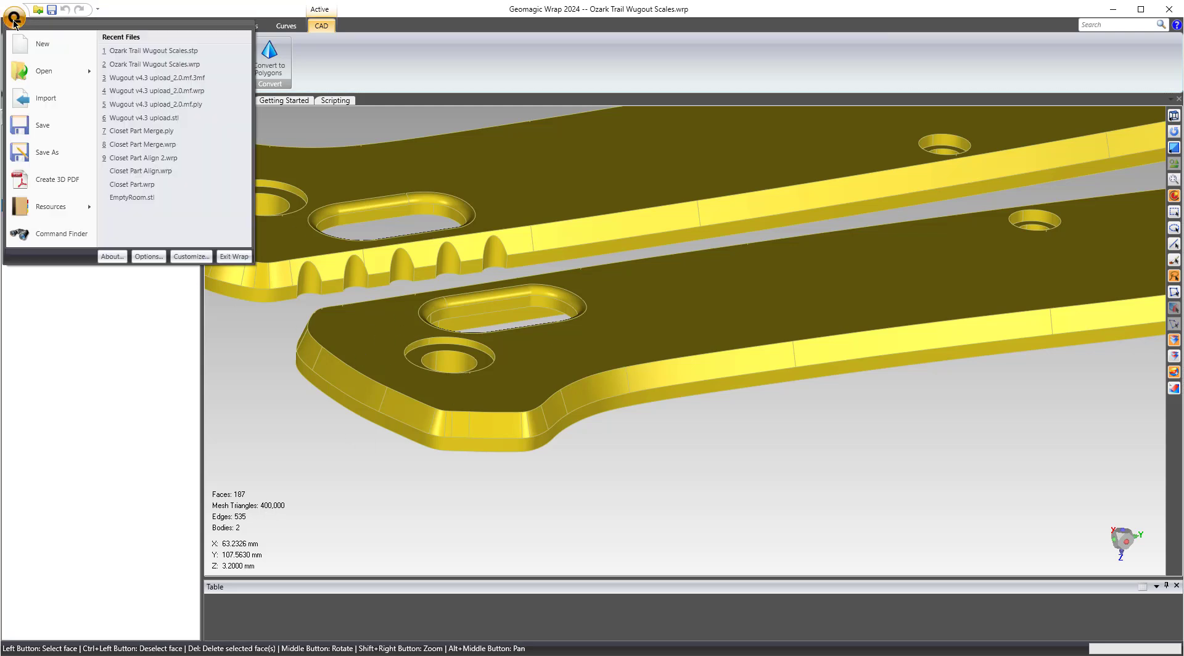
{"action": "mouse_move", "coordinate": [50, 206]}
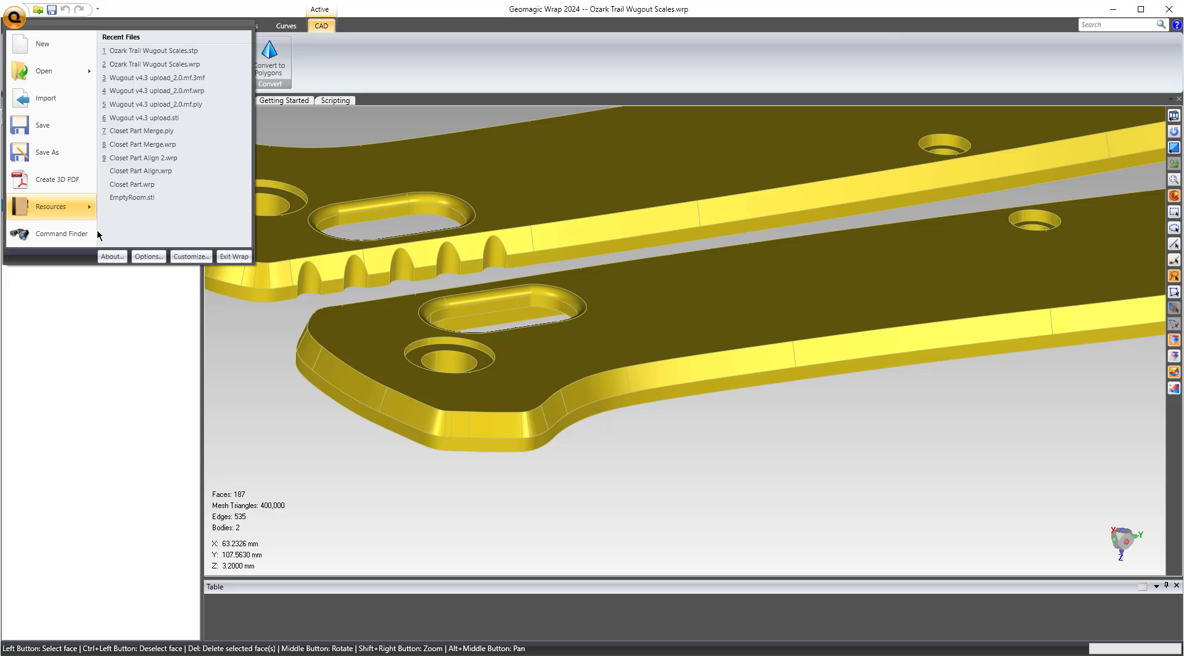
{"action": "left_click", "coordinate": [148, 256]}
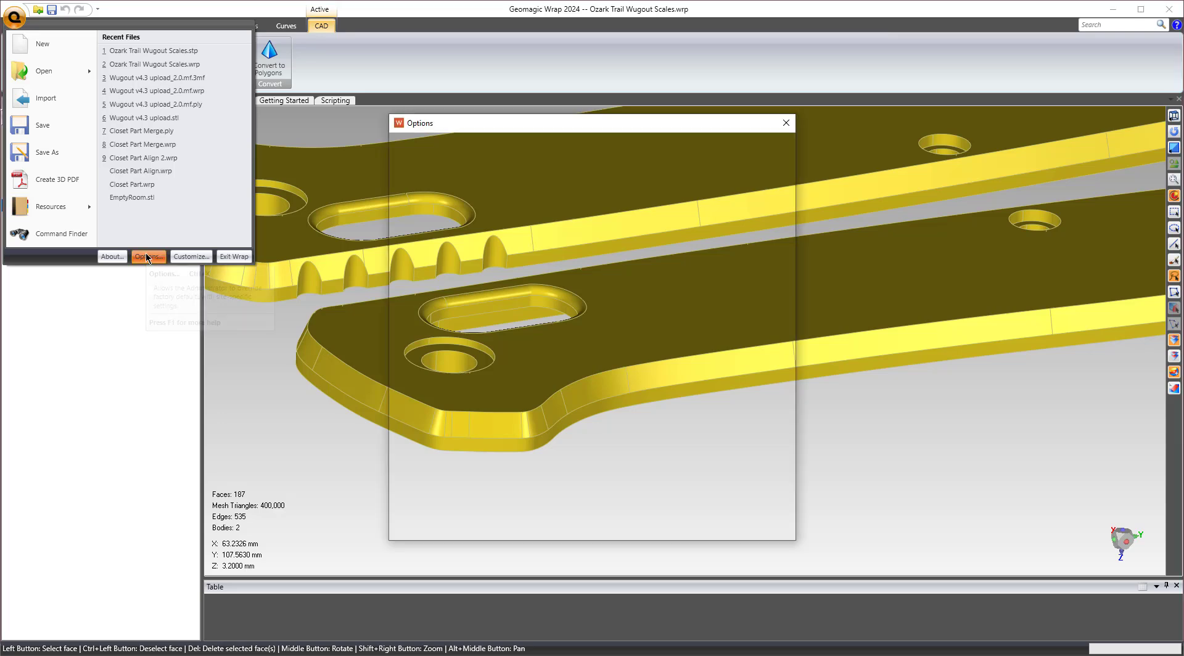
{"action": "left_click", "coordinate": [145, 256]}
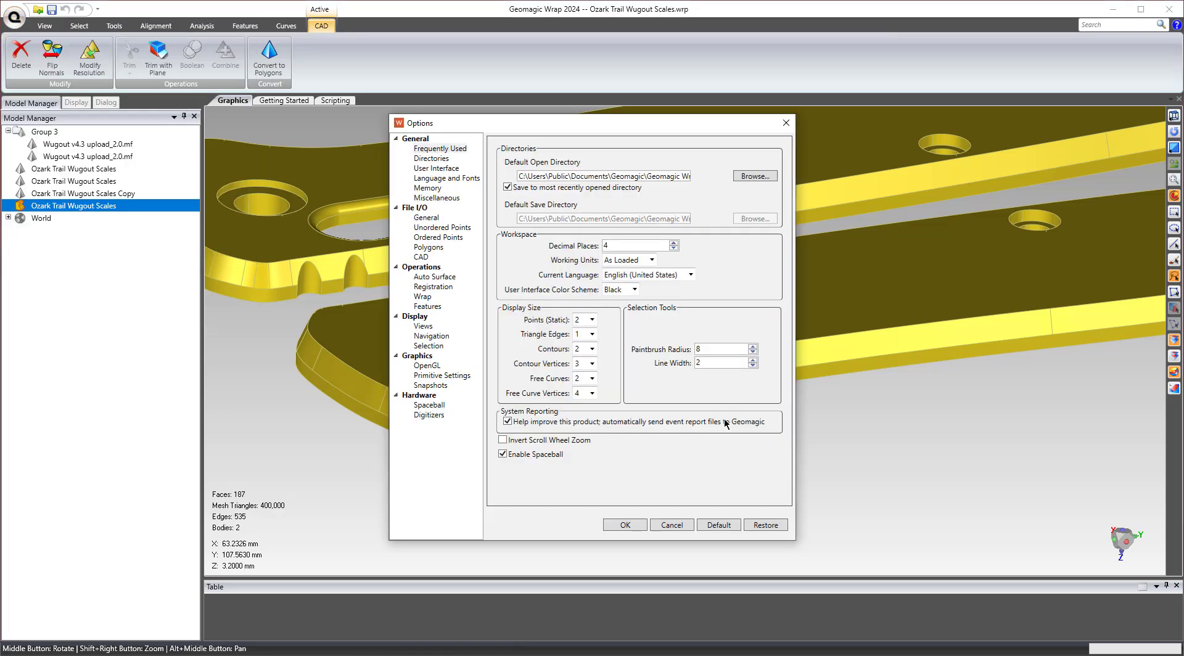
{"action": "mouse_move", "coordinate": [366, 242]}
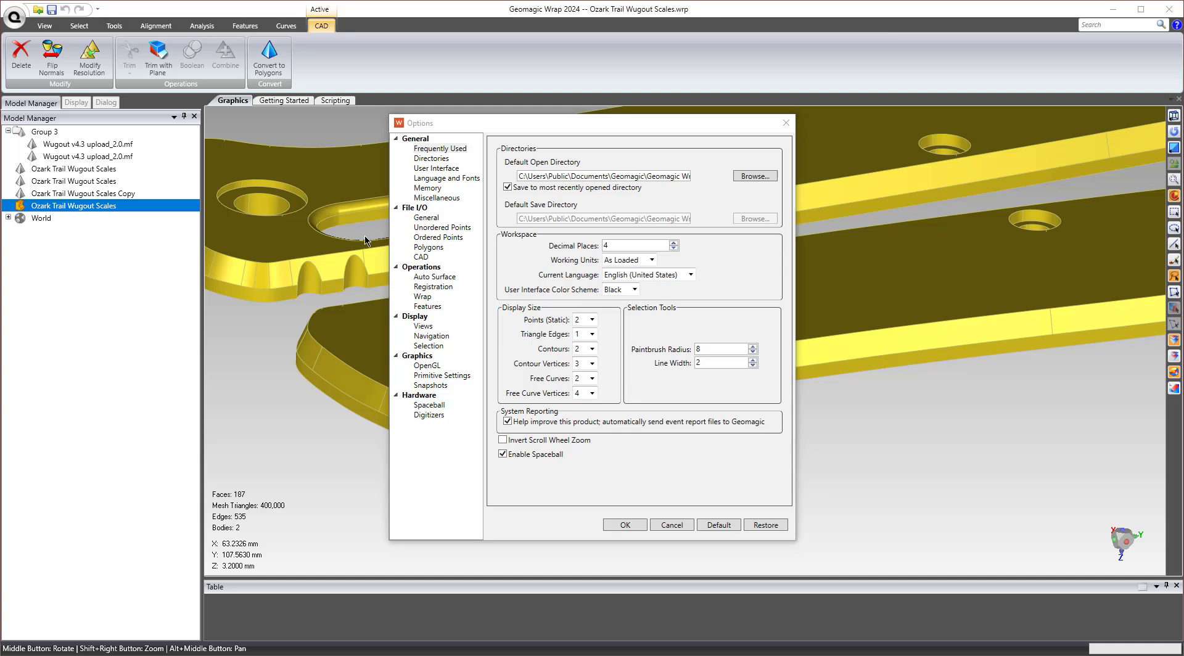
{"action": "left_click", "coordinate": [421, 256]}
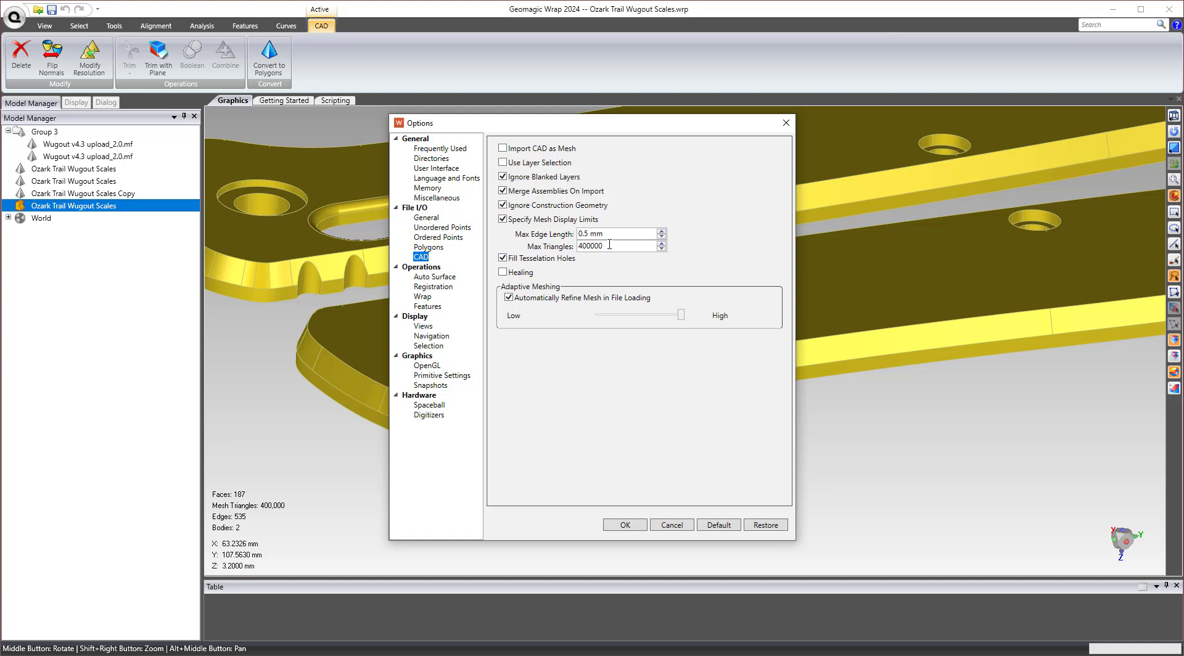
{"action": "triple_click", "coordinate": [590, 245]}
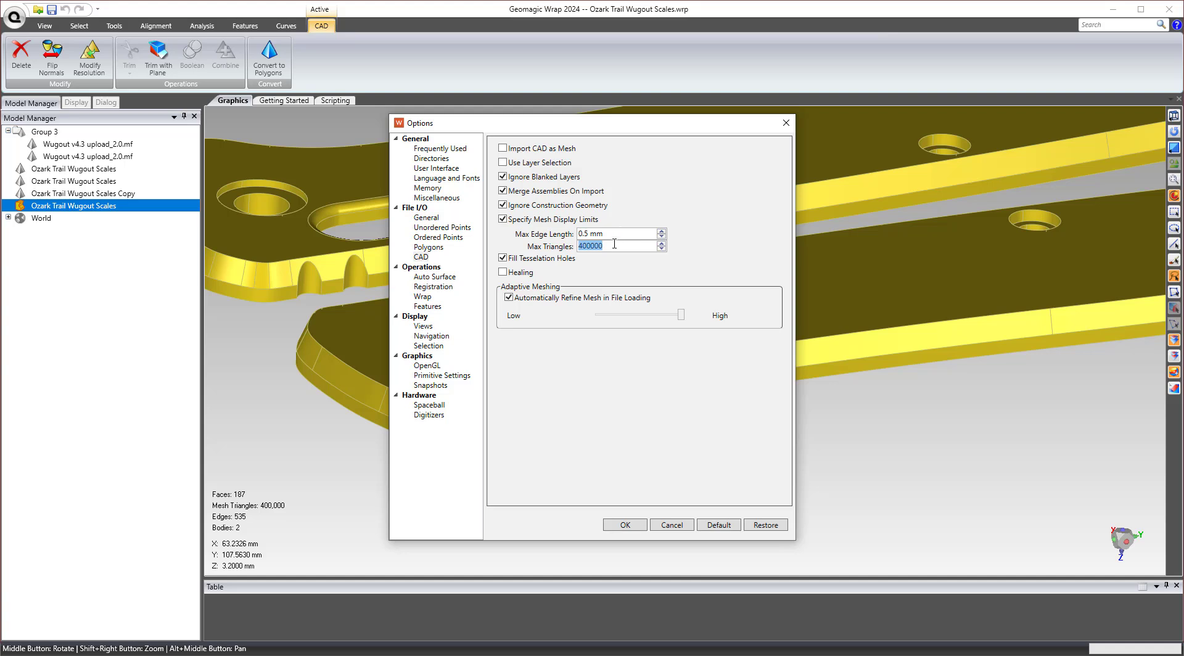
{"action": "mouse_move", "coordinate": [501, 238]}
{"action": "type", "text": "1"}
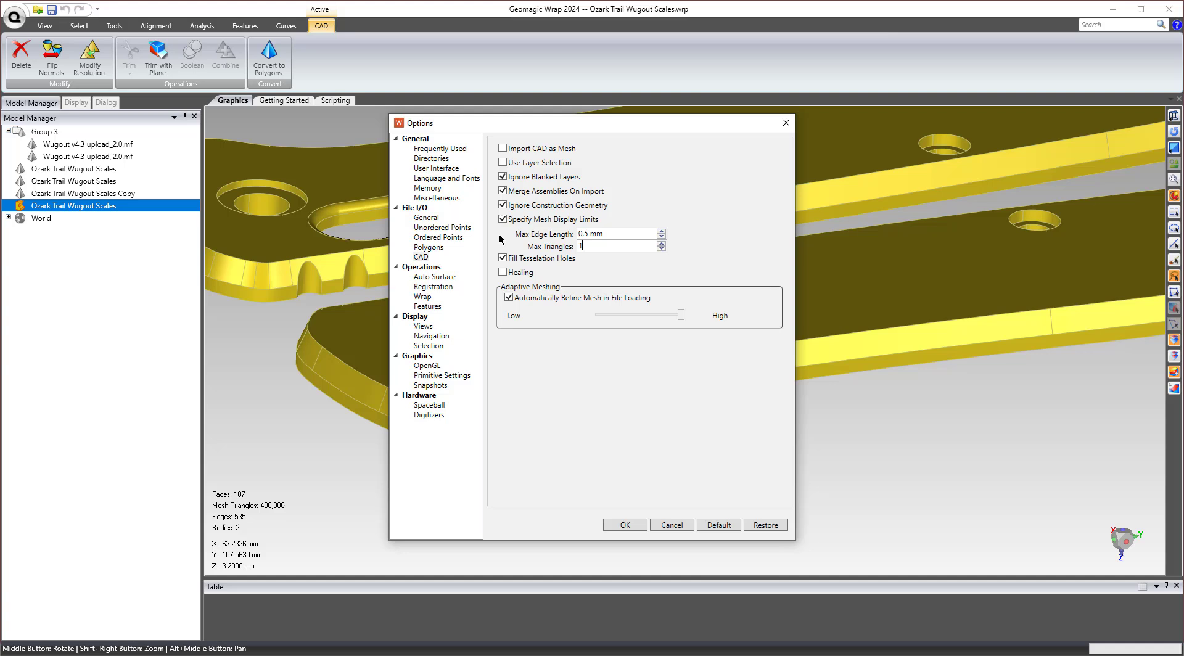
{"action": "type", "text": "000000"}
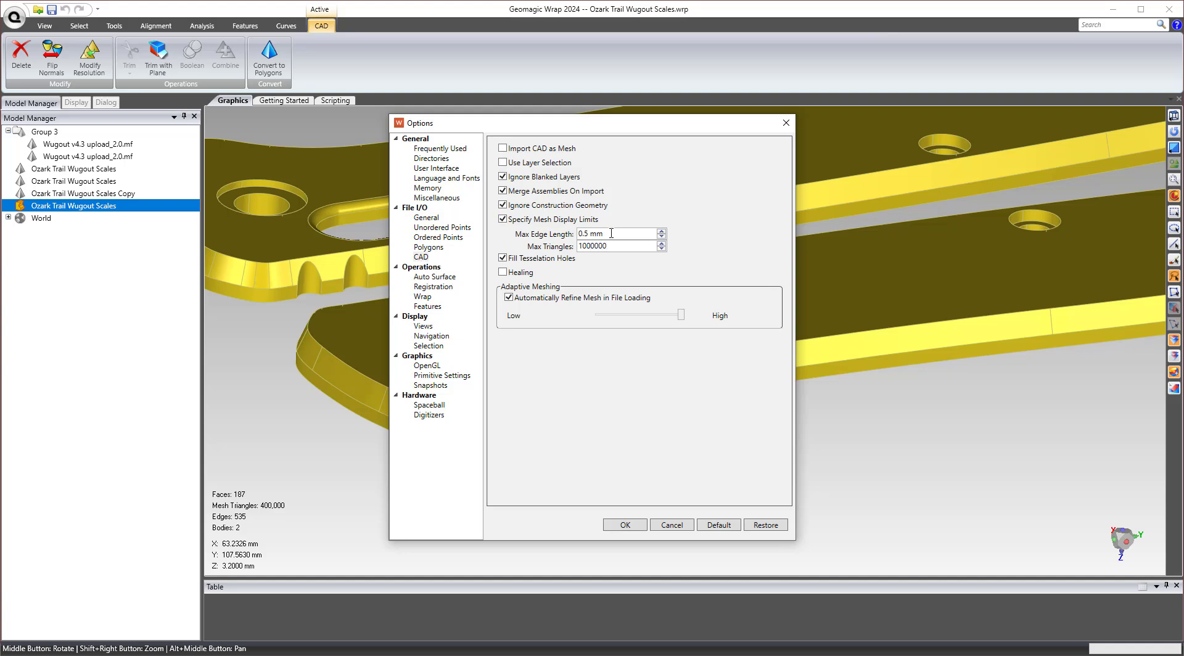
{"action": "triple_click", "coordinate": [597, 233]}
{"action": "type", "text": "0.25"}
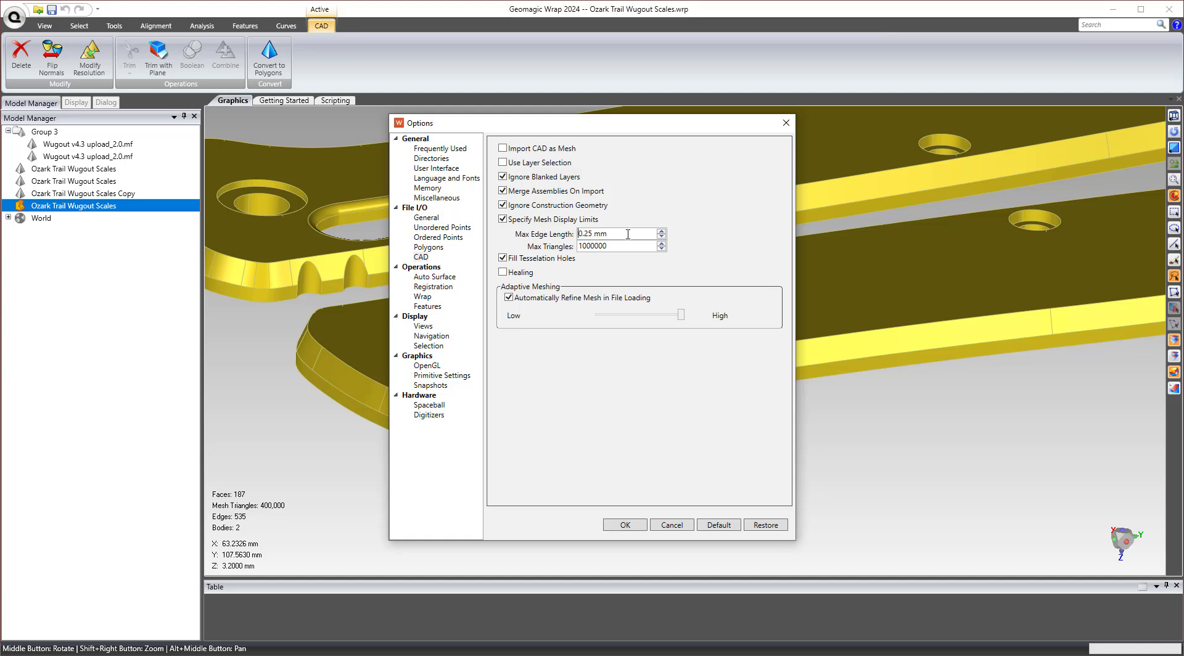
{"action": "mouse_move", "coordinate": [555, 255]}
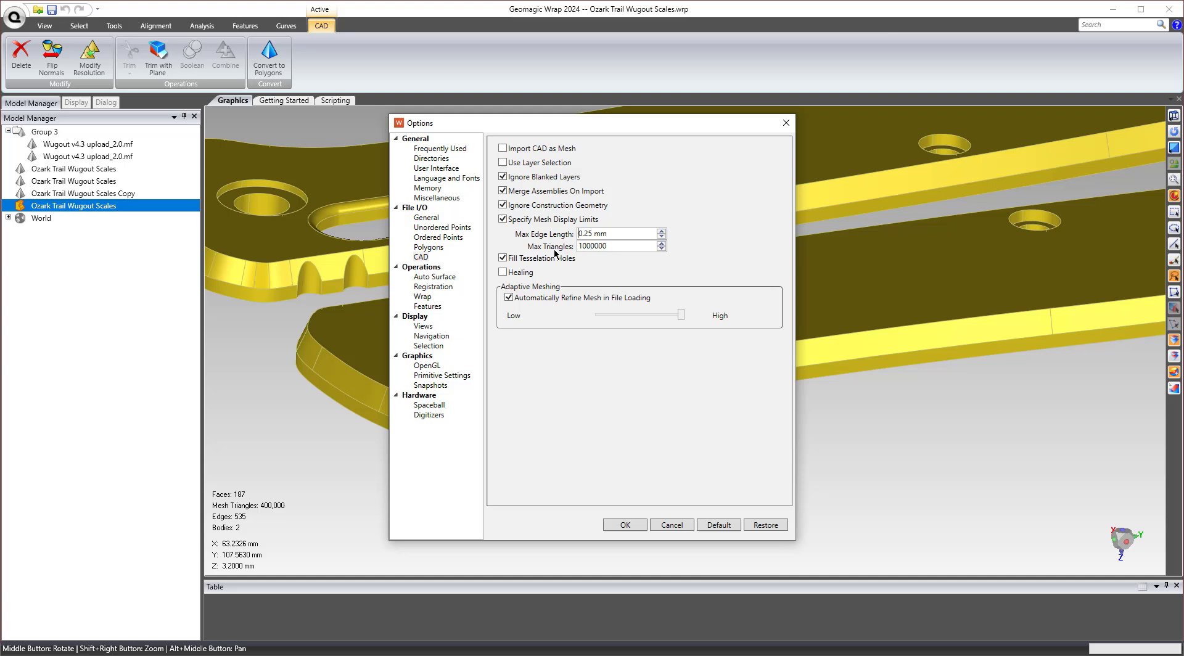
{"action": "left_click", "coordinate": [611, 246]}
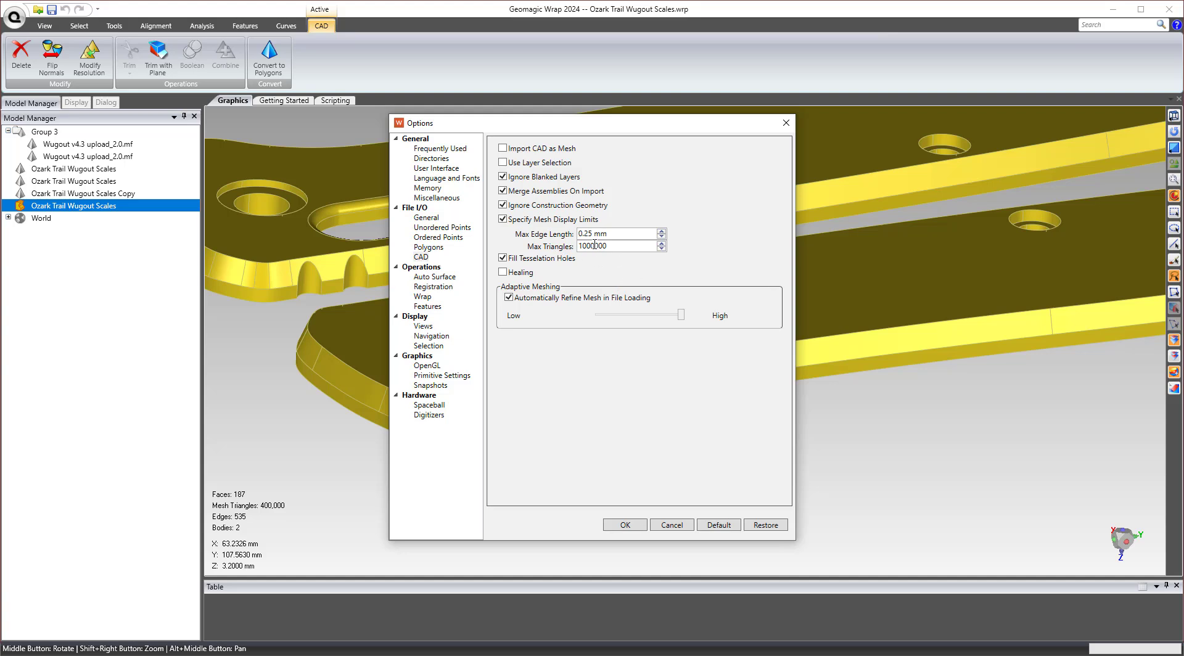
{"action": "left_click", "coordinate": [623, 525]}
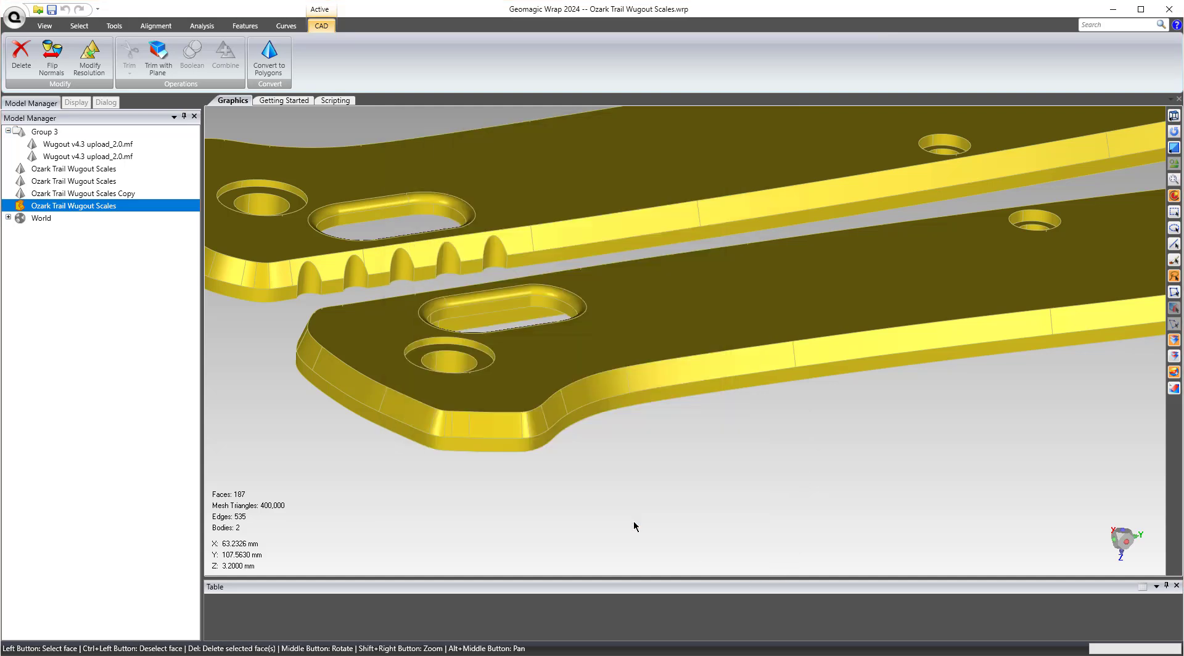
Step: Delete the reloaded Wugout Scales CAD object, leaving the 400,000-triangle mesh active
{"action": "right_click", "coordinate": [74, 205]}
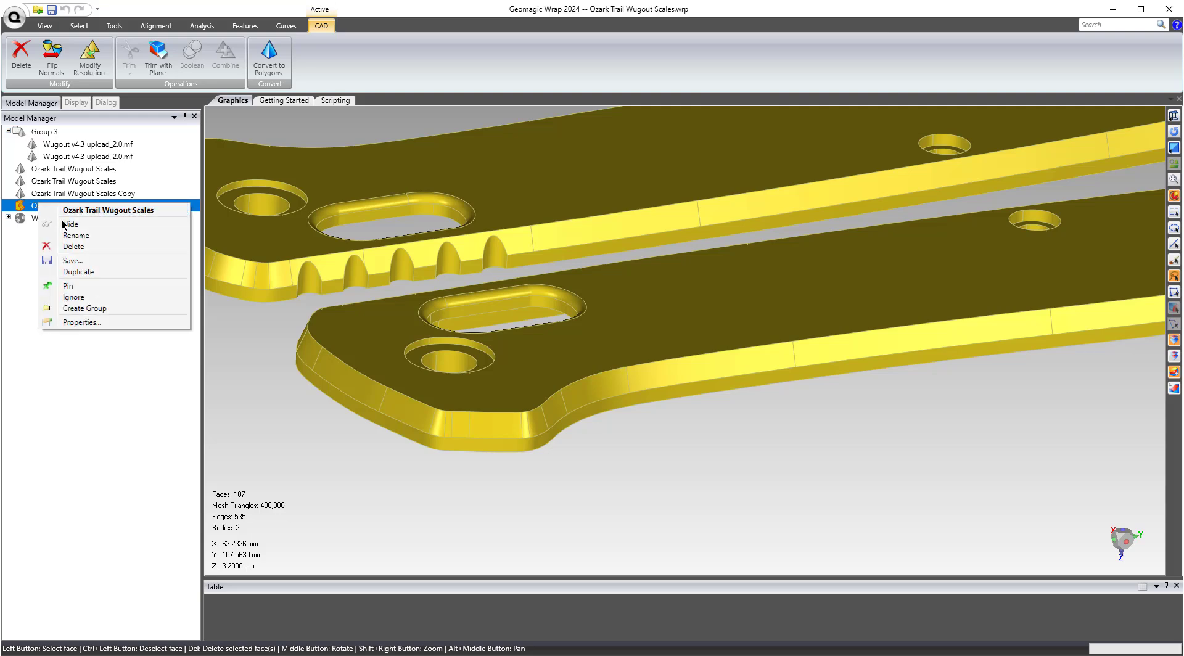
{"action": "left_click", "coordinate": [73, 246]}
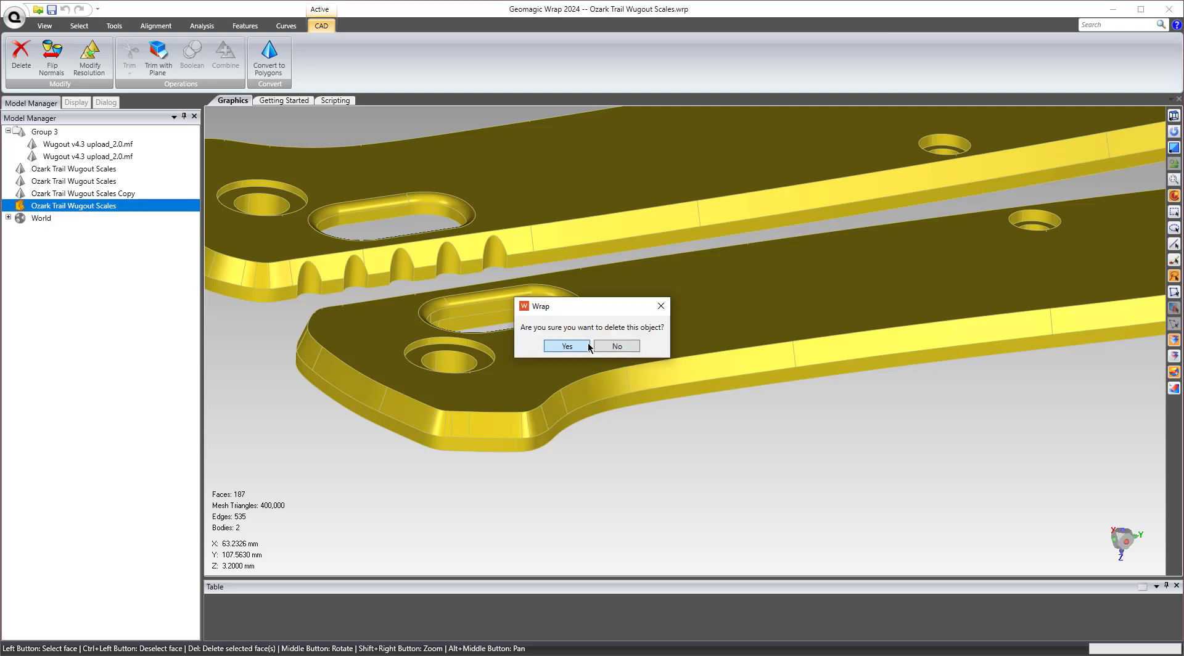
{"action": "left_click", "coordinate": [566, 346]}
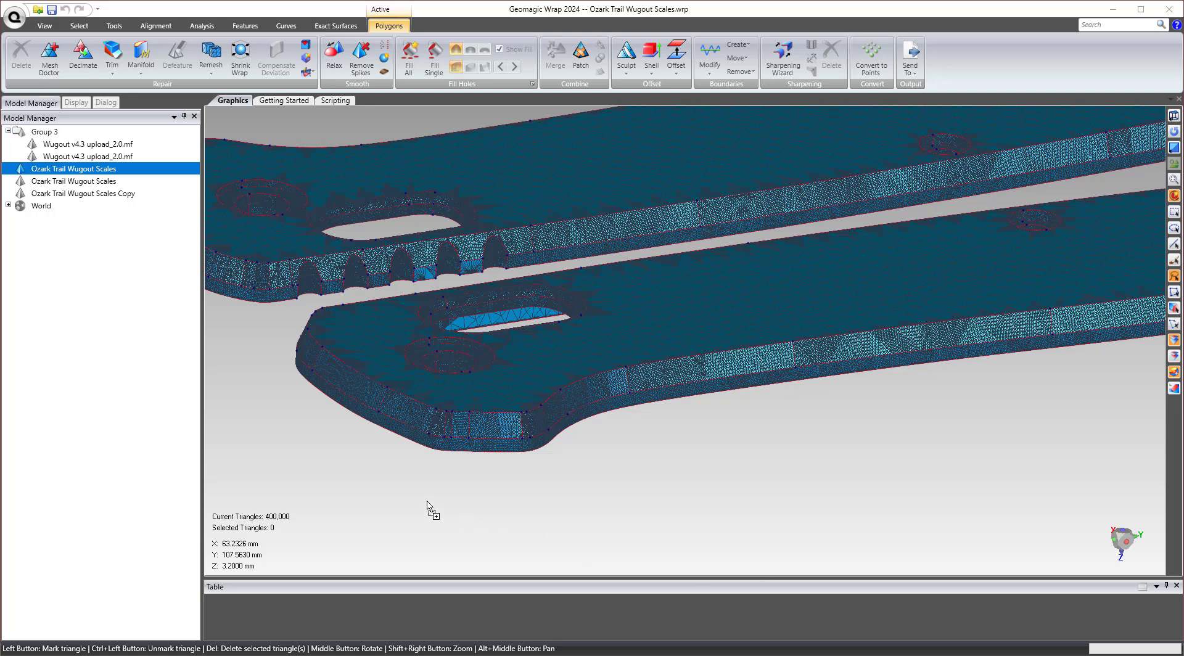
{"action": "mouse_move", "coordinate": [912, 307]}
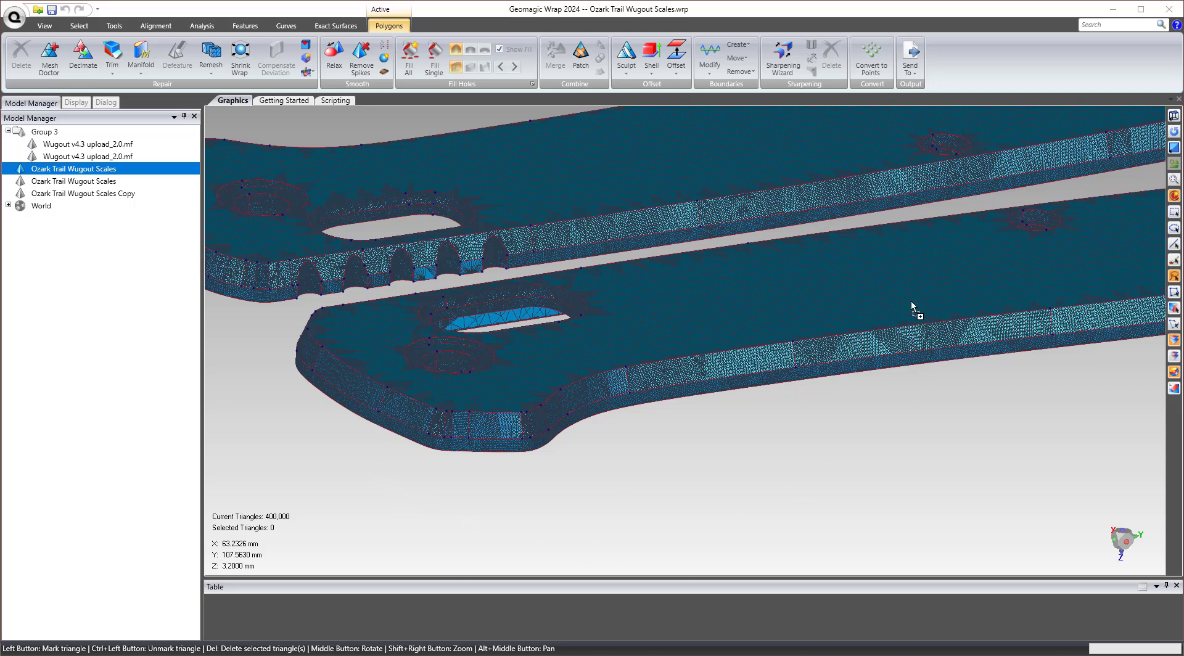
{"action": "mouse_move", "coordinate": [750, 433]}
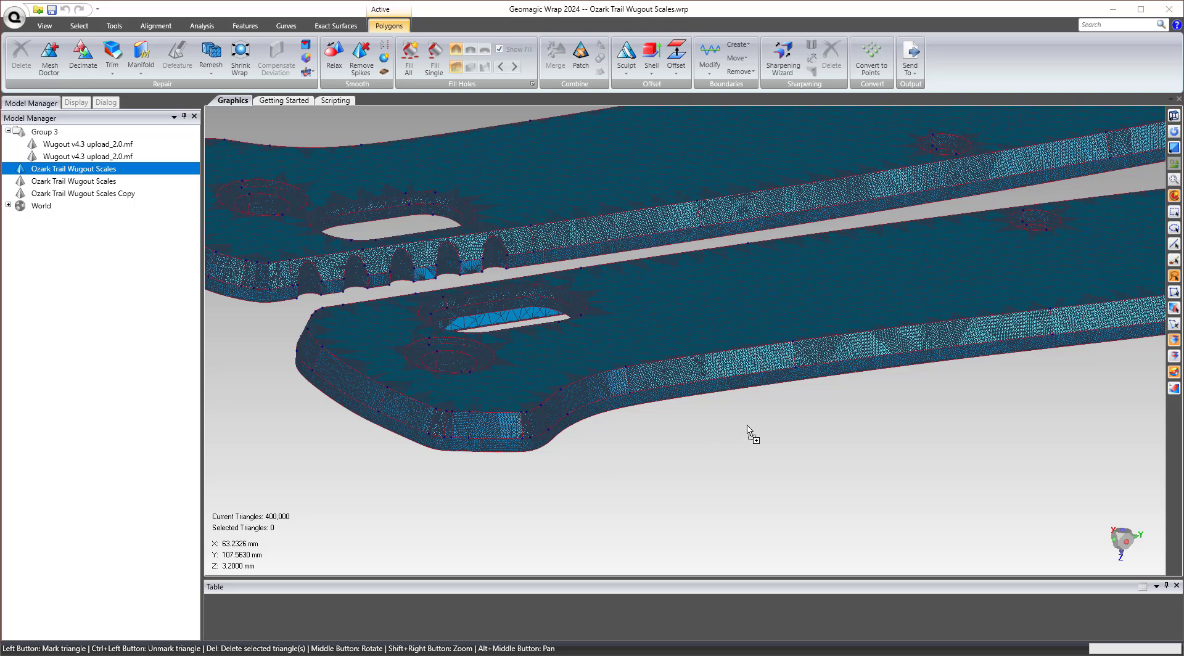
{"action": "mouse_move", "coordinate": [71, 215]}
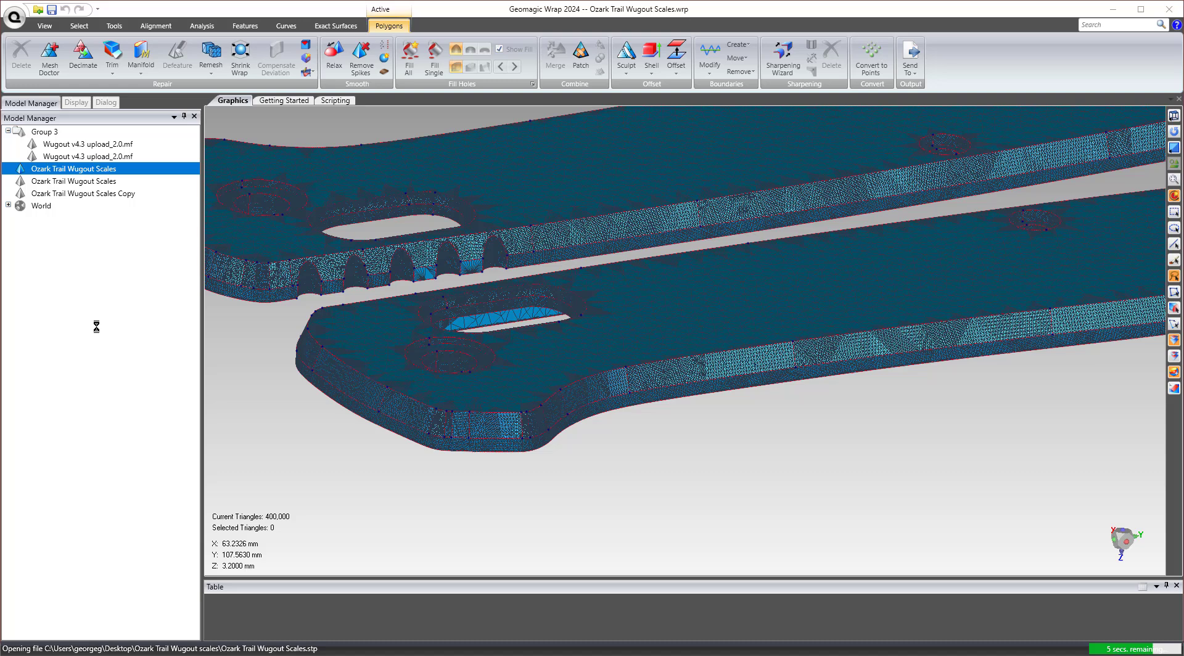
Step: Convert the newly imported CAD scales into a 1,000,000-triangle polygon mesh, confirming the warning
{"action": "left_click", "coordinate": [74, 205]}
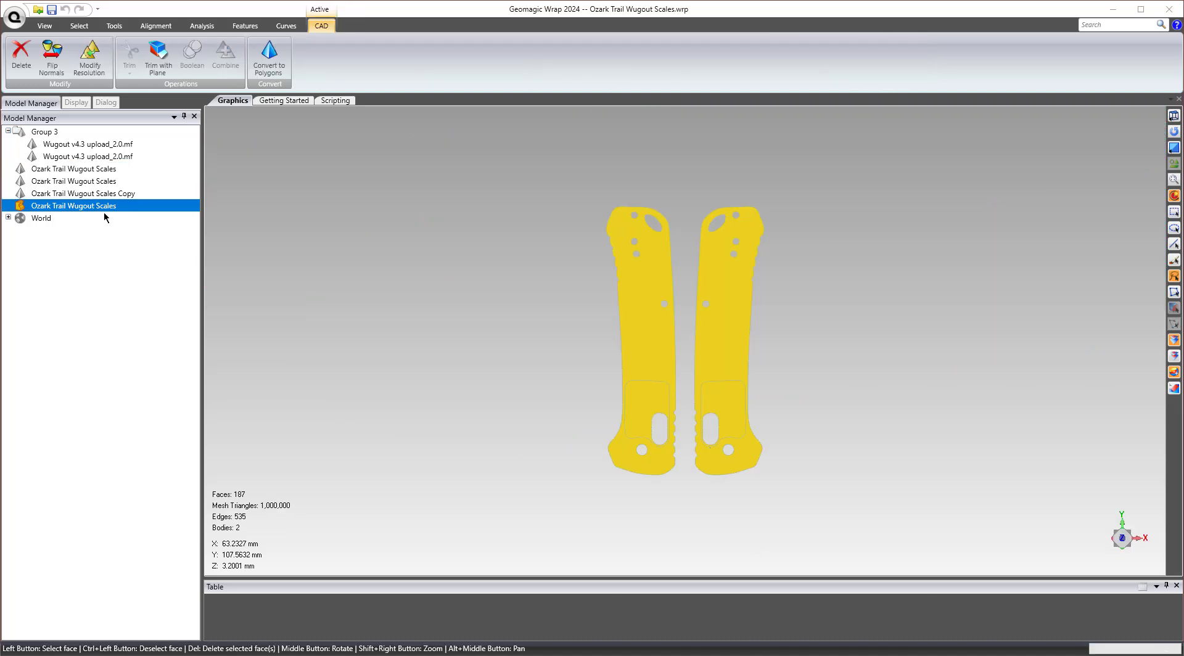
{"action": "mouse_move", "coordinate": [194, 481]}
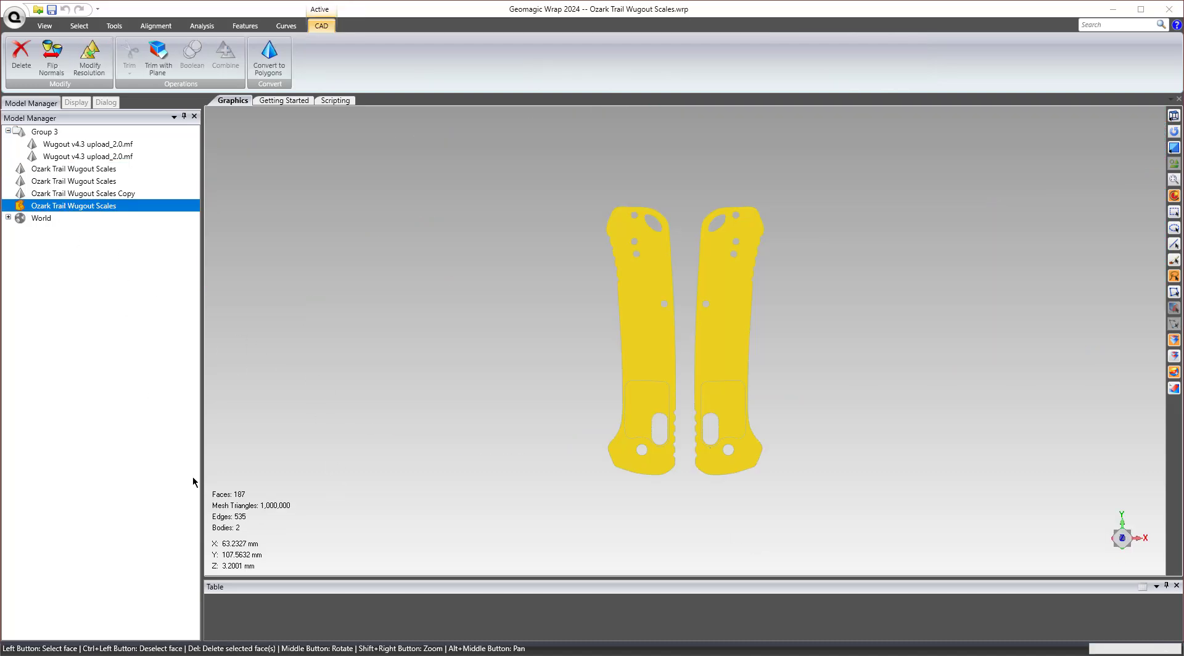
{"action": "mouse_move", "coordinate": [270, 516]}
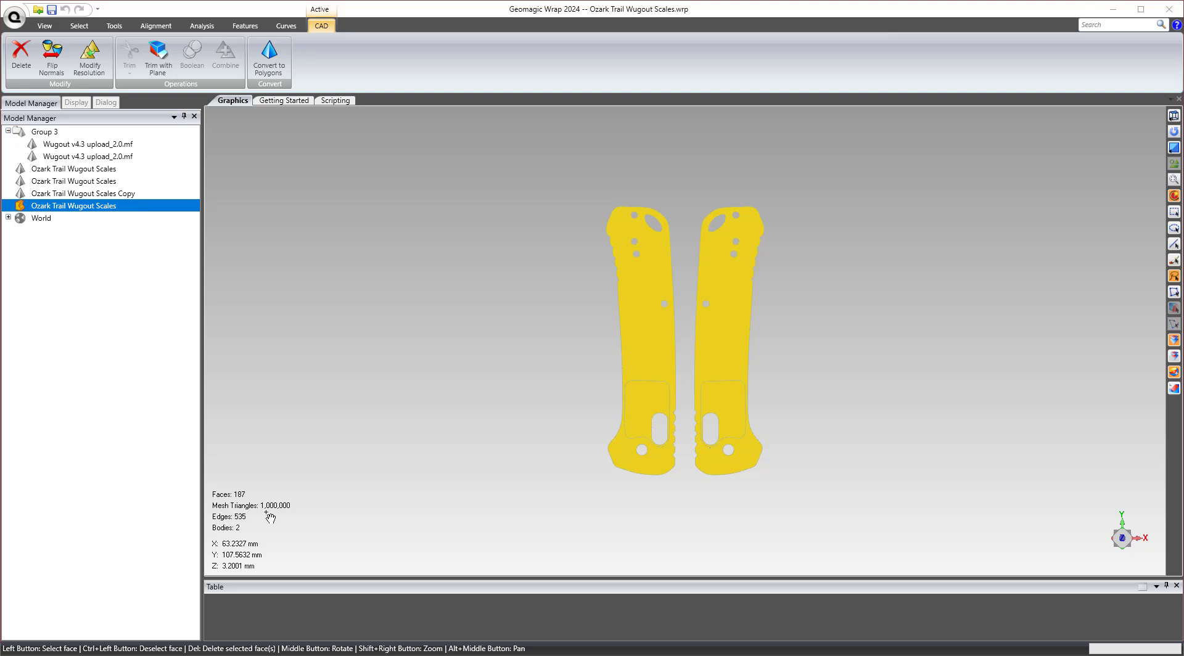
{"action": "mouse_move", "coordinate": [809, 438]}
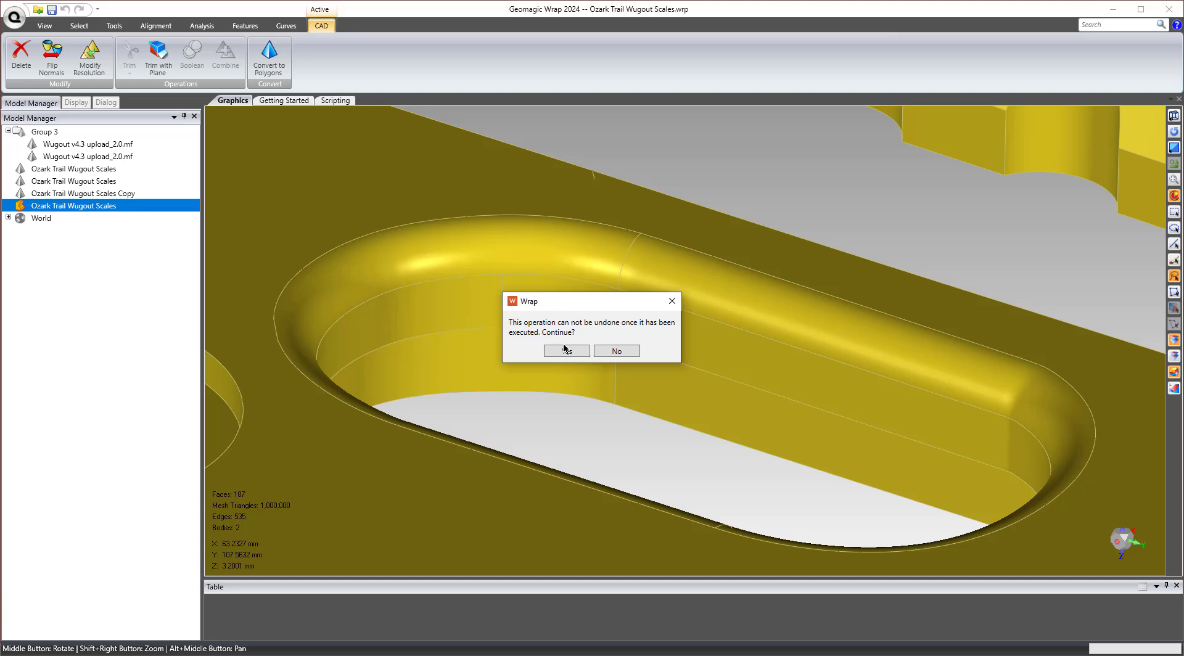
{"action": "left_click", "coordinate": [565, 351]}
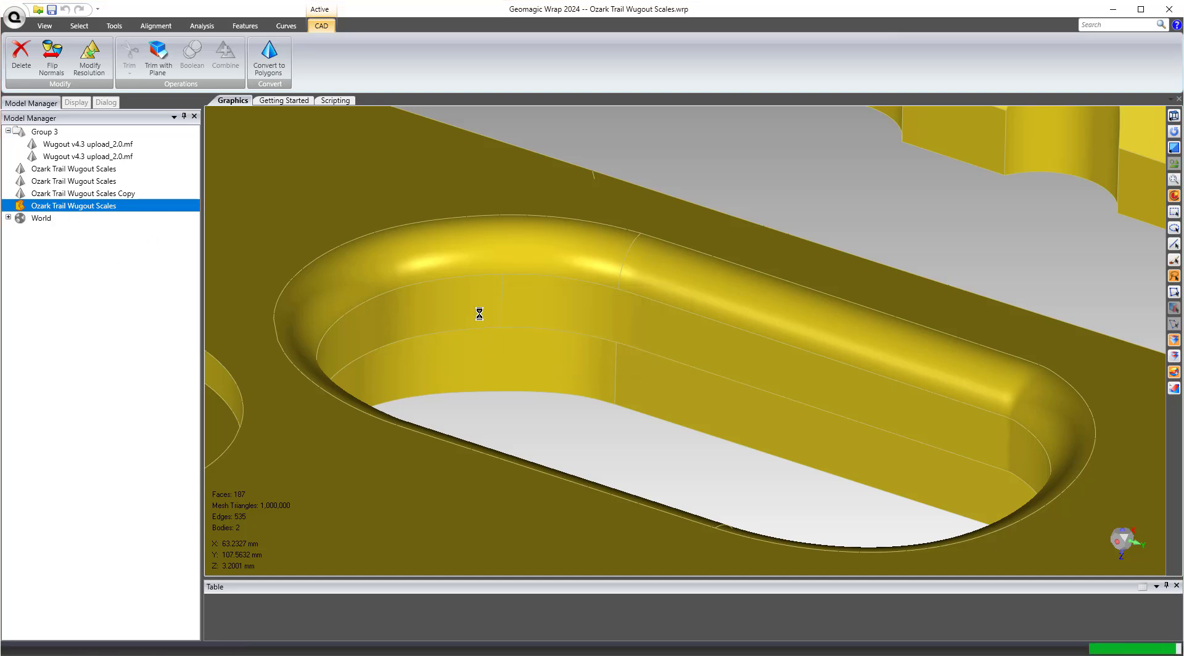
{"action": "left_click", "coordinate": [388, 24]}
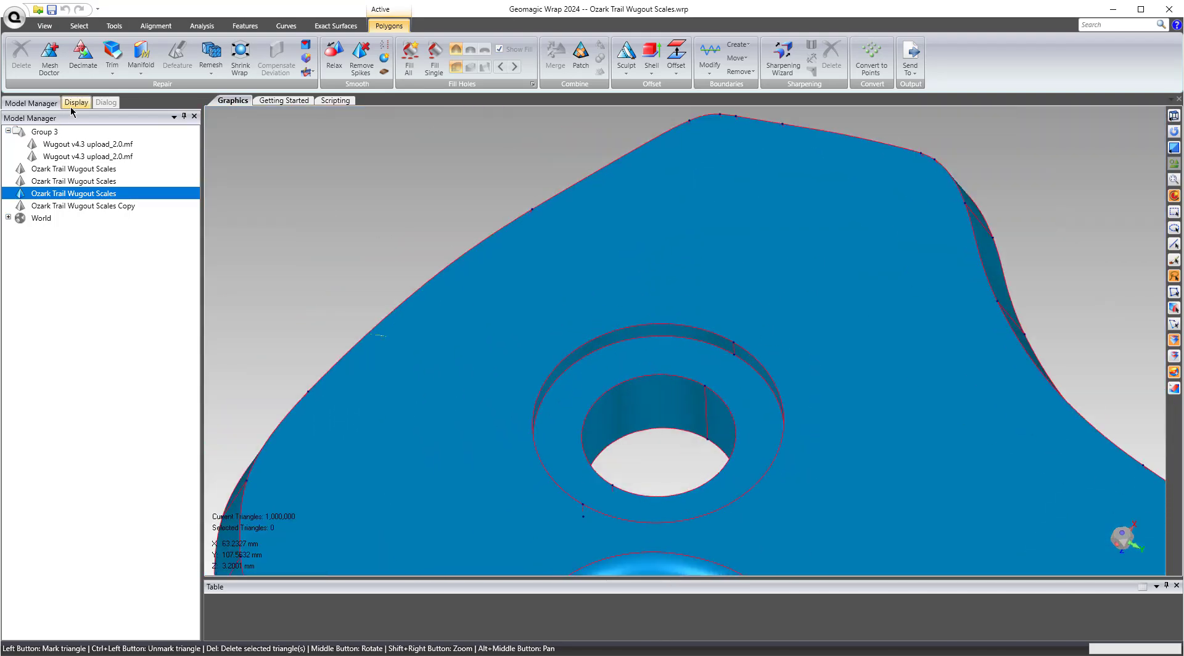
Step: Remesh the scales at 0.099 mm edge length with Keep Boundaries on, toggling edge display
{"action": "left_click", "coordinate": [76, 103]}
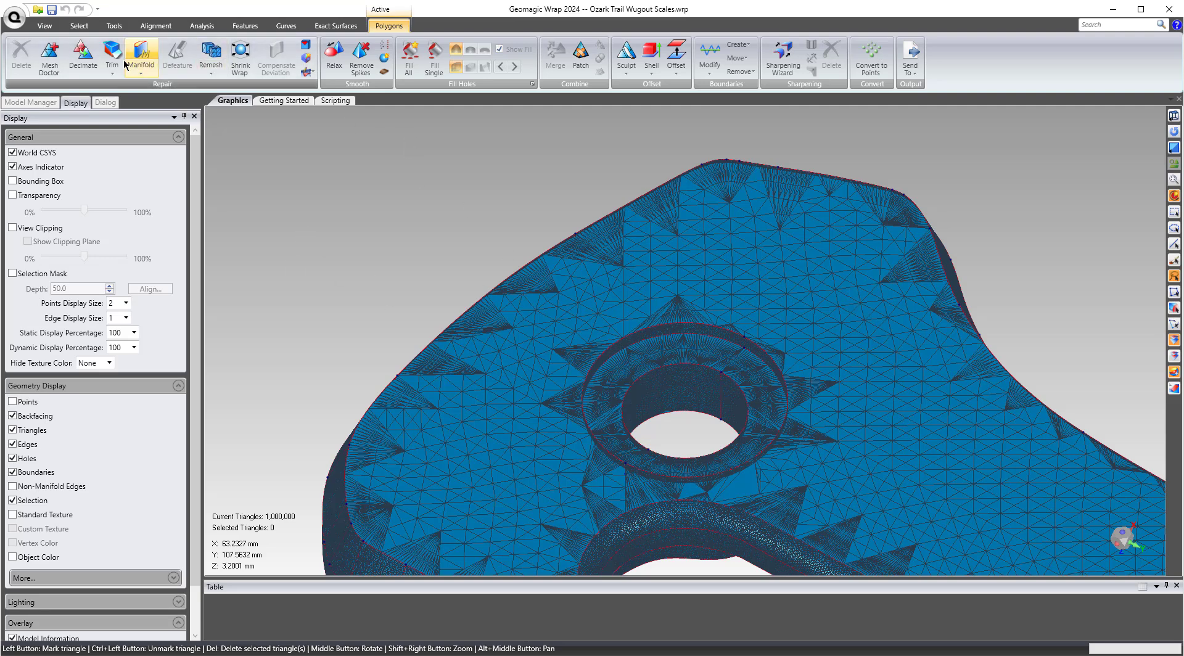
{"action": "left_click", "coordinate": [209, 57]}
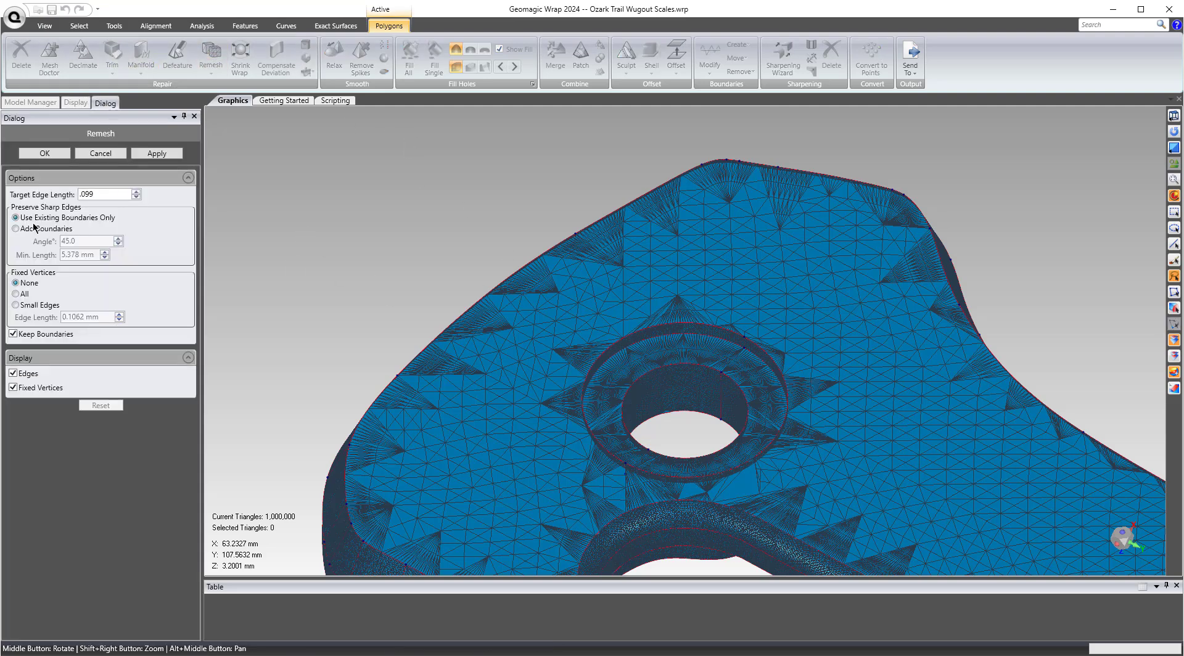
{"action": "left_click", "coordinate": [156, 154]}
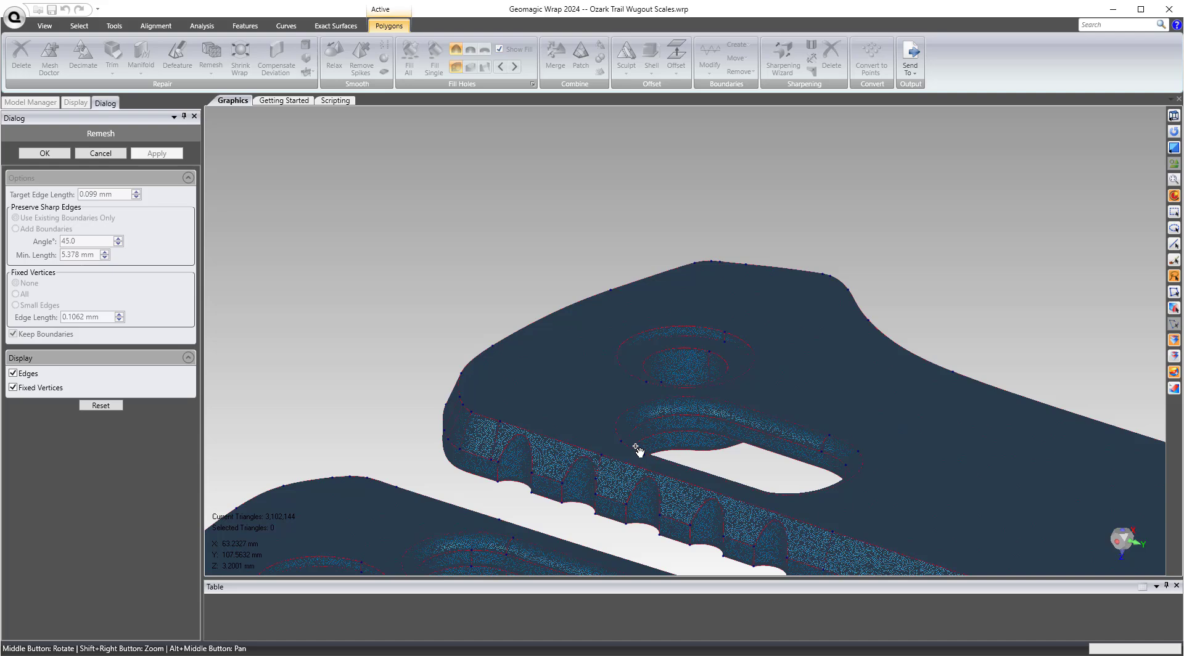
{"action": "left_click", "coordinate": [75, 102]}
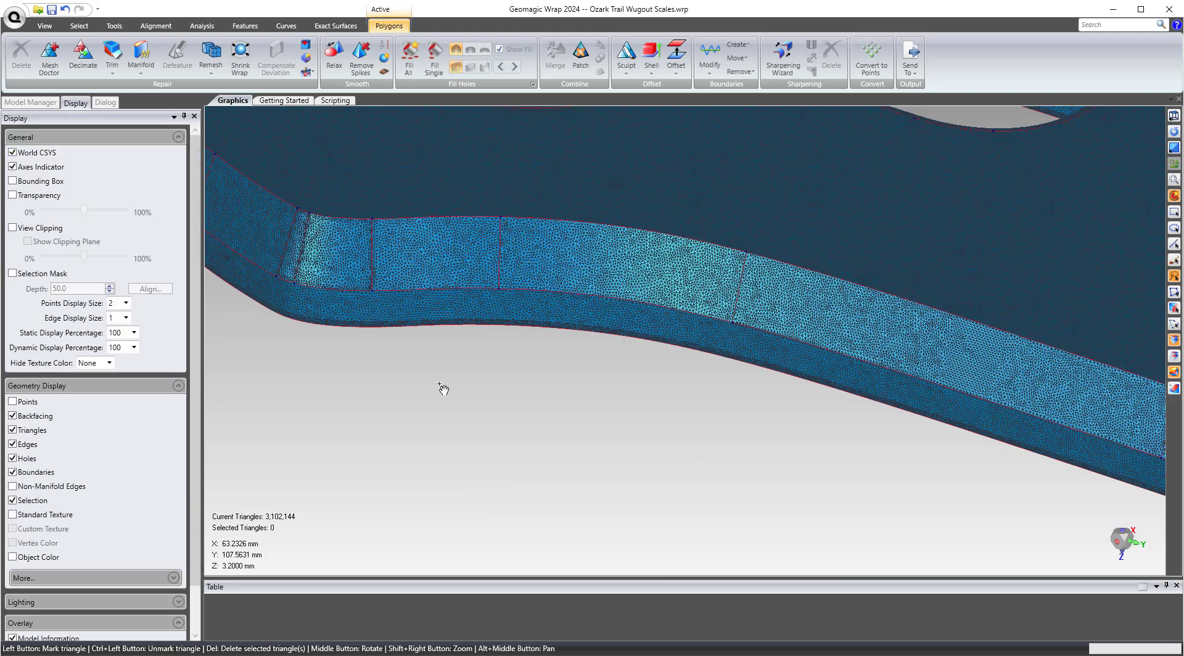
{"action": "mouse_move", "coordinate": [55, 468]}
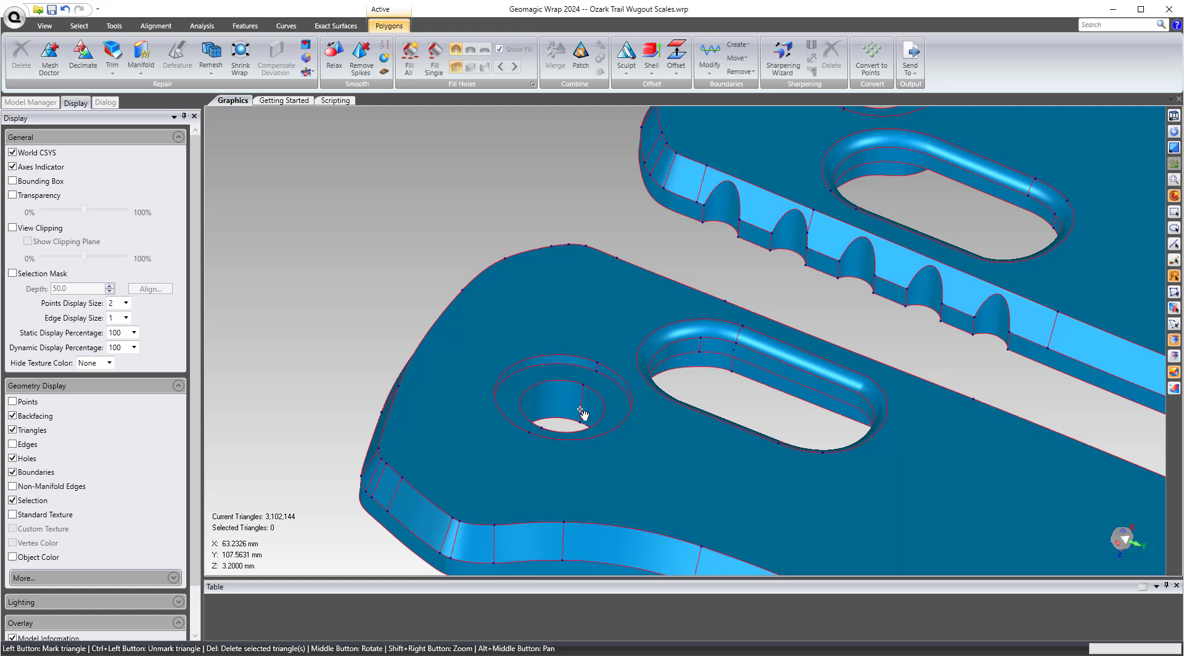
{"action": "mouse_move", "coordinate": [272, 67]}
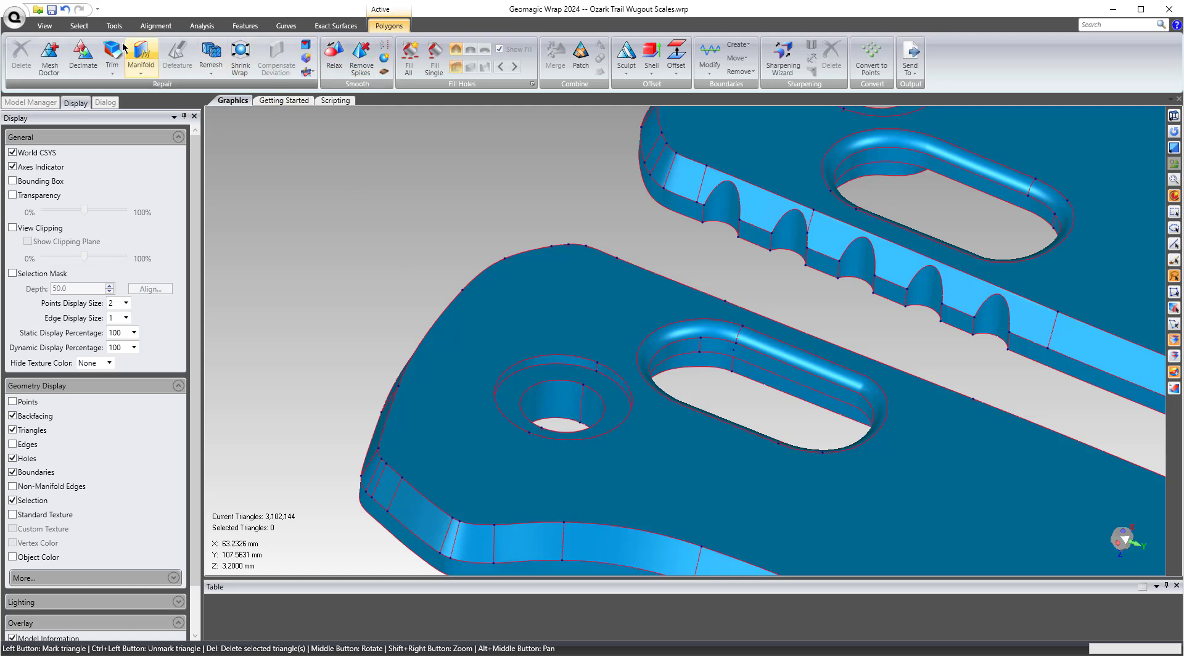
Step: Decimate the mesh to 50% with Fix Boundaries, then reselect Wugout v4.3 upload_2.0.mf
{"action": "left_click", "coordinate": [82, 57]}
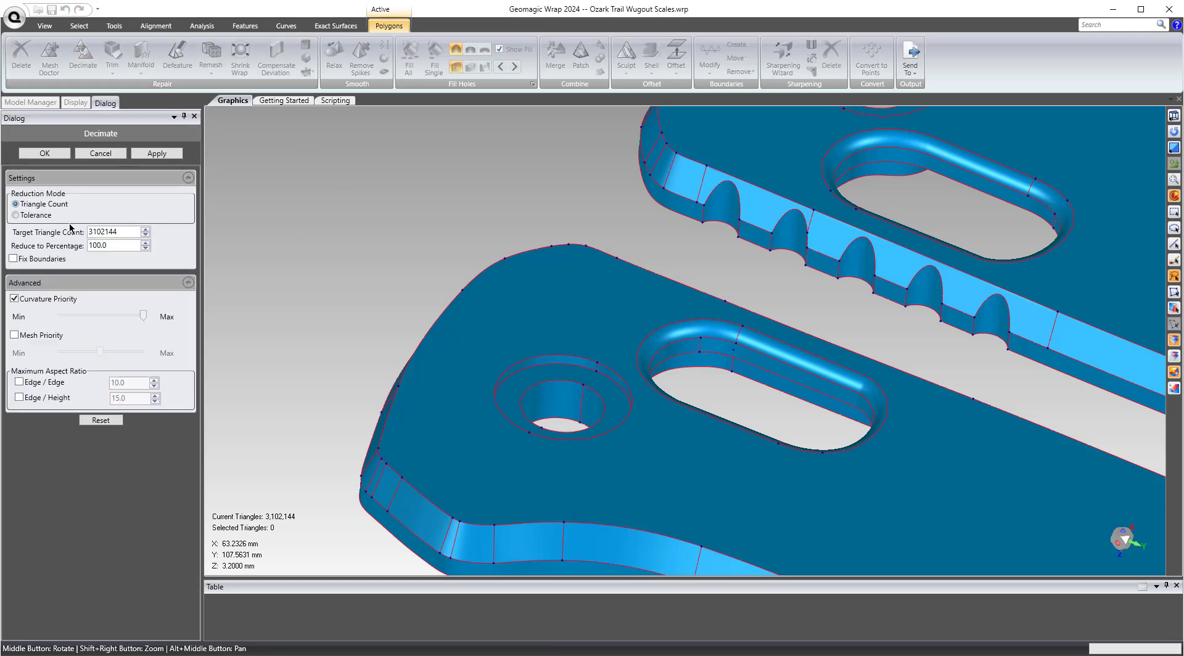
{"action": "left_click", "coordinate": [13, 258]}
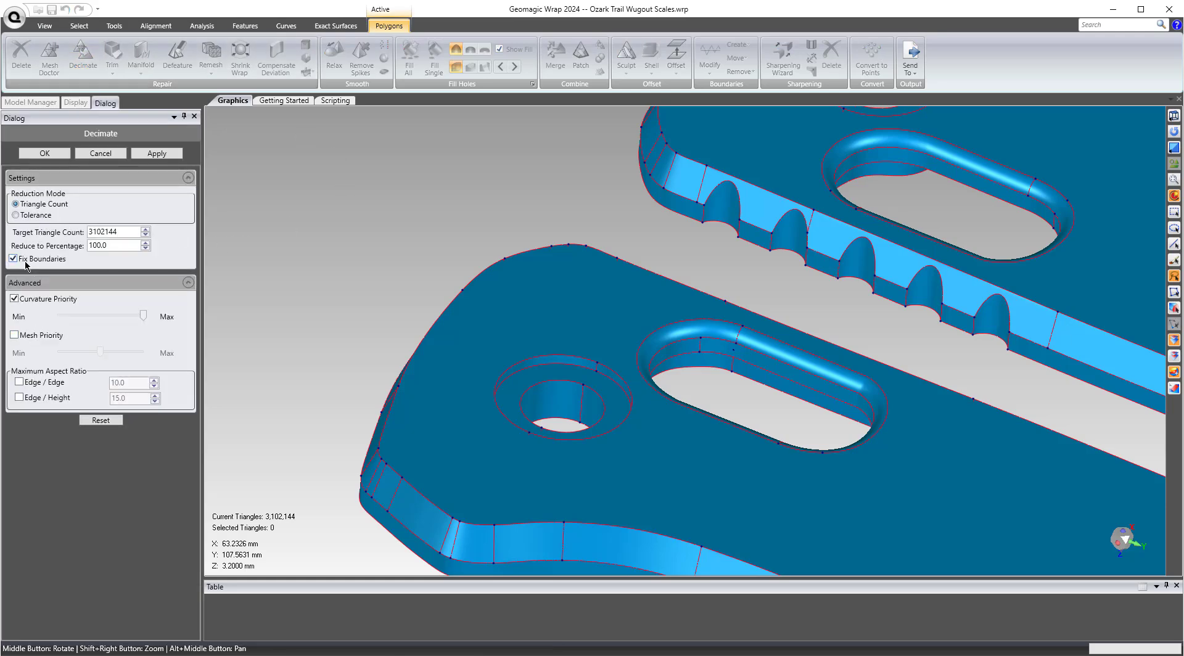
{"action": "triple_click", "coordinate": [111, 232]}
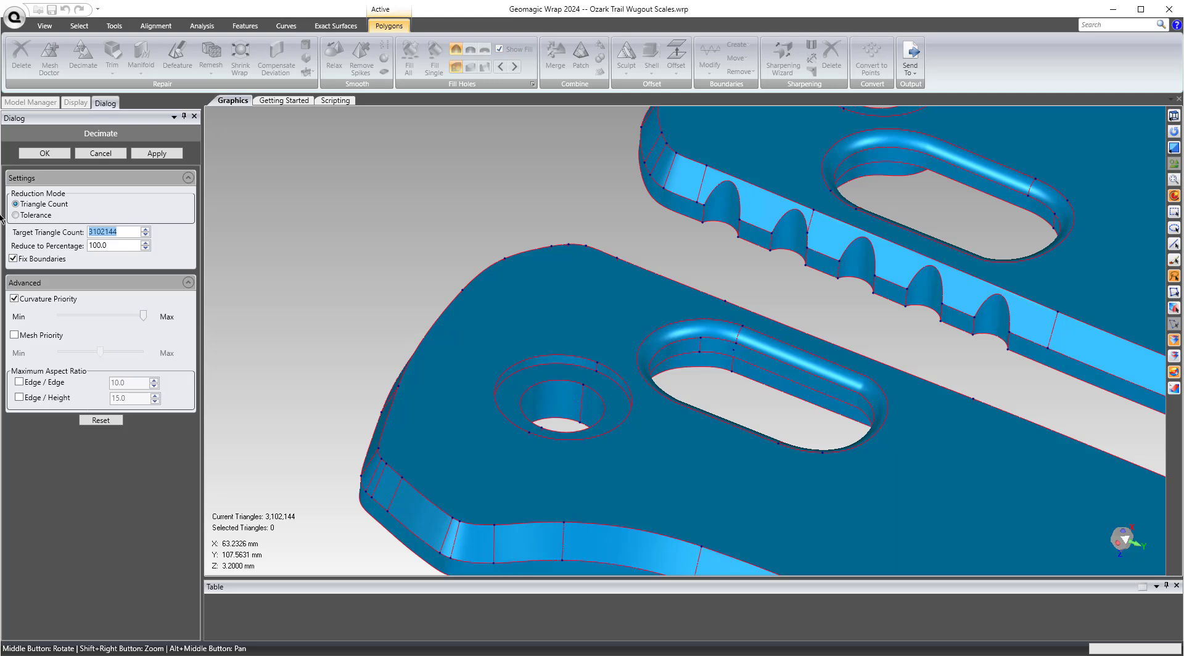
{"action": "left_click", "coordinate": [114, 231]}
{"action": "type", "text": "50"}
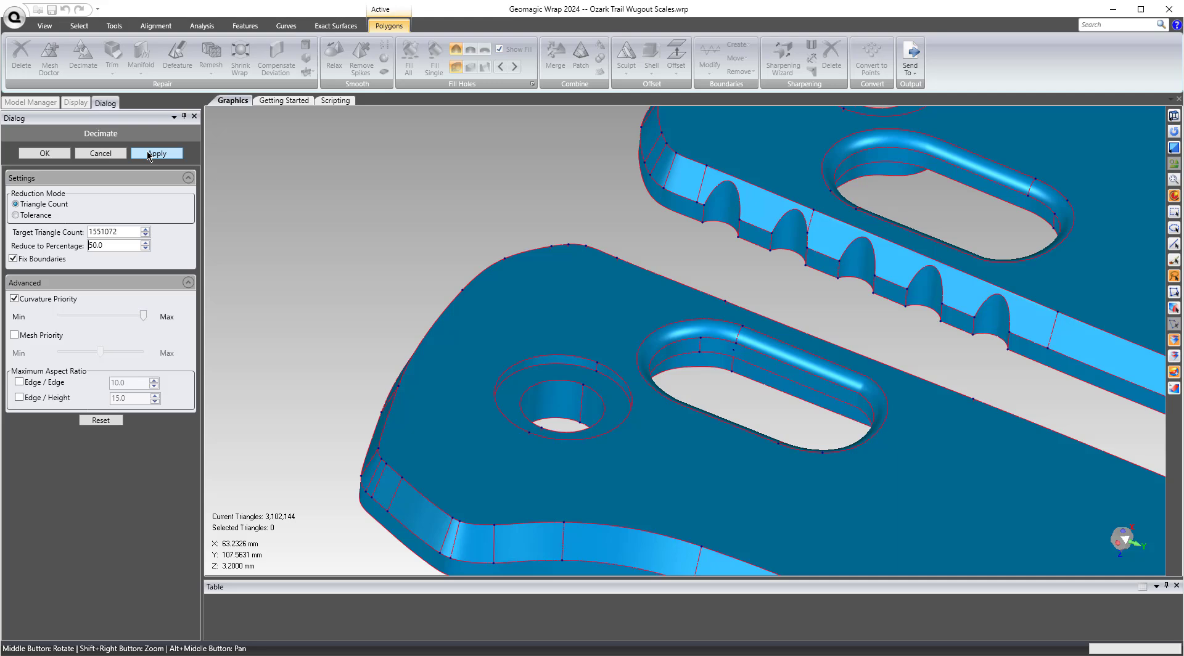
{"action": "left_click", "coordinate": [156, 154]}
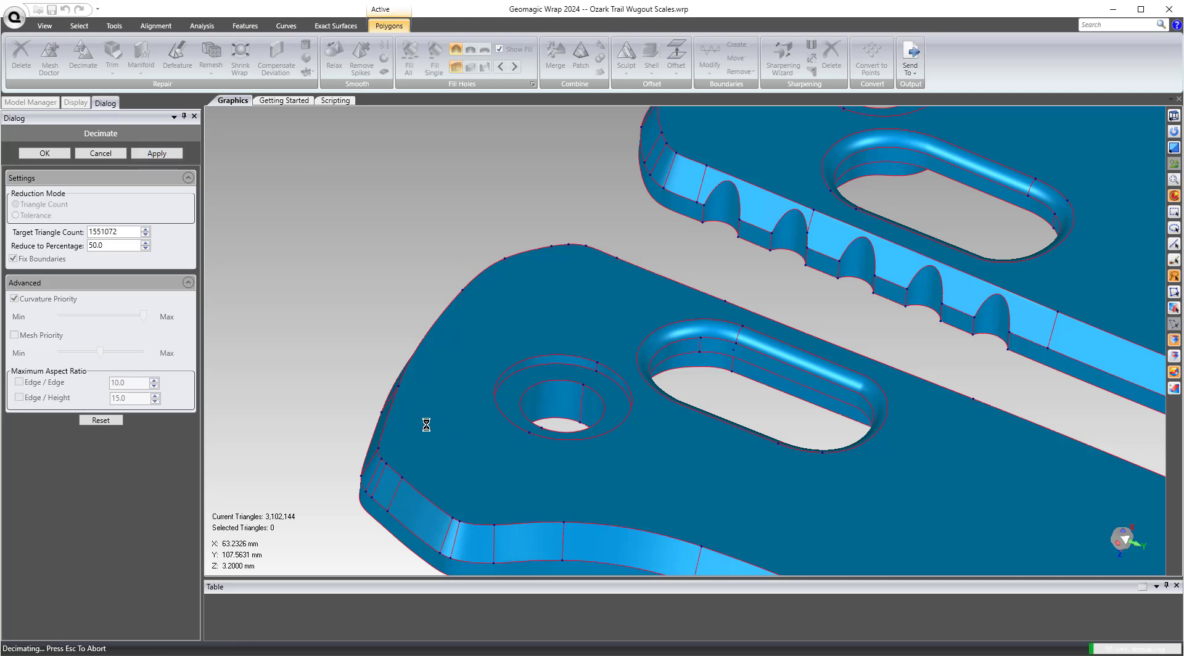
{"action": "mouse_move", "coordinate": [549, 296]}
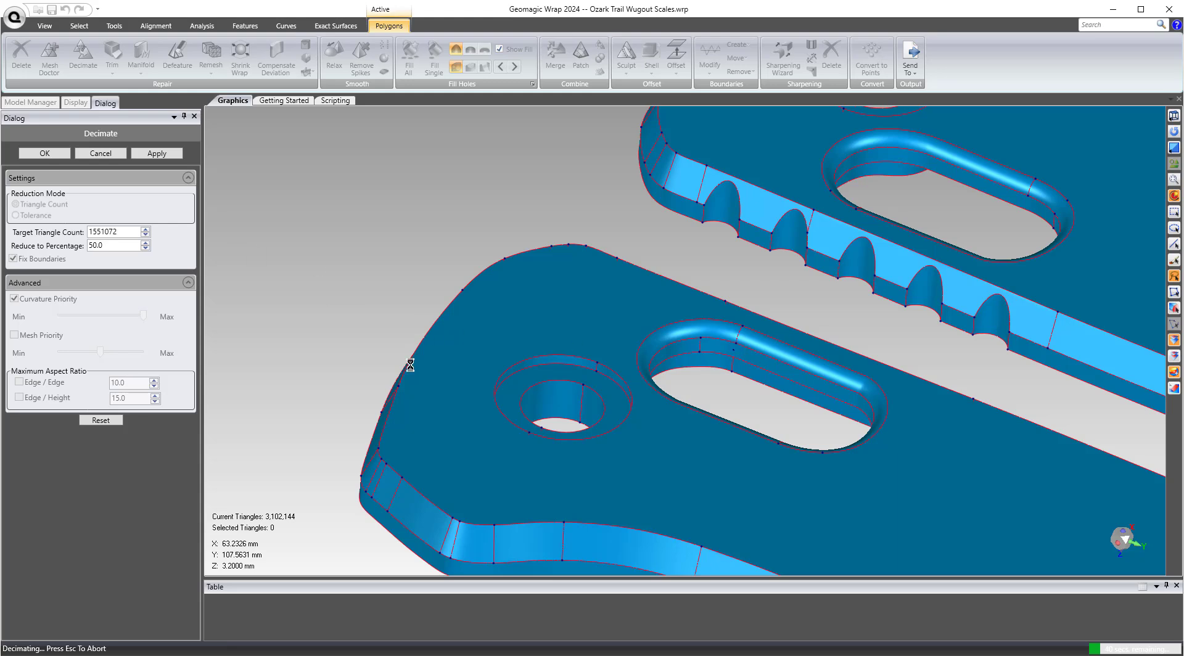
{"action": "mouse_move", "coordinate": [510, 438]}
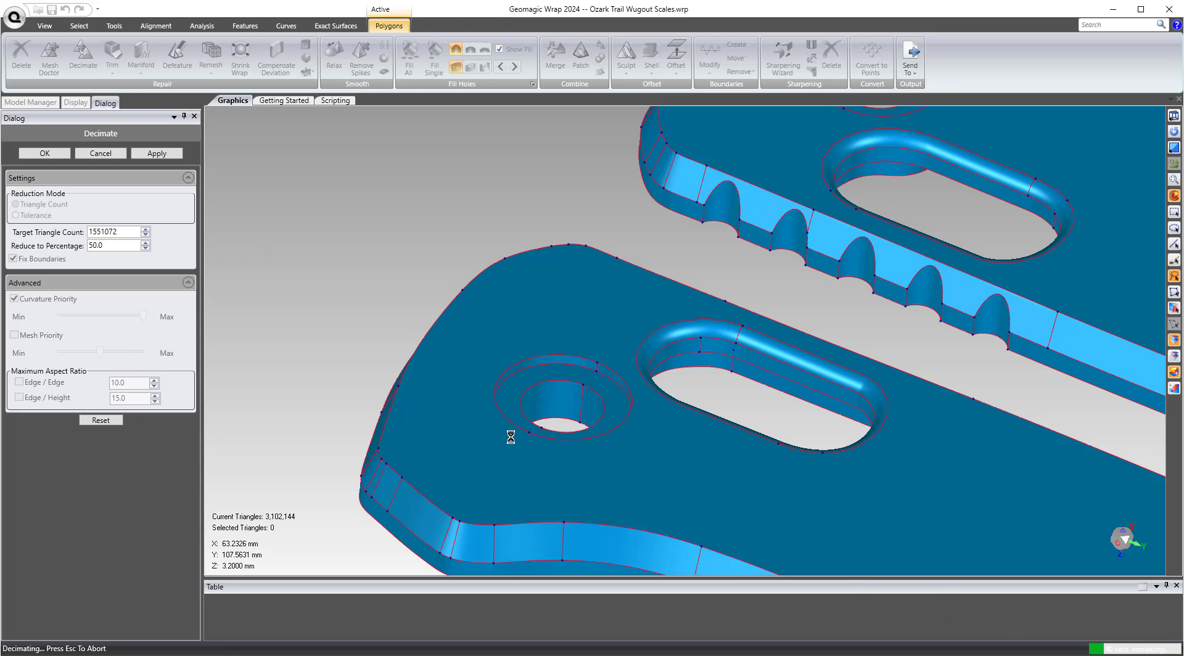
{"action": "mouse_move", "coordinate": [981, 565]}
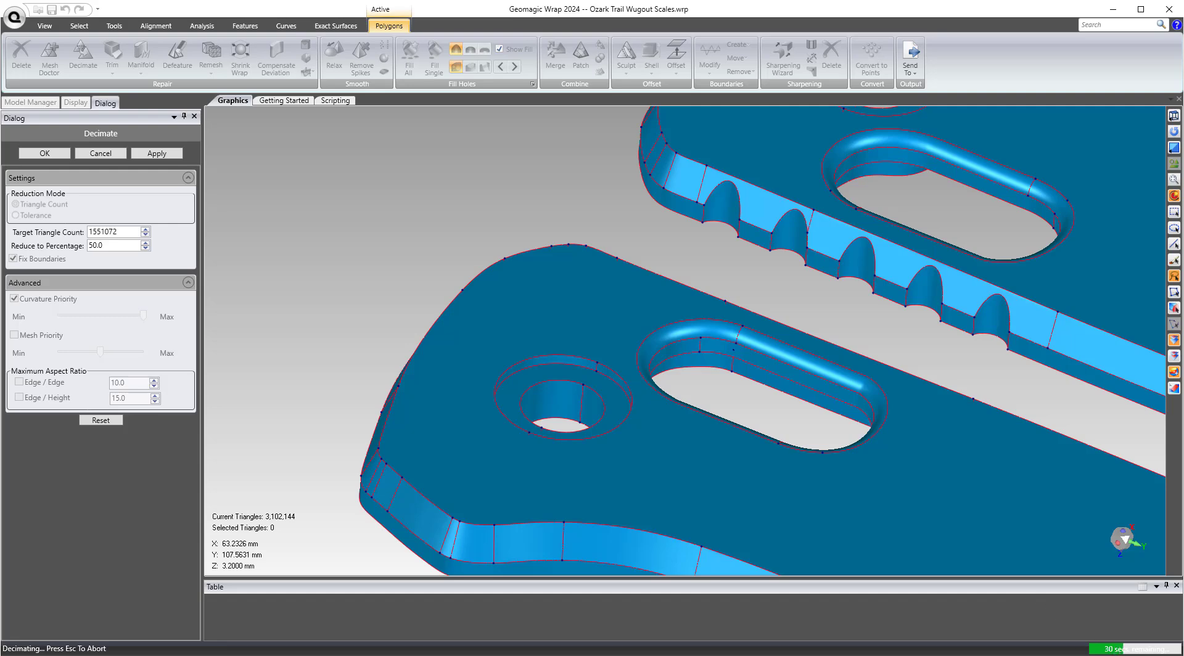
{"action": "left_click", "coordinate": [74, 103]}
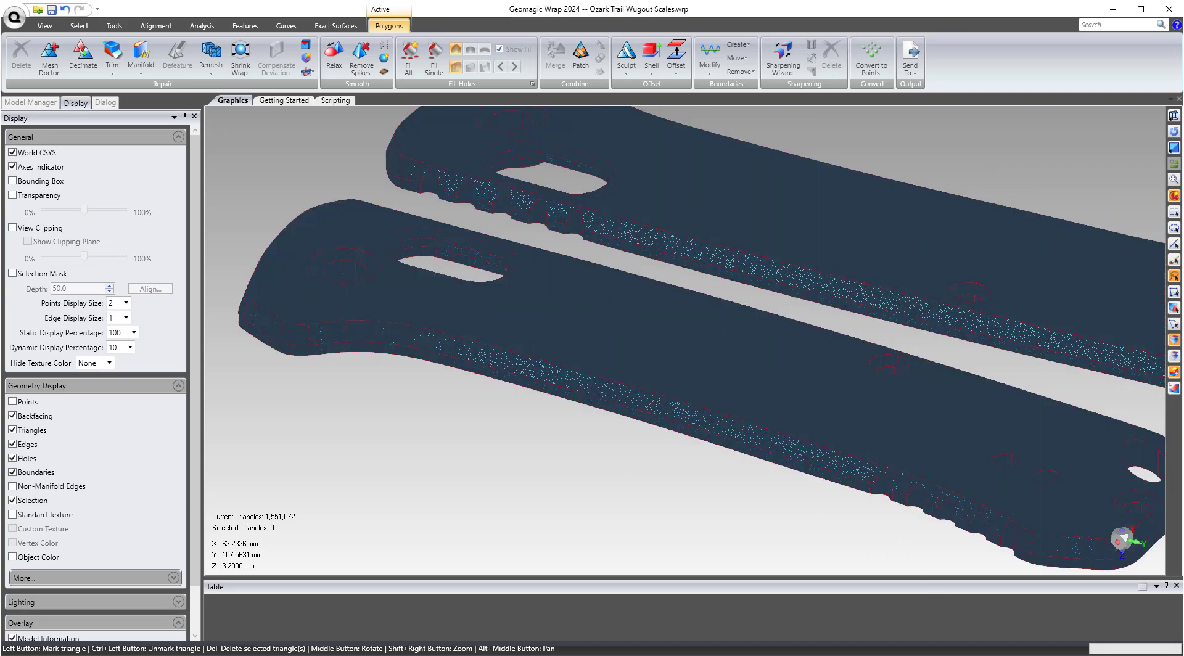
{"action": "left_click", "coordinate": [30, 102]}
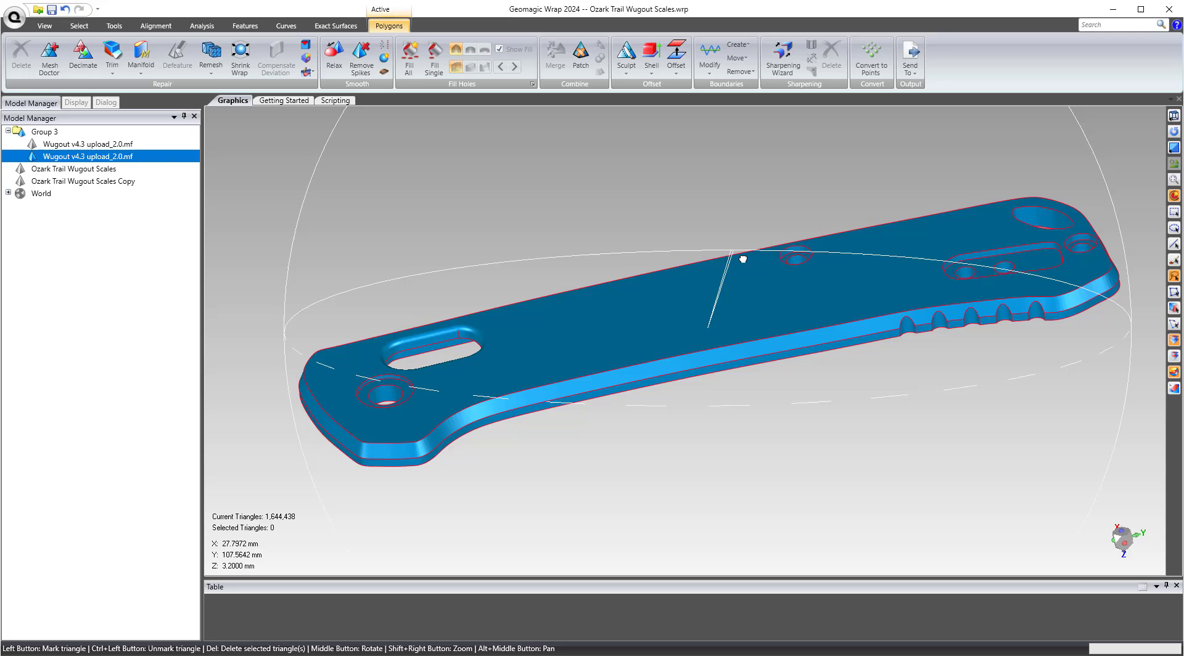